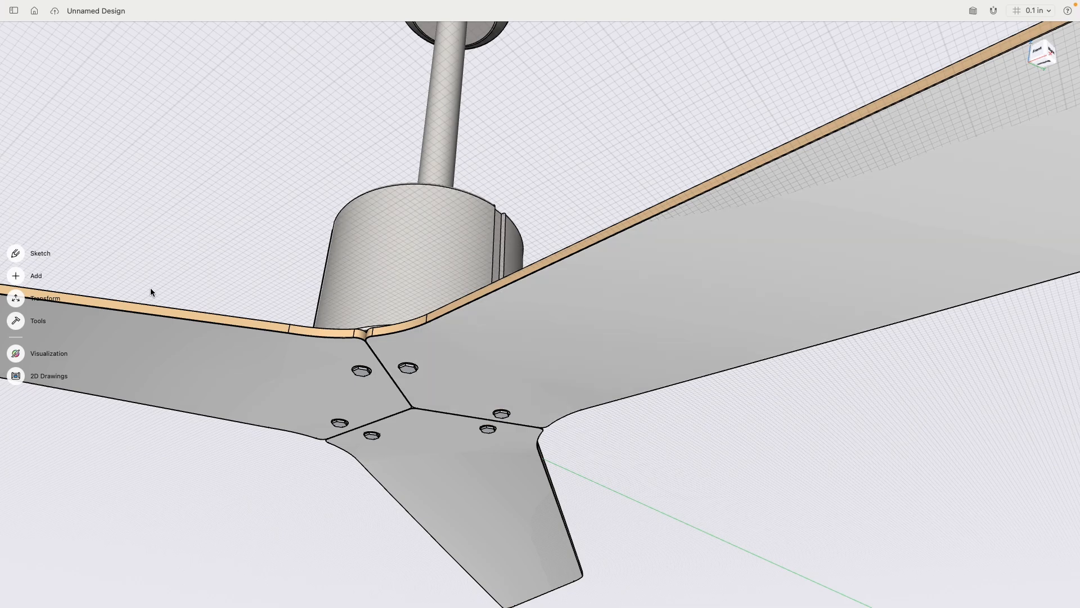
mouse_move(157, 292)
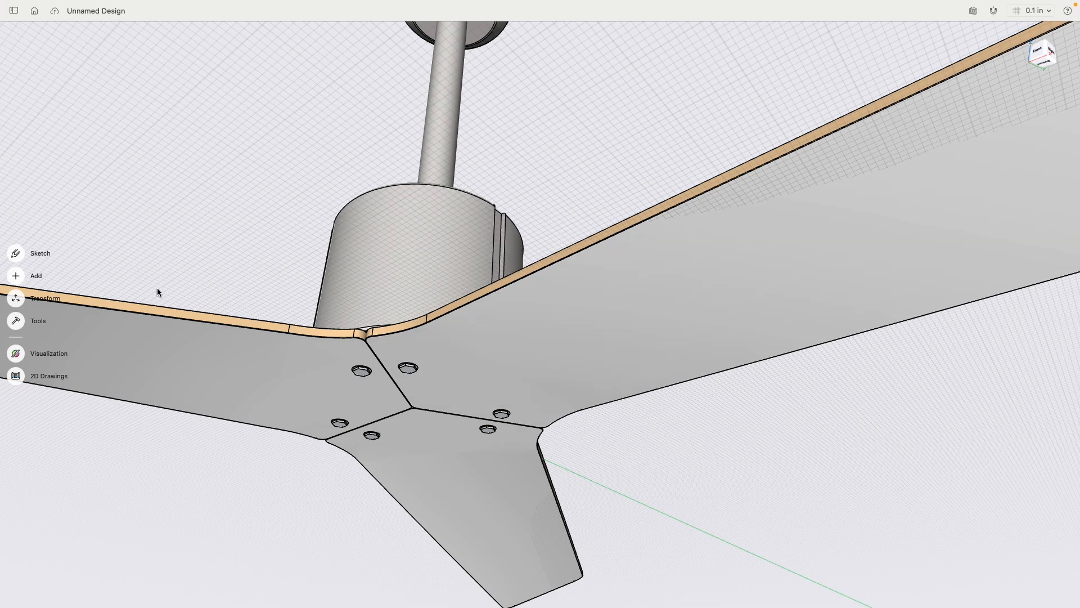
mouse_move(20, 355)
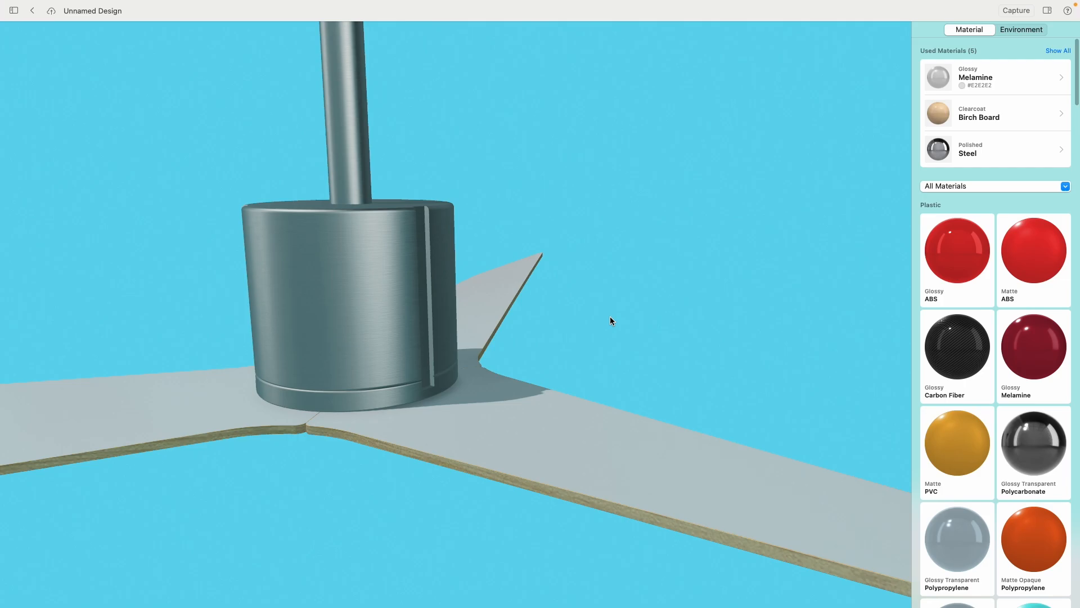
Step: Keep inches as the unit and start a sketch on the ground plane from Top view
click(1037, 10)
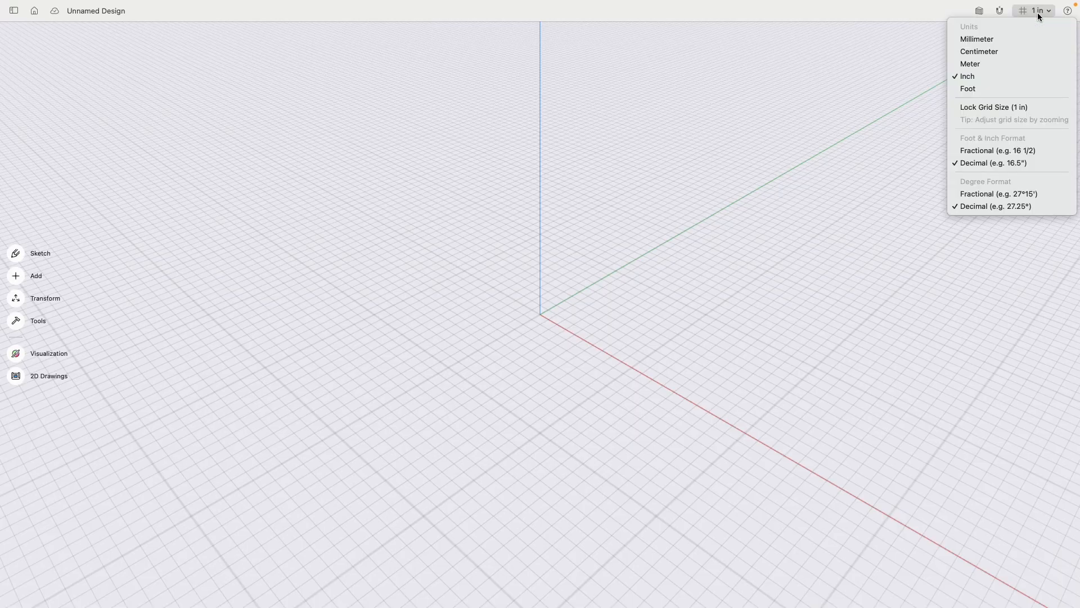
click(1000, 10)
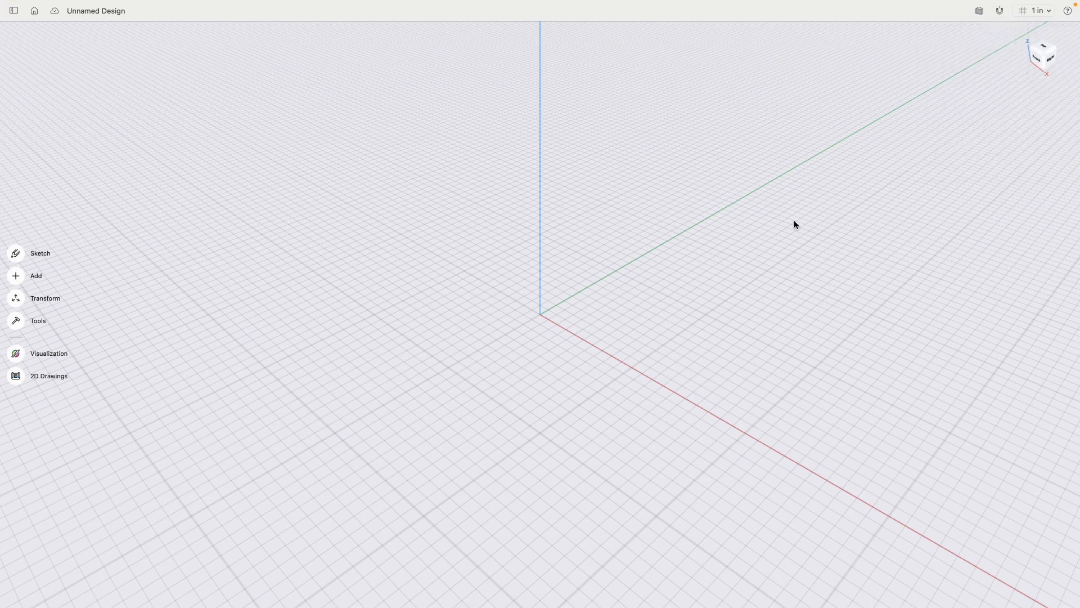
click(1044, 48)
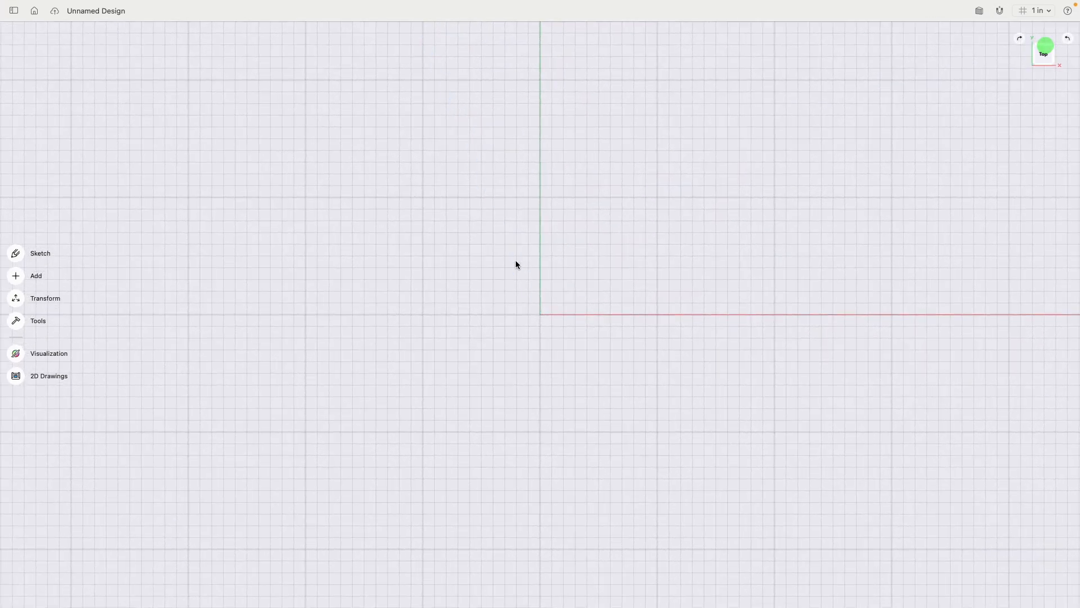
click(40, 252)
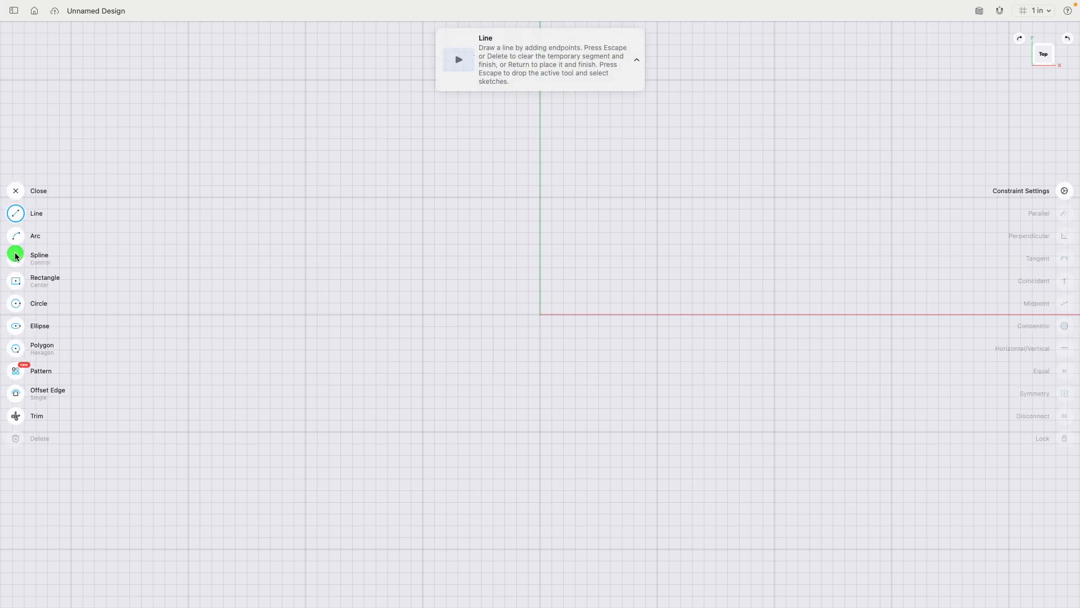
Step: Draw a ⌀5" circle and 28" rectangle, with its near edge 3" from the circle centre
click(39, 303)
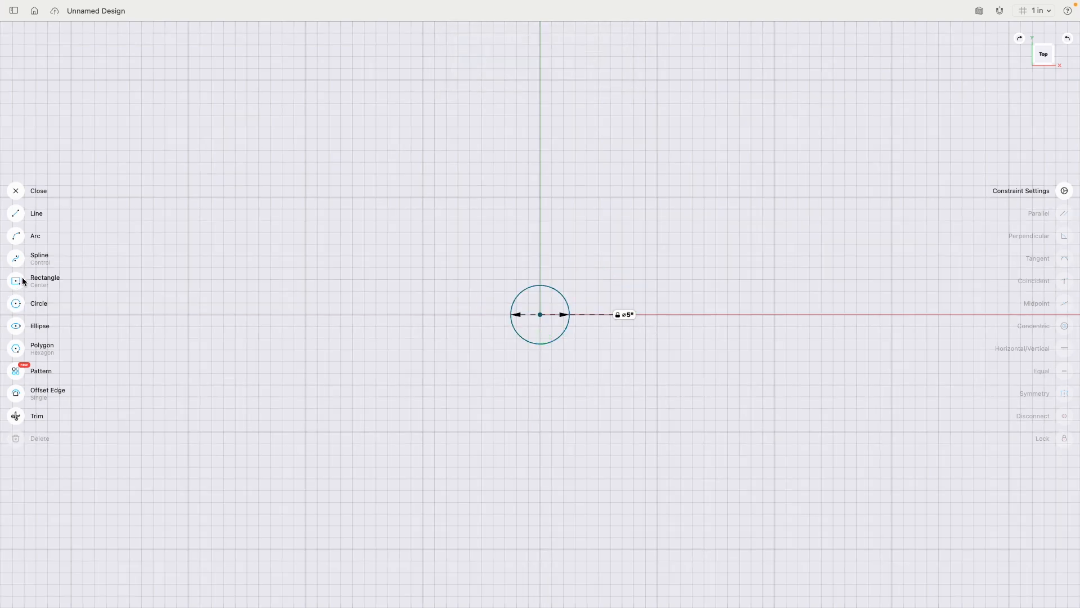
click(44, 280)
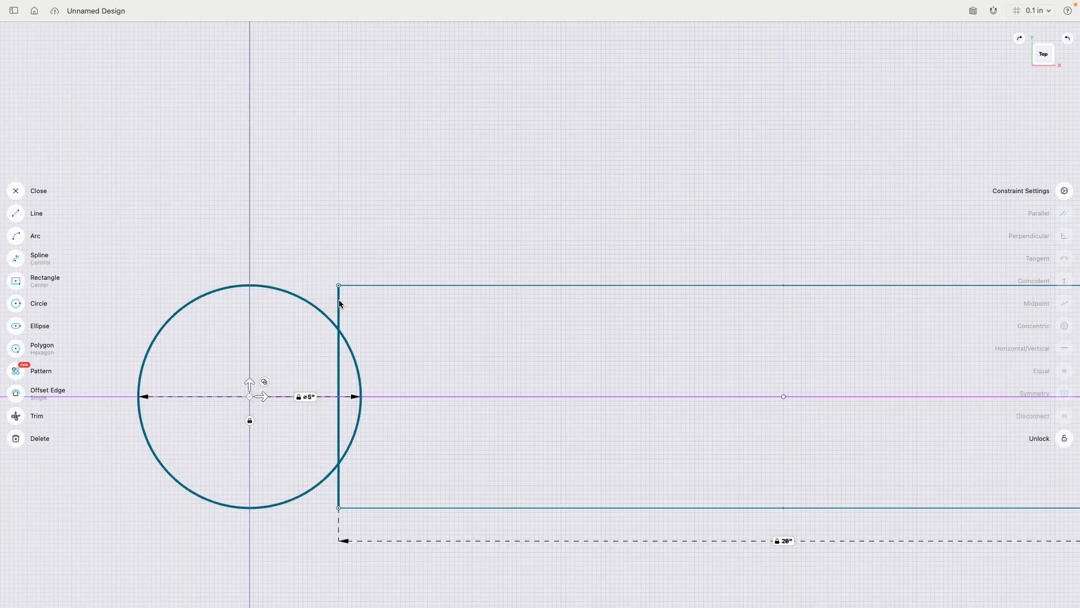
click(338, 396)
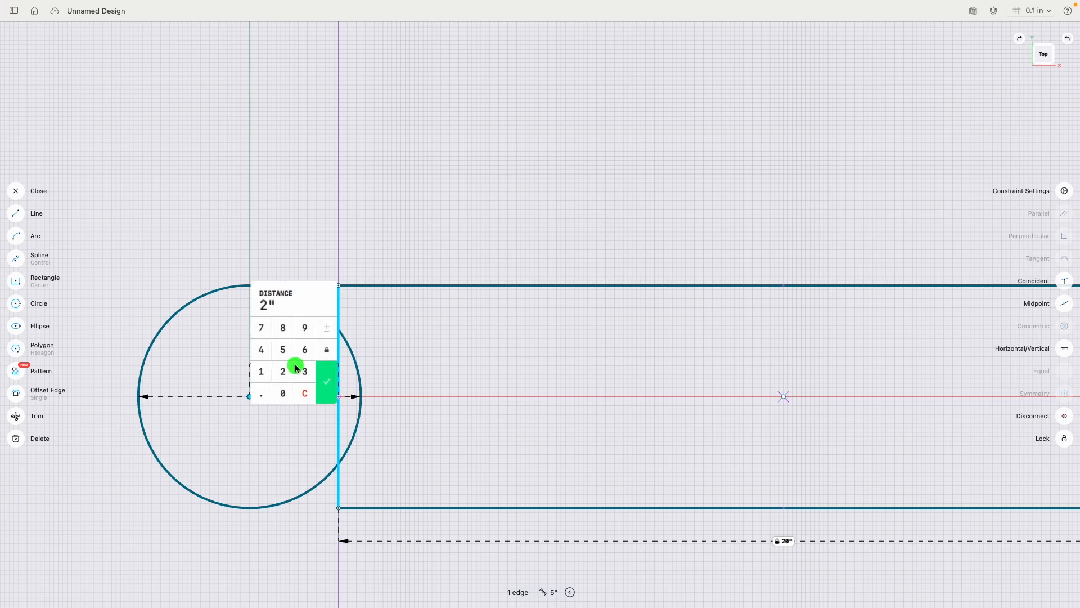
click(327, 381)
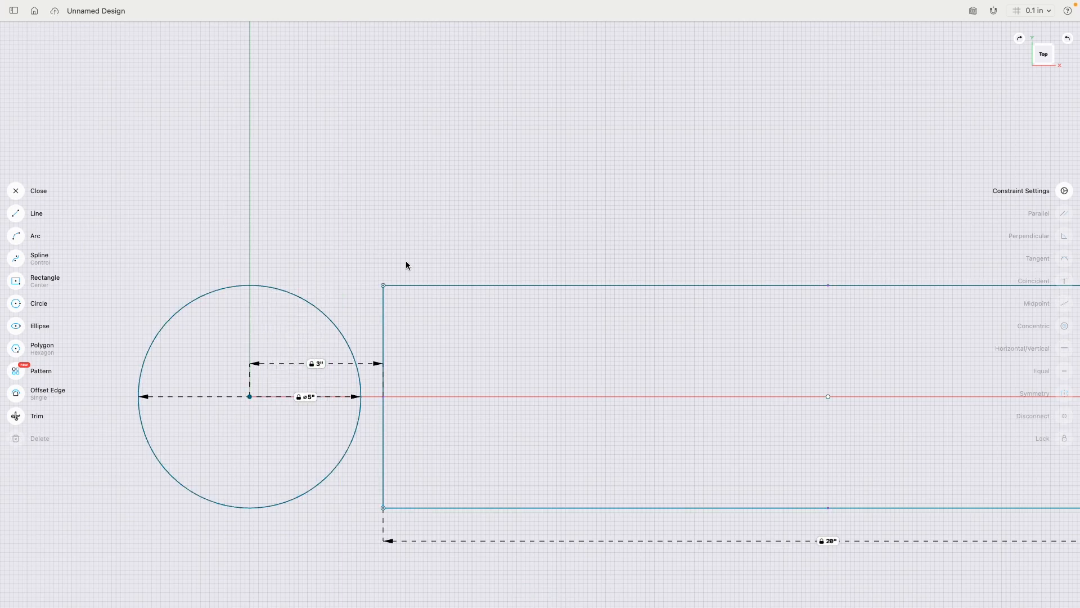
scroll(down, 3)
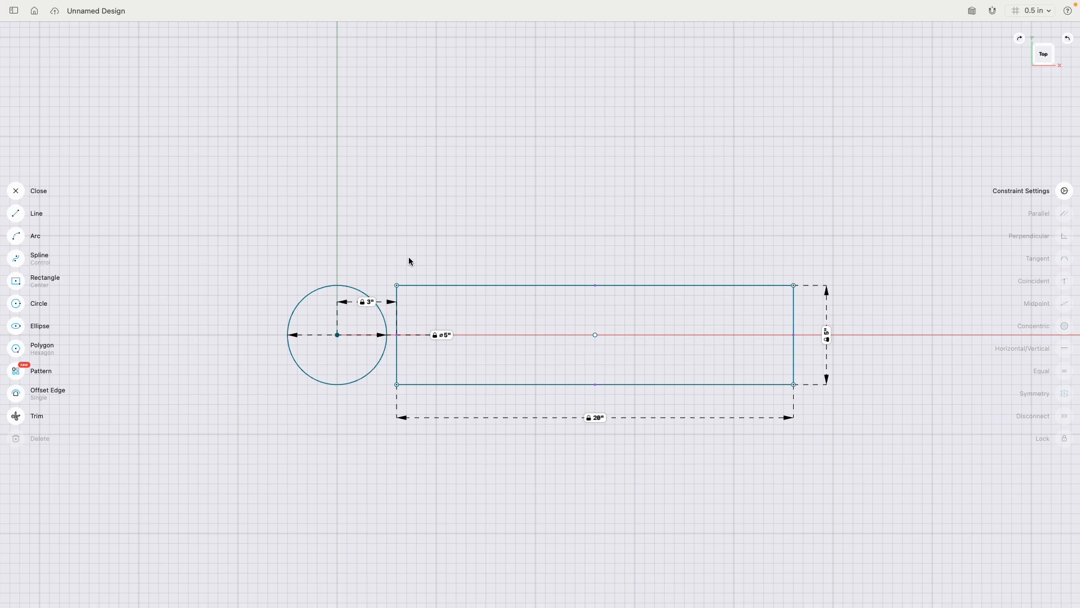
mouse_move(24, 200)
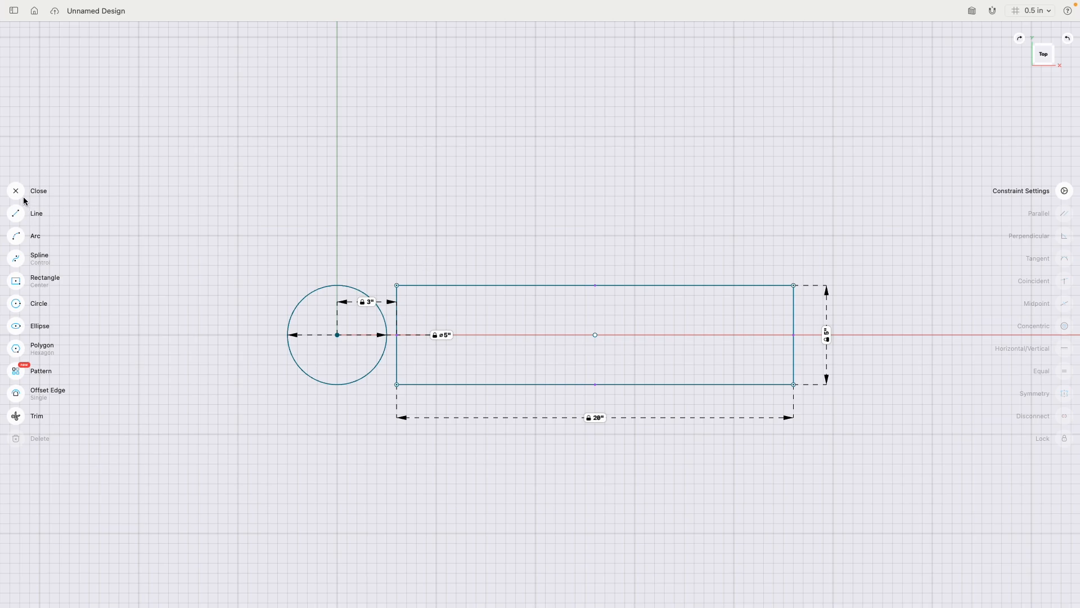
Step: Transform the sketch into rotated rectangle copies around the circle, then unlock the rectangle's edges
click(15, 191)
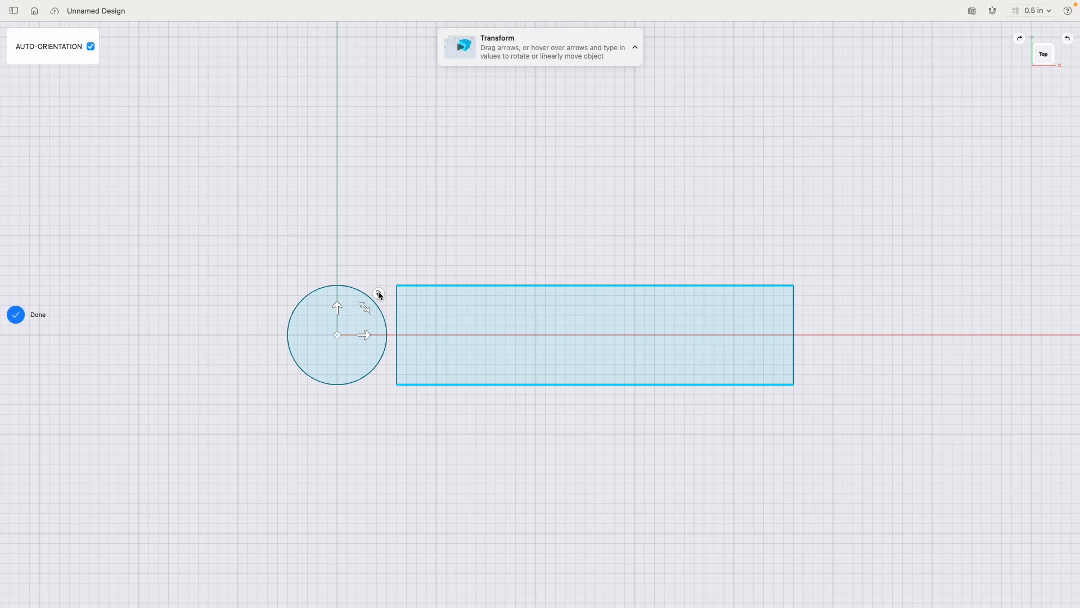
click(378, 292)
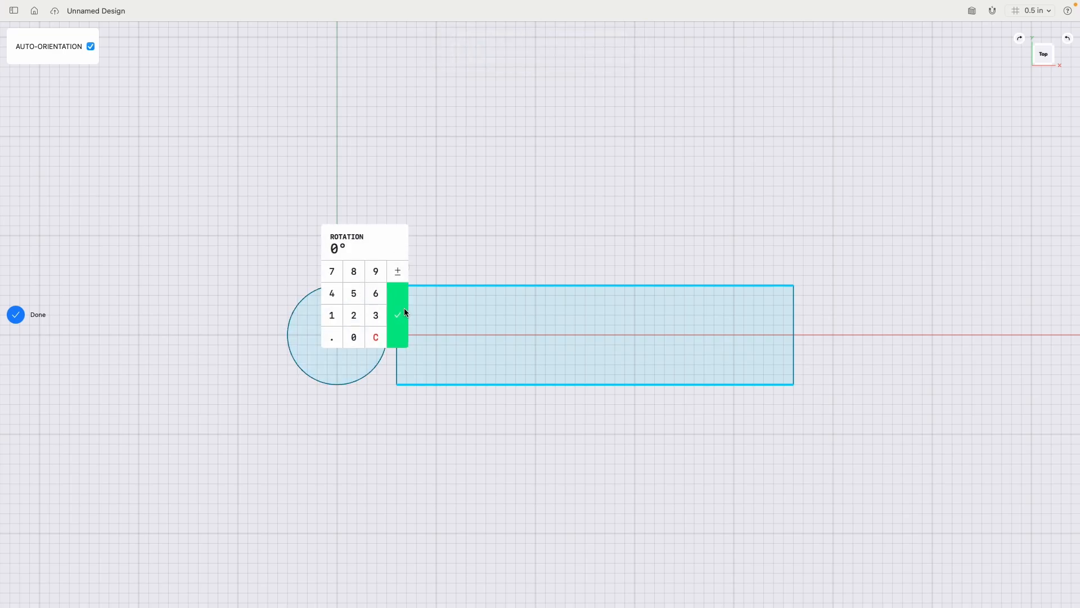
click(397, 315)
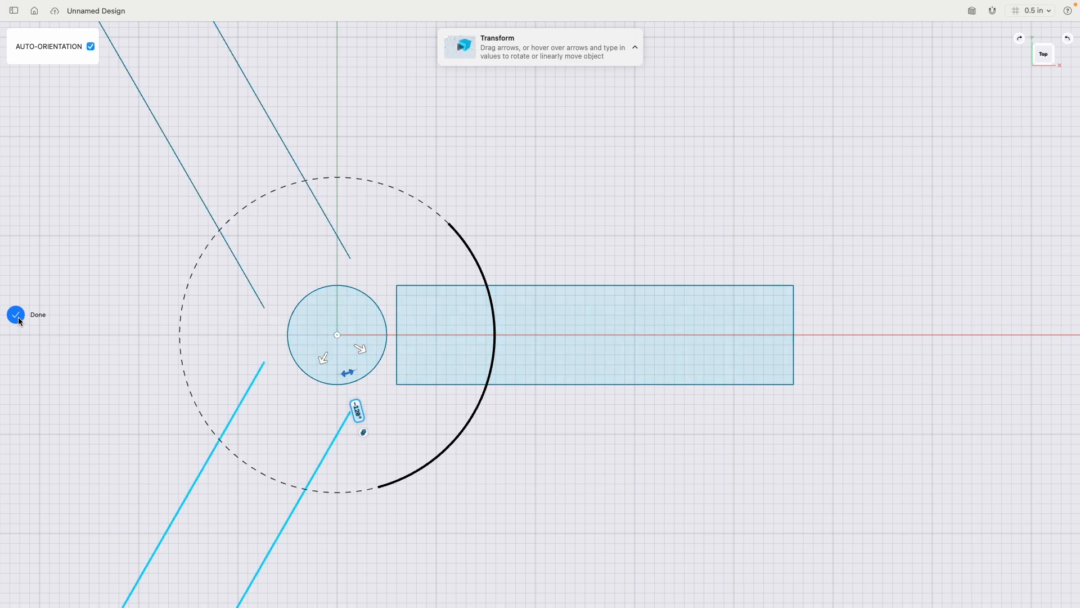
click(16, 315)
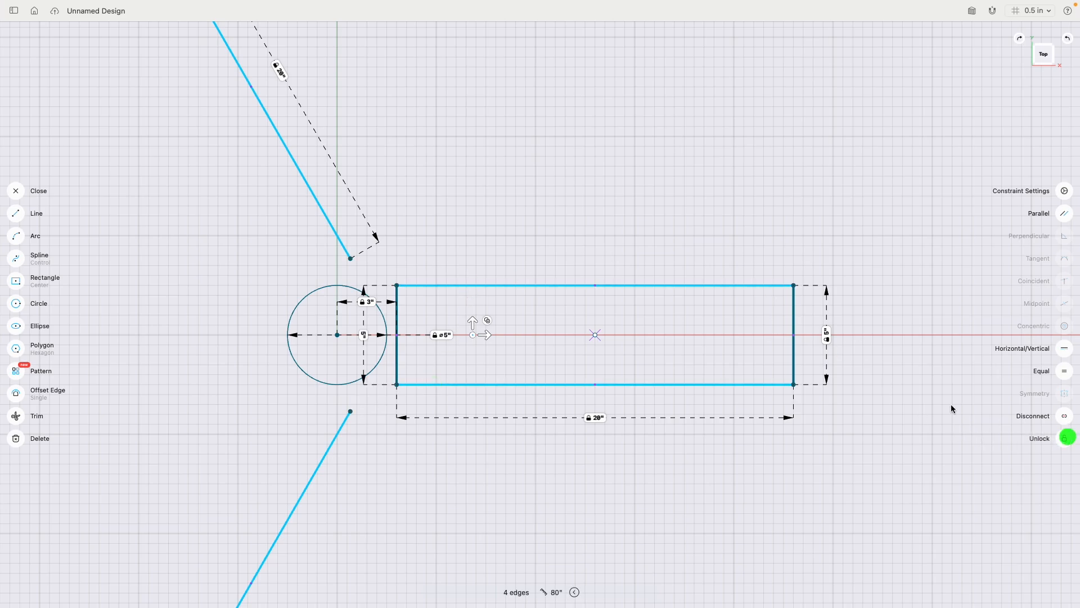
click(1064, 438)
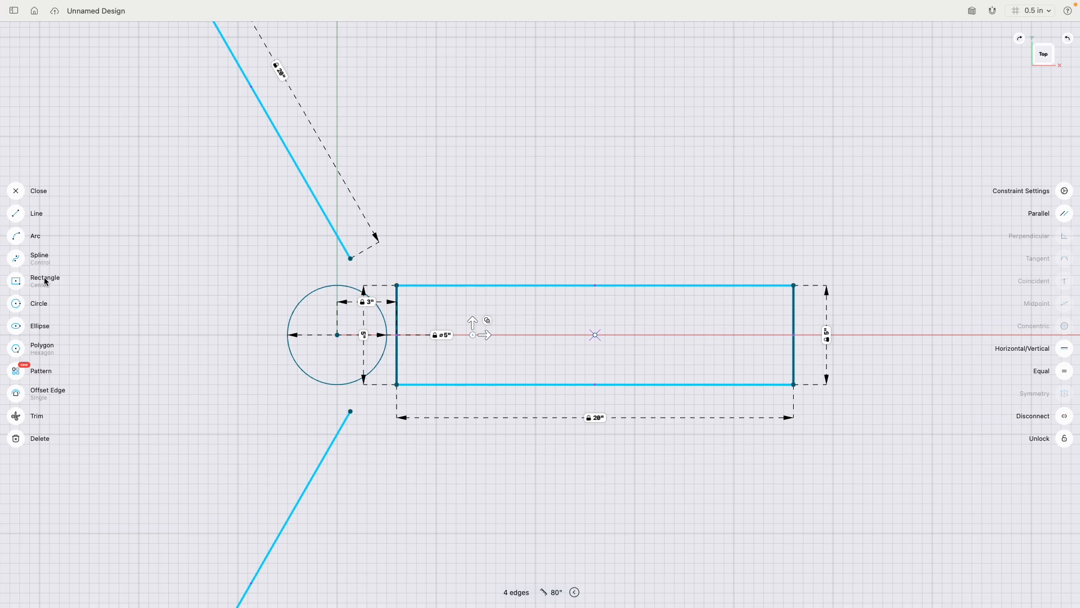
Step: Reopen the sketch and make the arcs at the blade root corners tangent
click(34, 236)
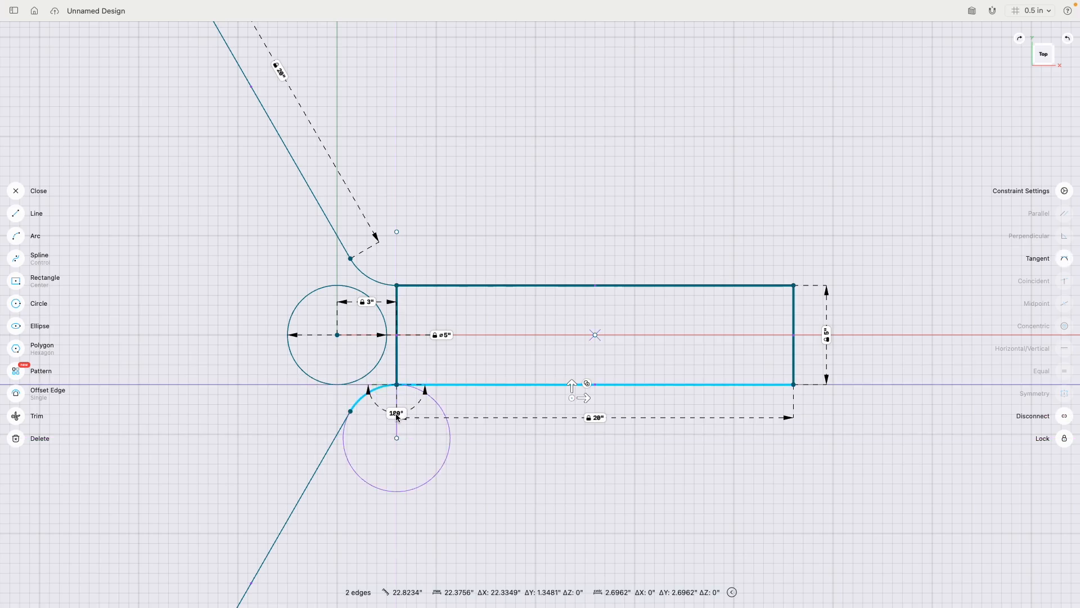
click(1065, 258)
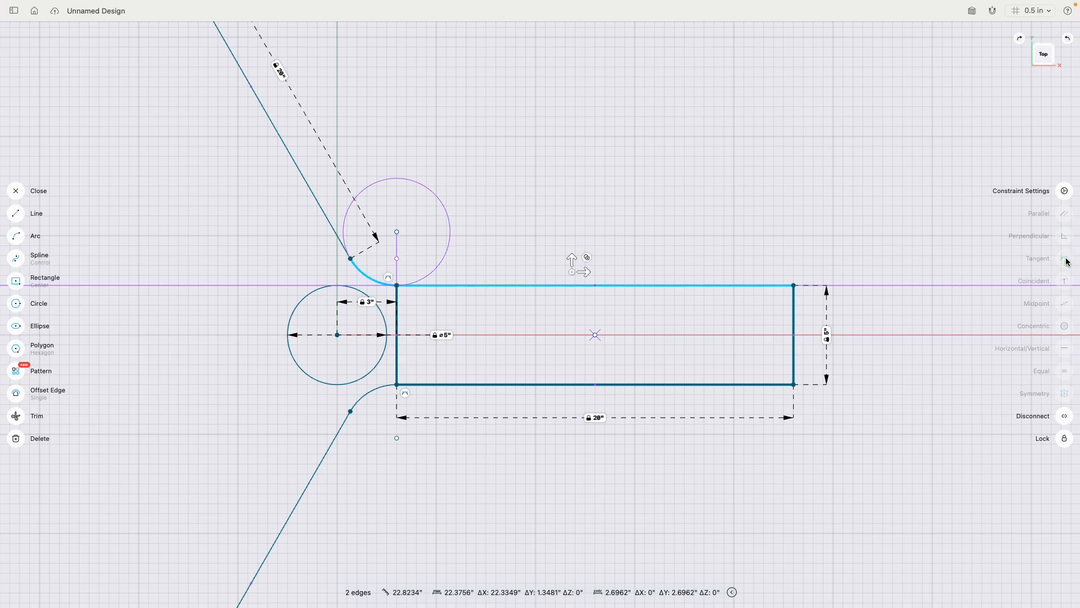
mouse_move(354, 332)
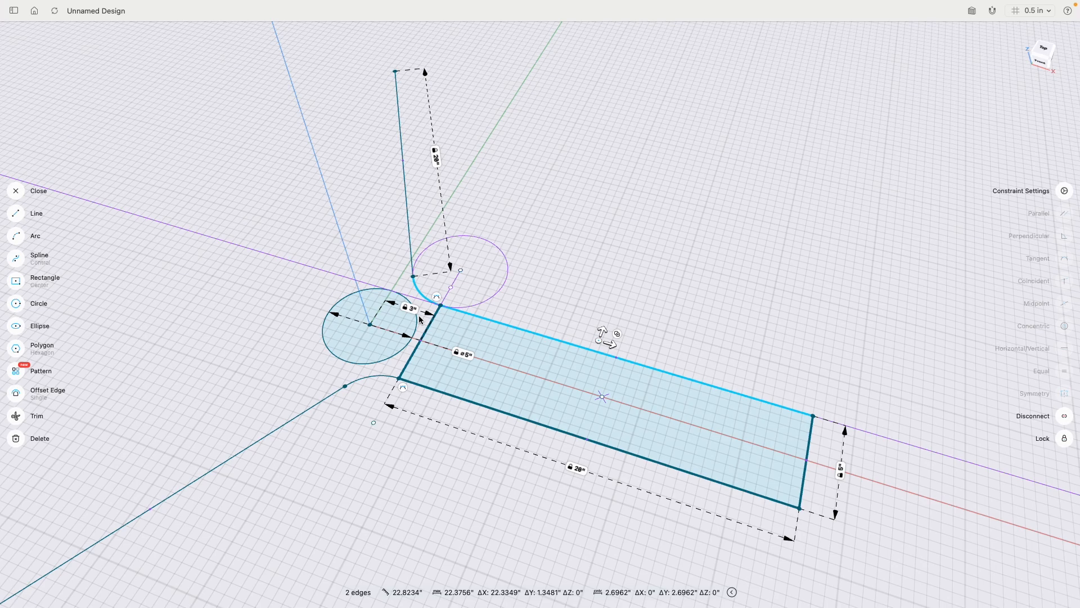
Step: Draw straight lines across the blade root and close the sketch
click(36, 213)
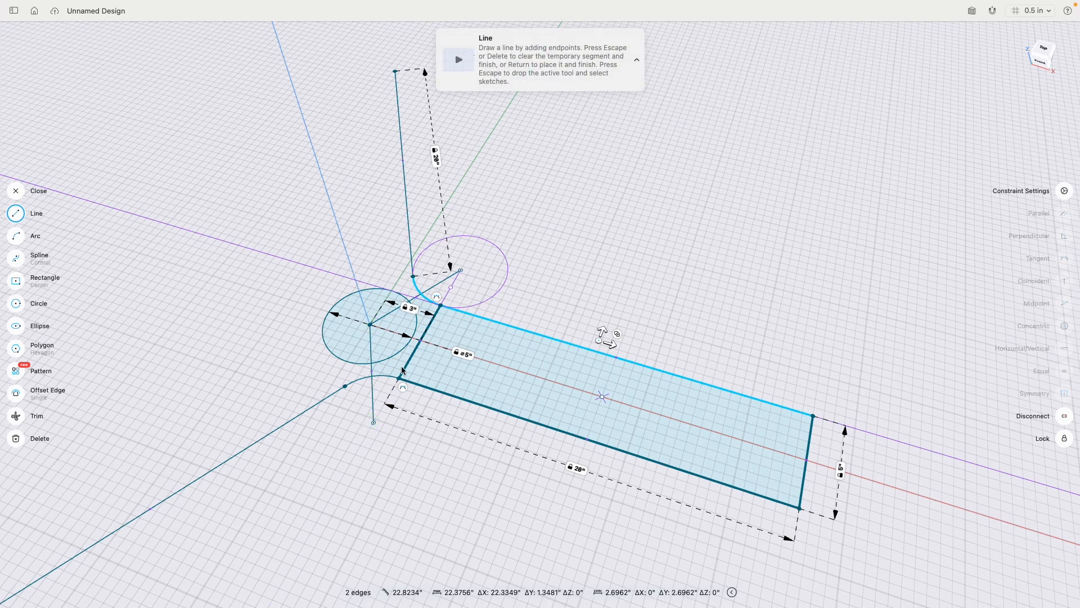
click(15, 191)
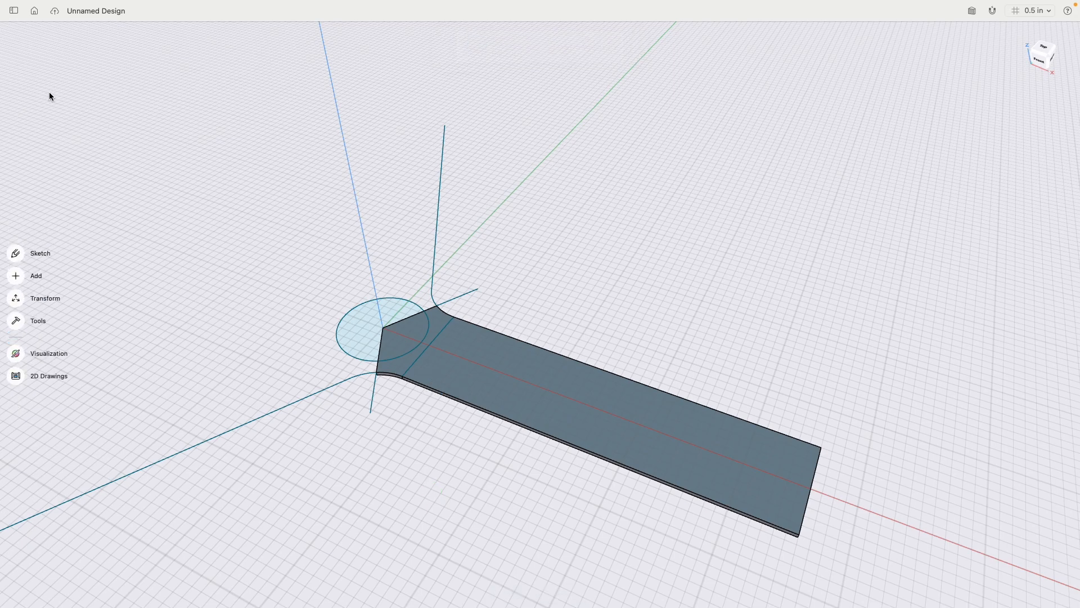
click(12, 11)
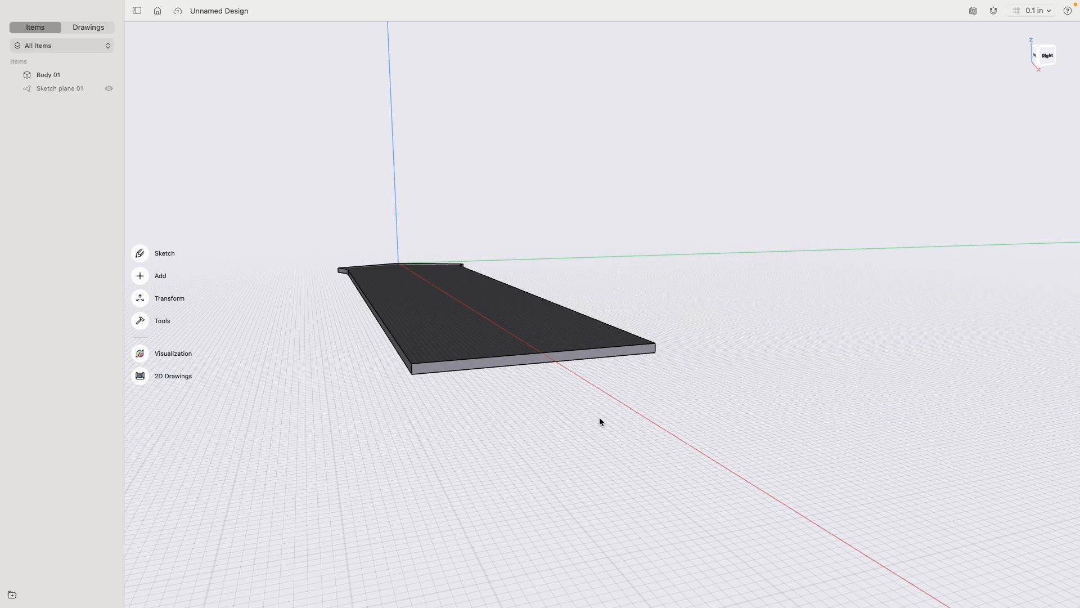
click(534, 359)
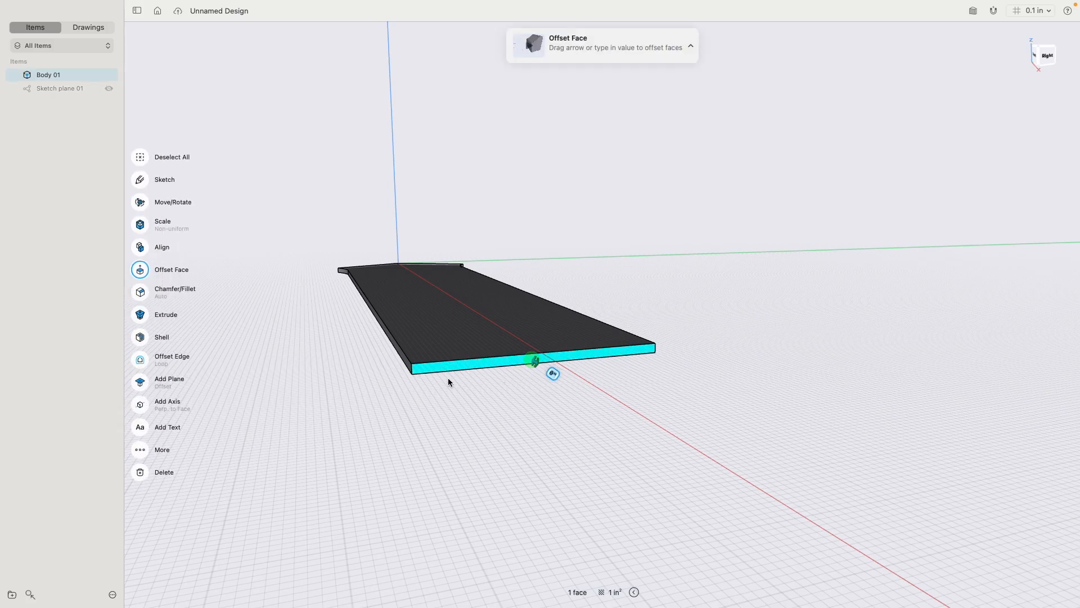
mouse_move(313, 361)
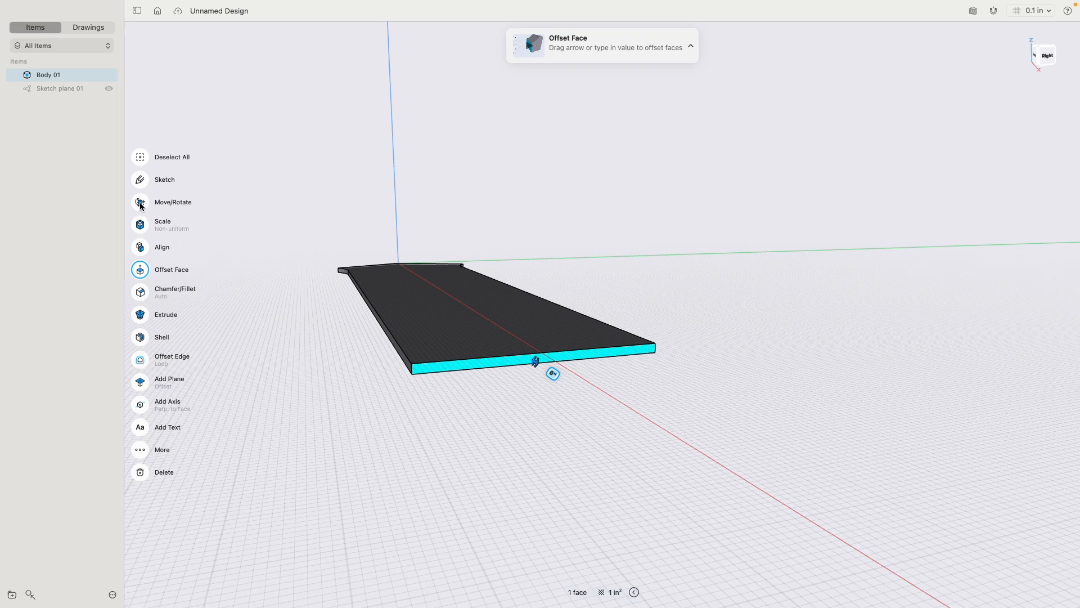
click(141, 202)
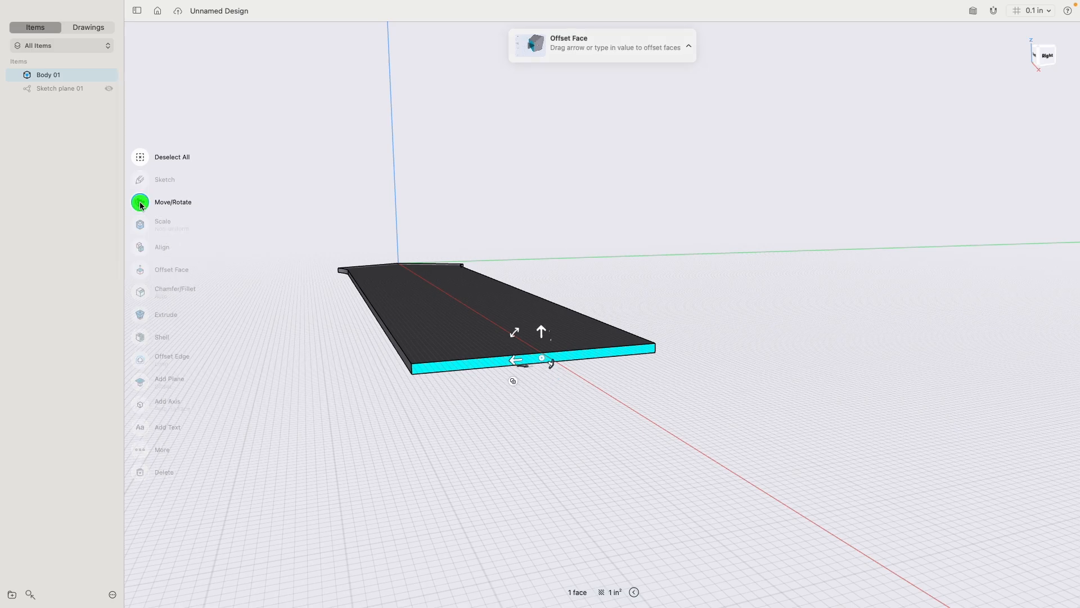
click(172, 202)
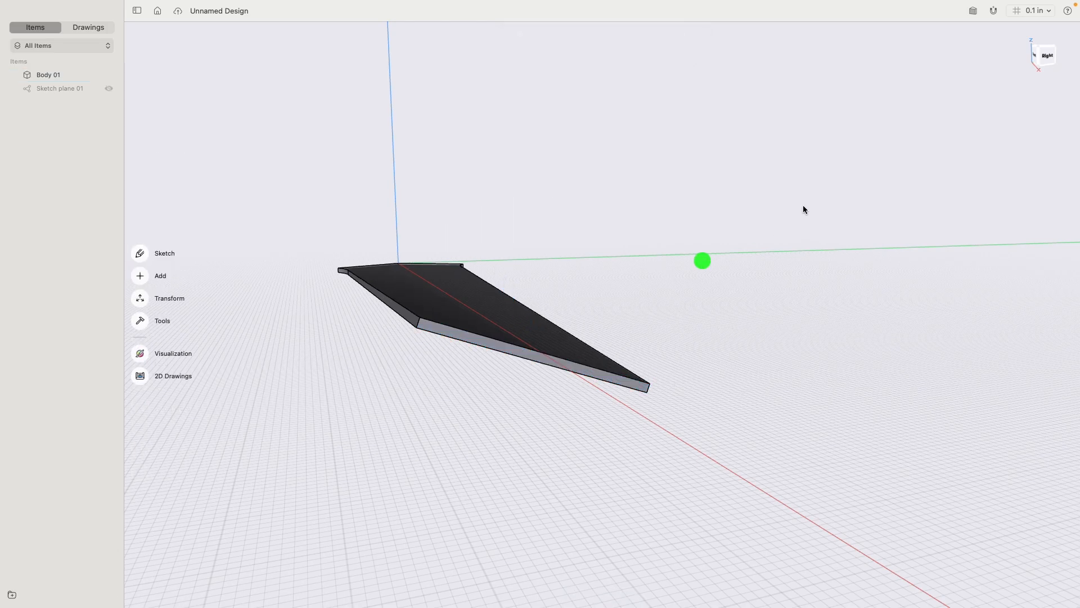
click(1041, 54)
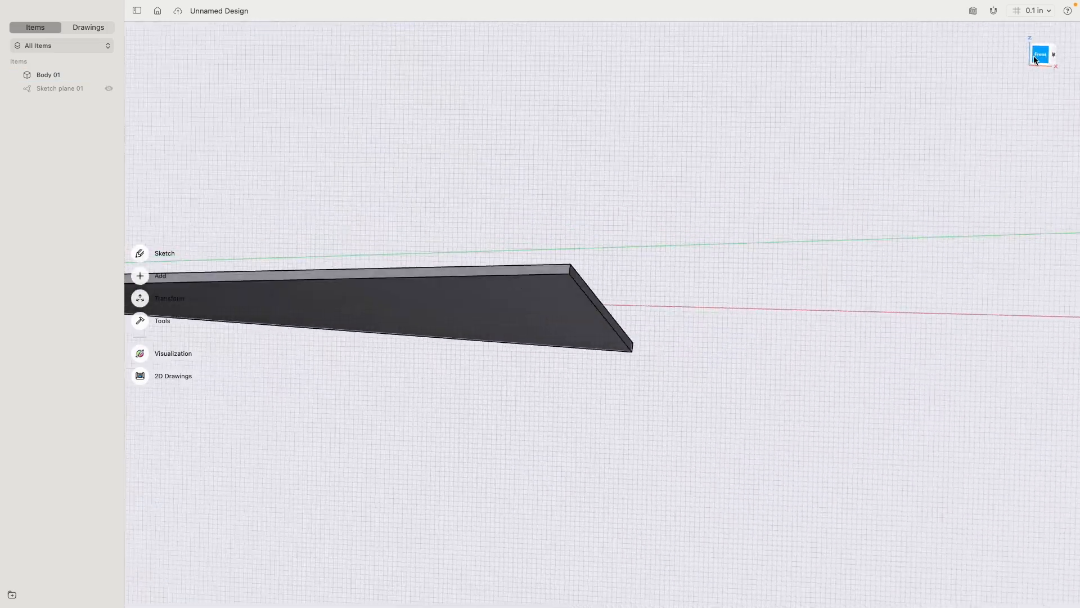
click(1043, 54)
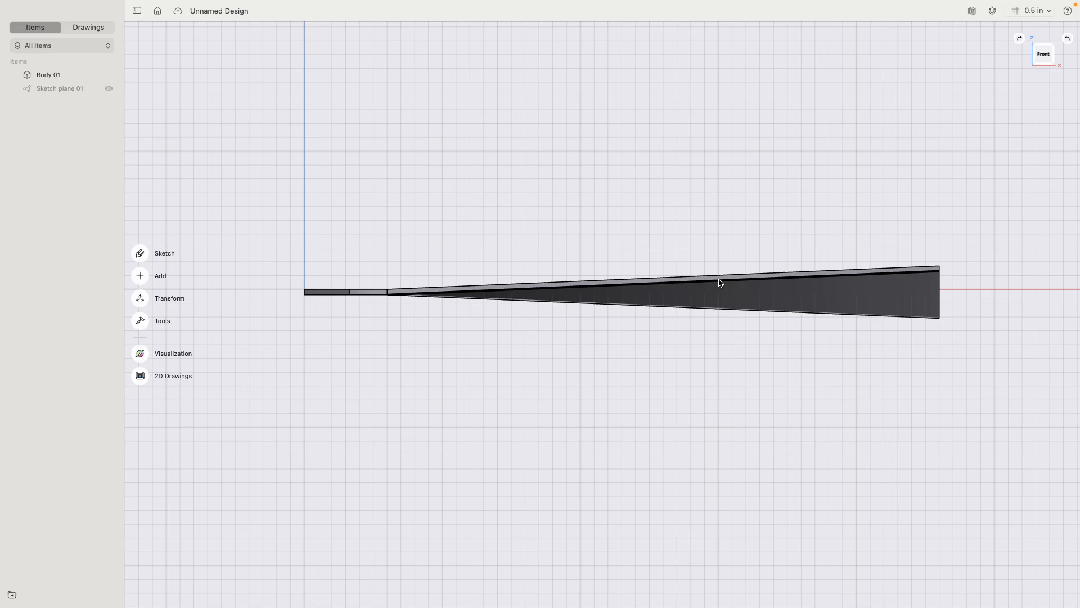
mouse_move(334, 294)
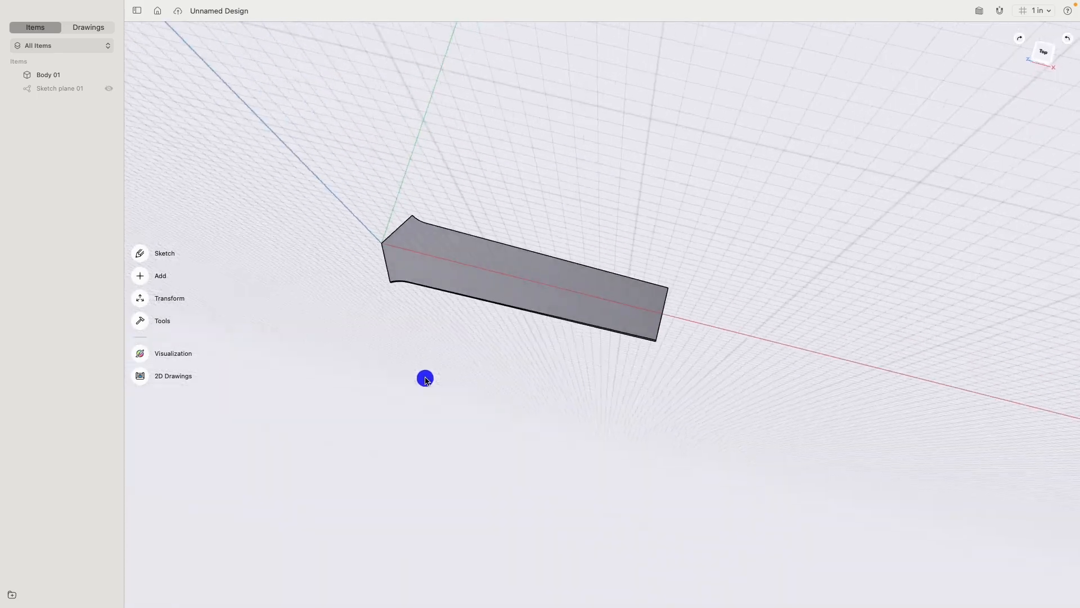
Step: View from the top and hide Body 01, revealing the duplicated Sketch plane 01 (1)
click(1043, 53)
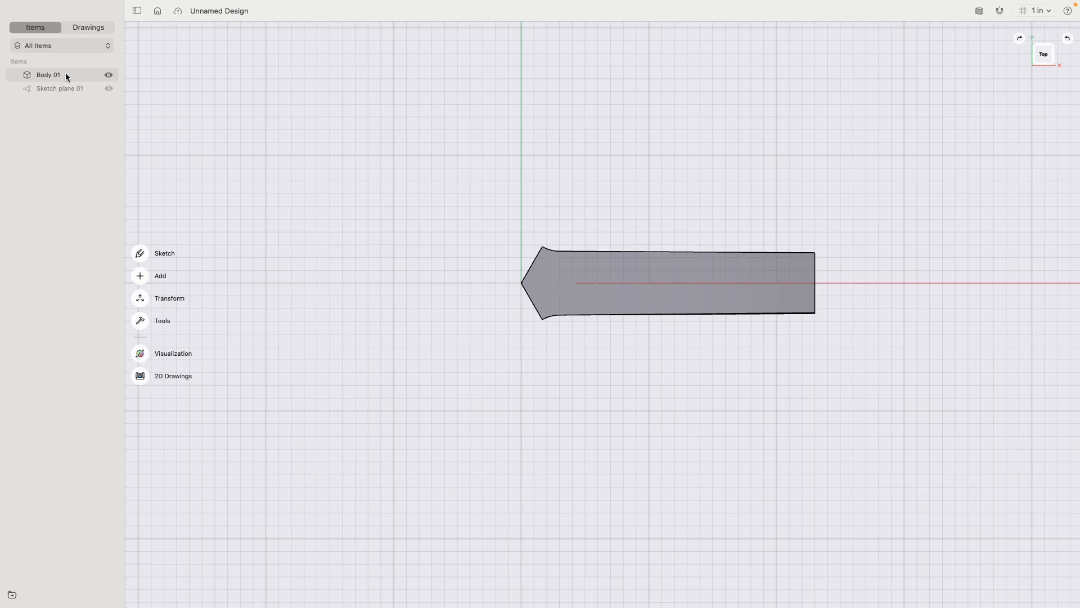
mouse_move(108, 80)
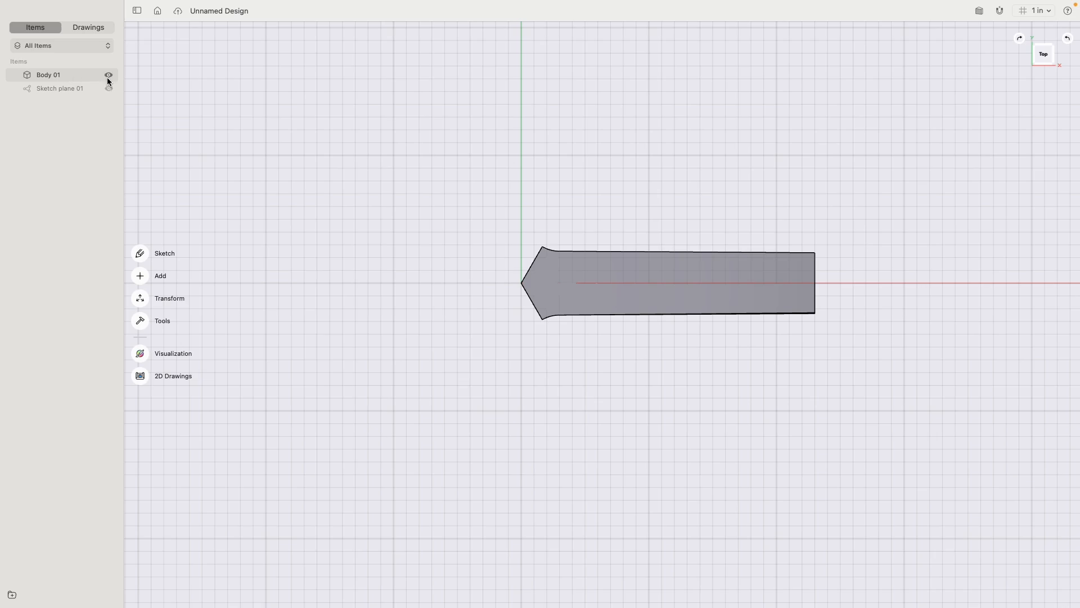
click(108, 75)
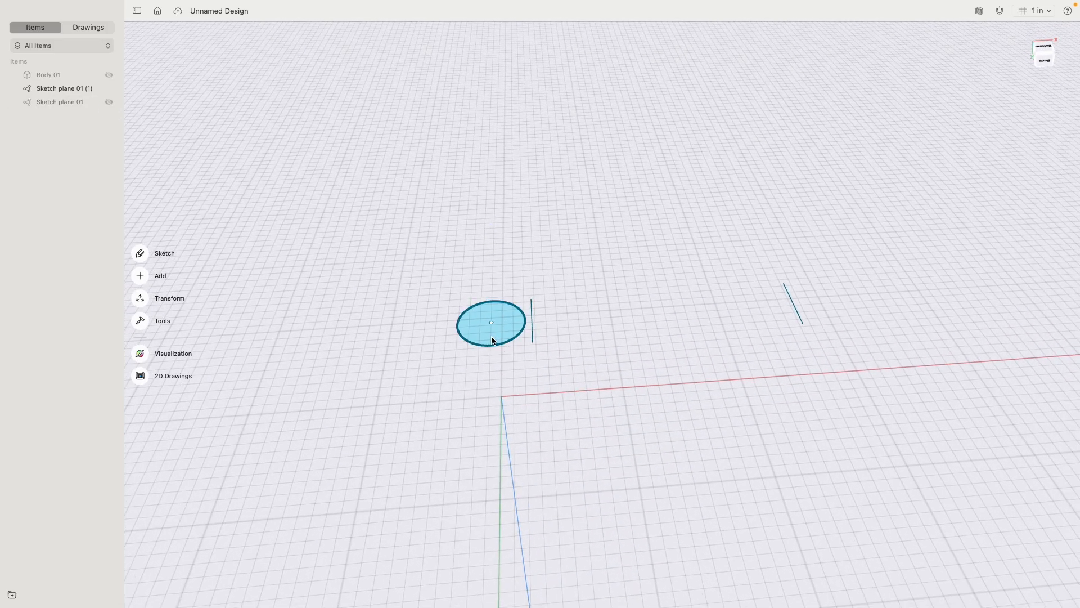
Step: Edit the circle sketch and lock the short line beside the circle
click(491, 322)
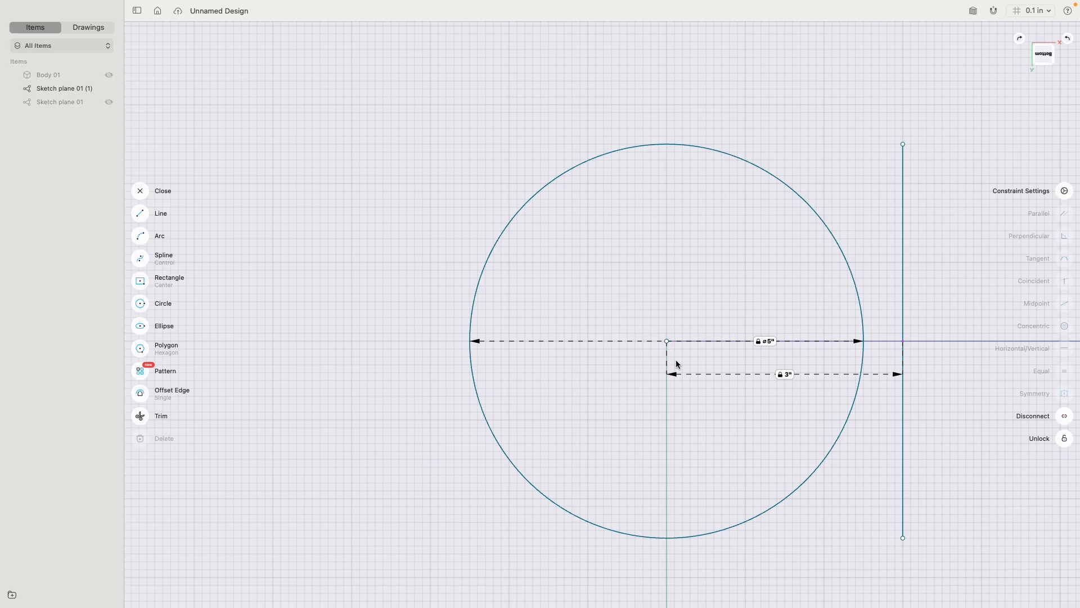
scroll(down, 3)
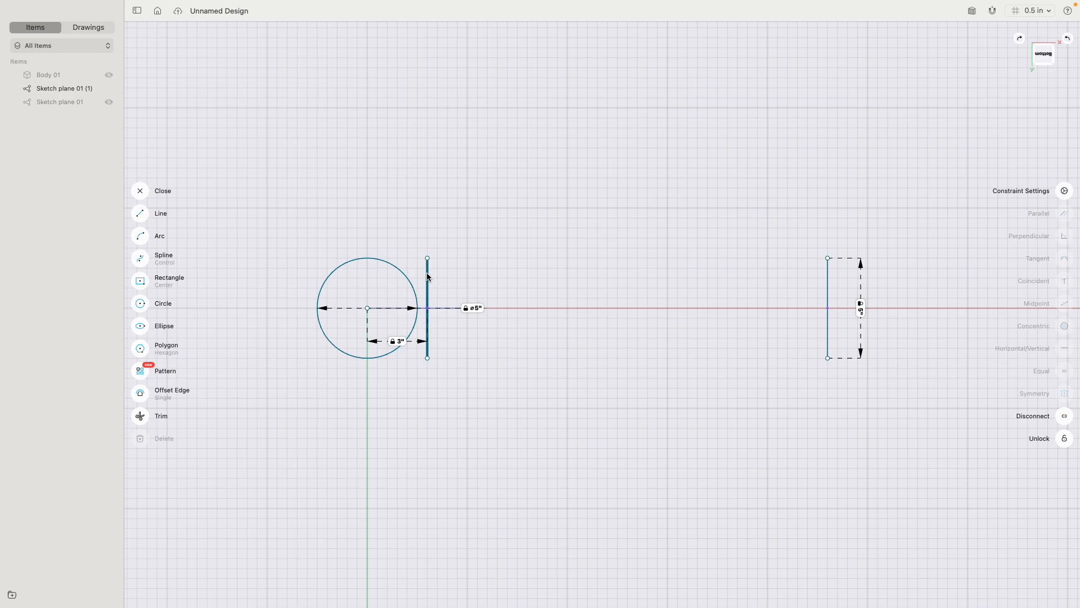
click(427, 308)
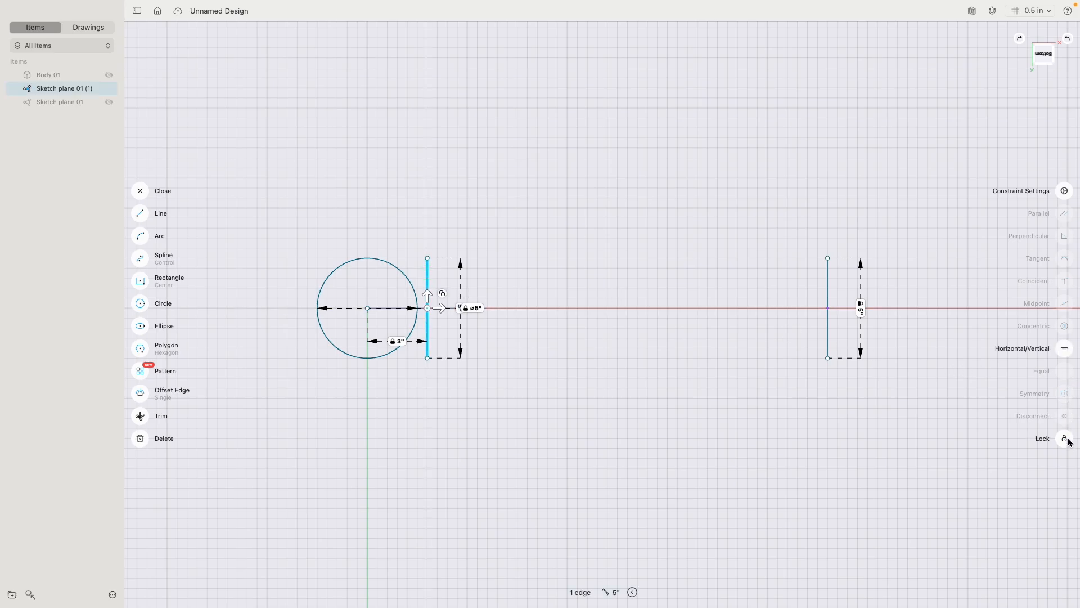
click(1064, 438)
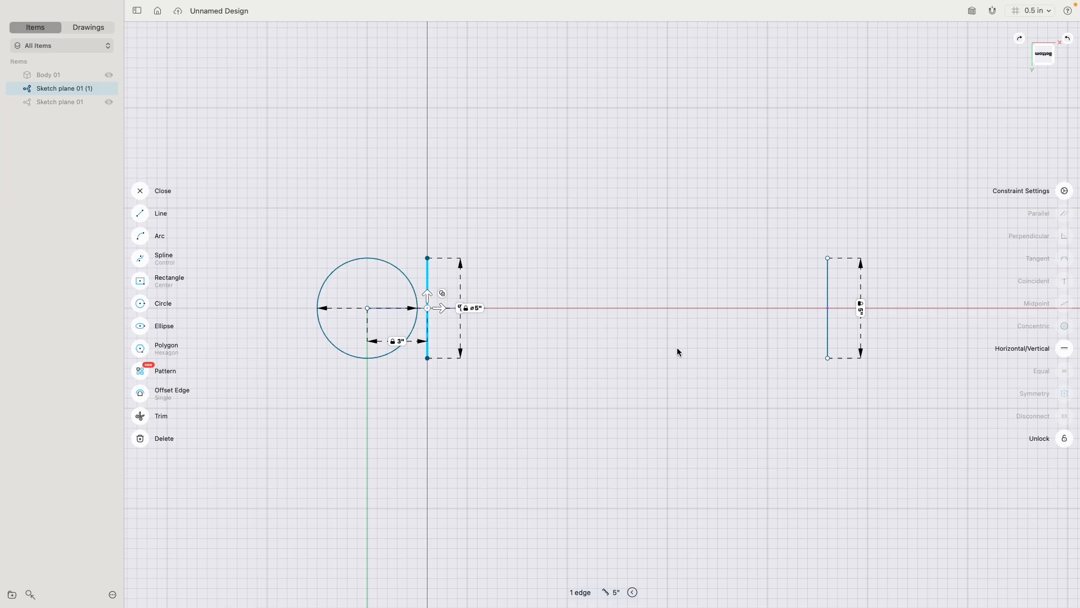
click(140, 213)
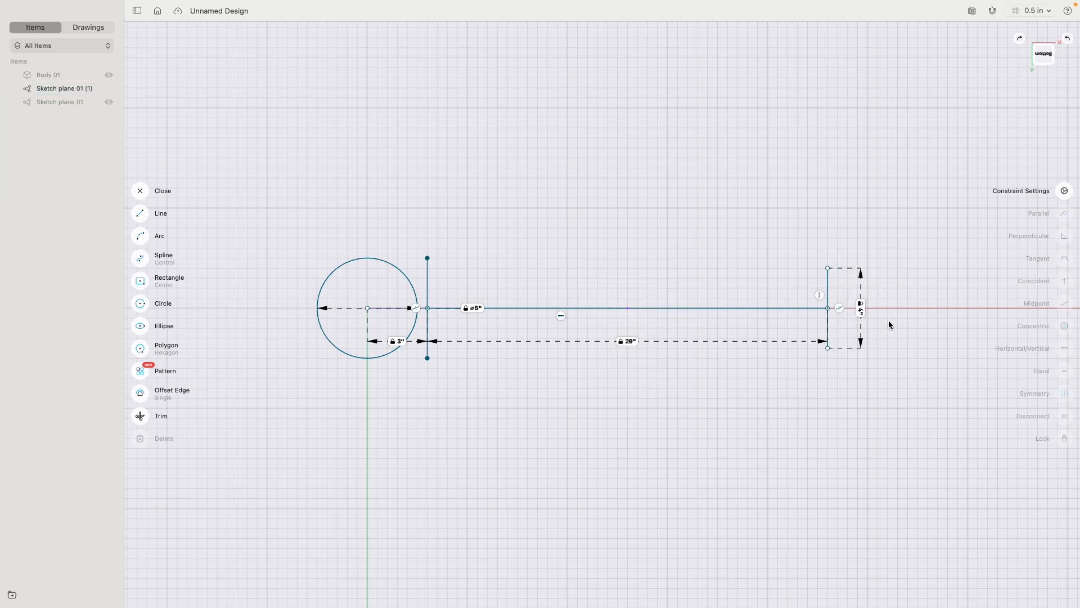
Step: Add the 20" centre line and connect the top and bottom endpoints with lines
click(664, 308)
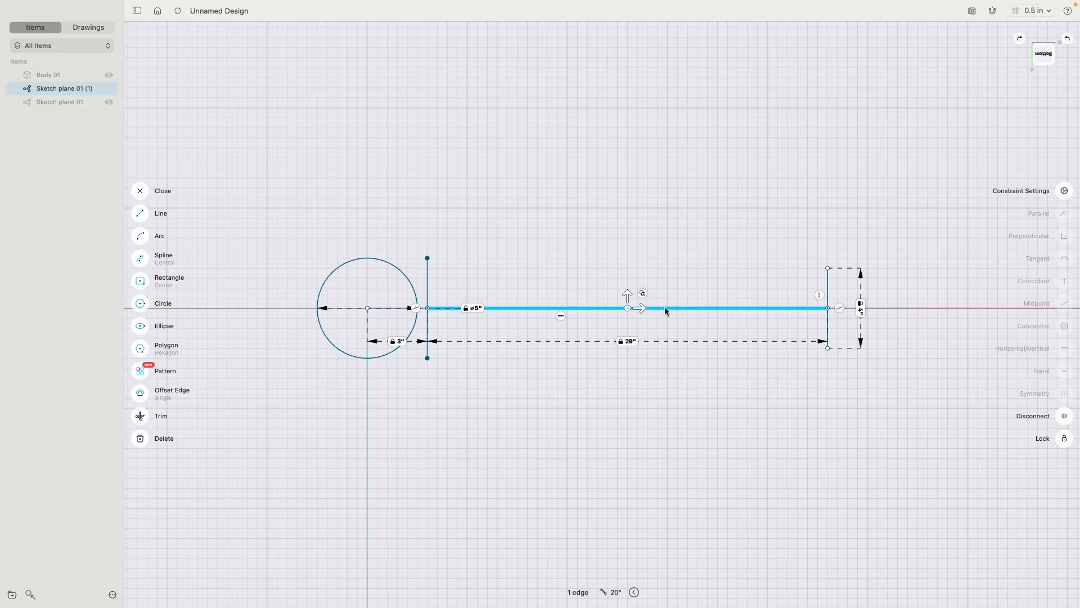
mouse_move(595, 269)
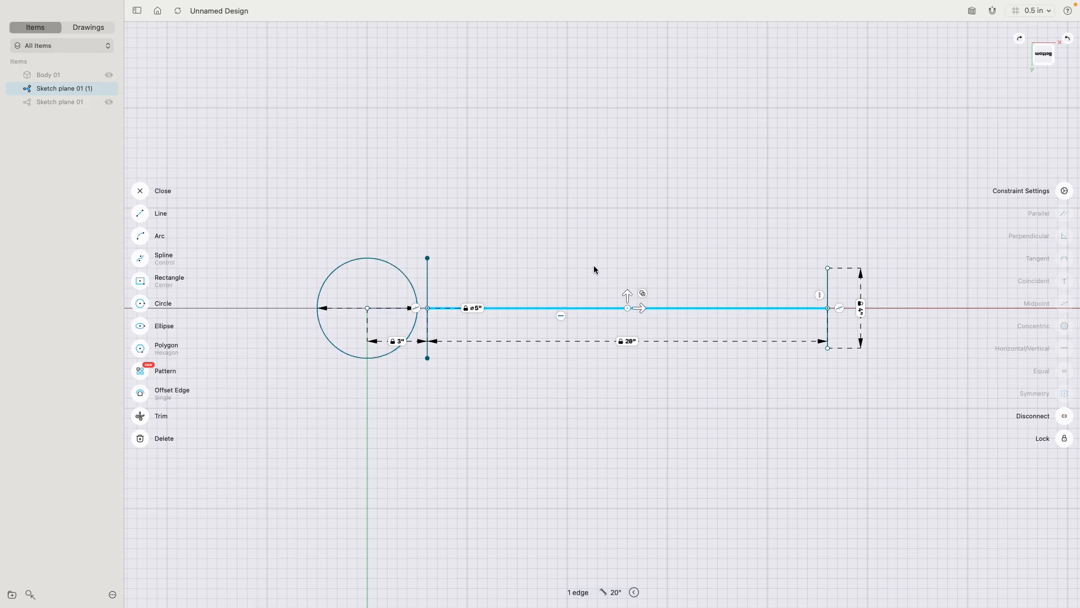
mouse_move(152, 240)
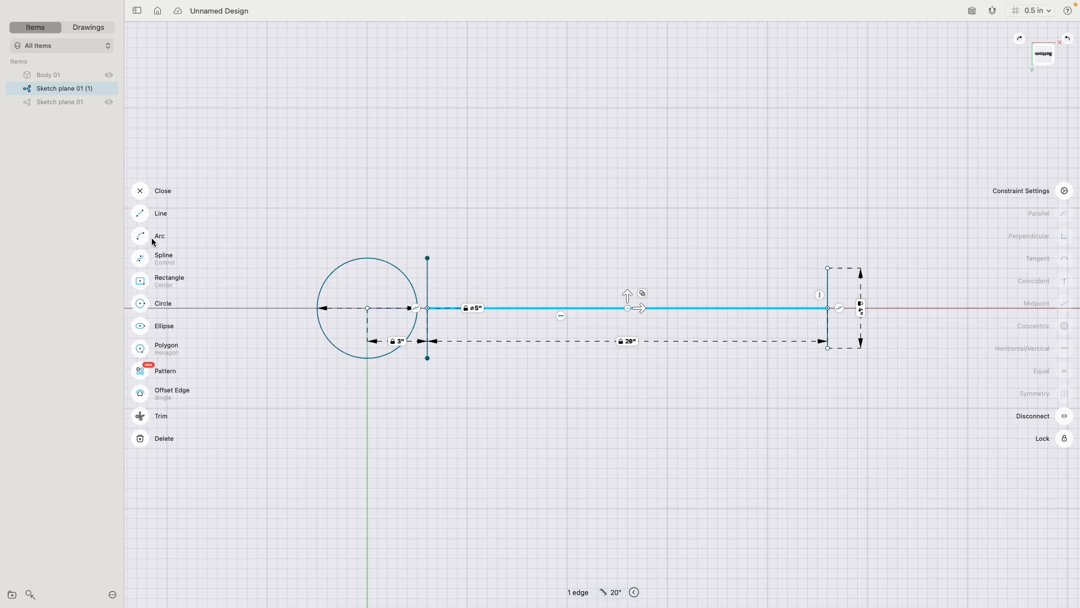
click(160, 213)
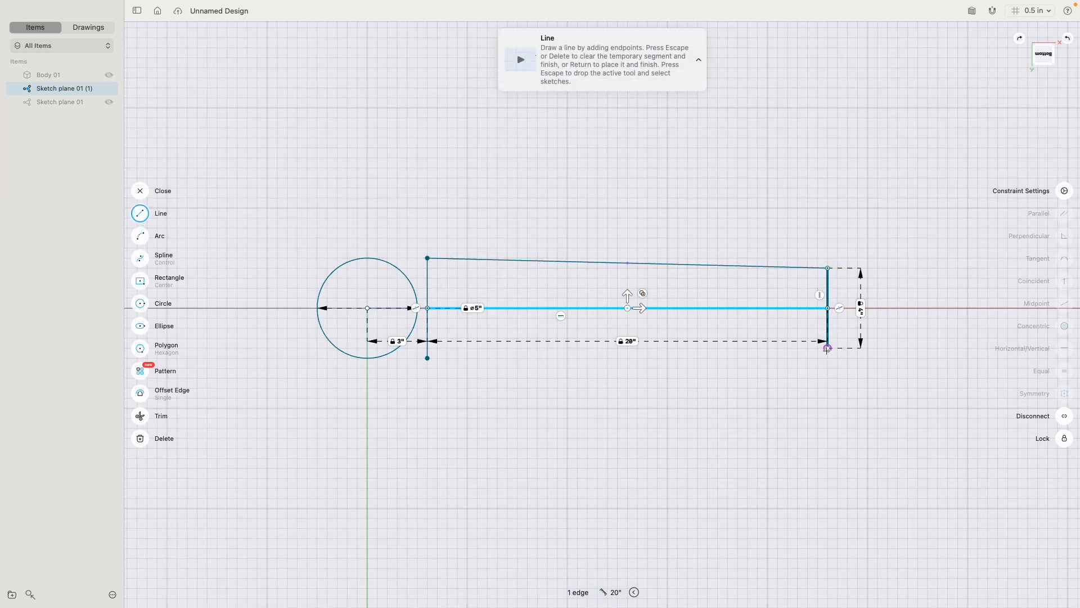
click(426, 356)
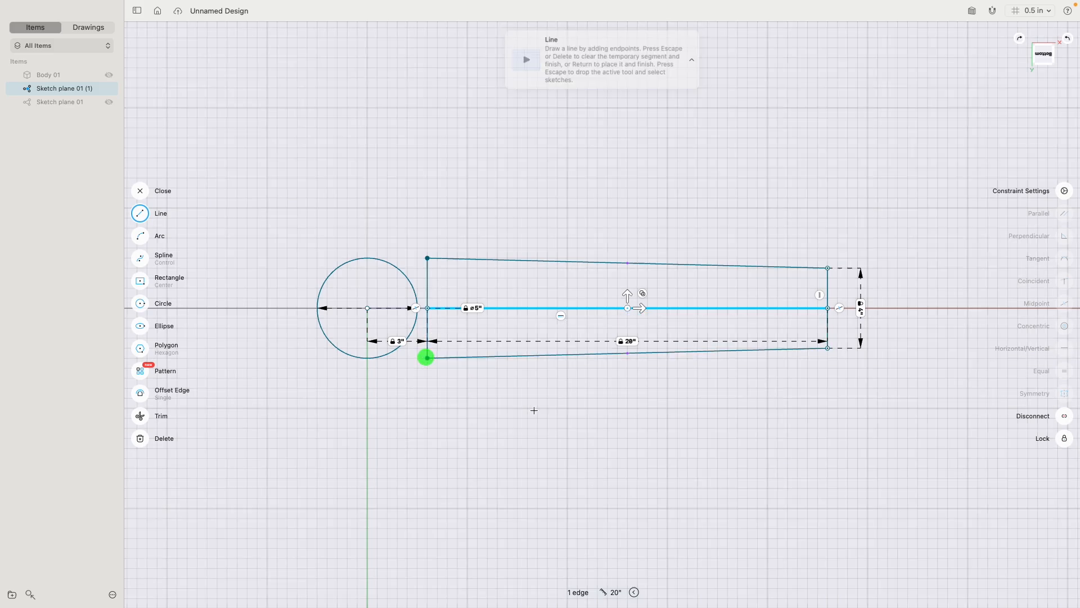
click(163, 191)
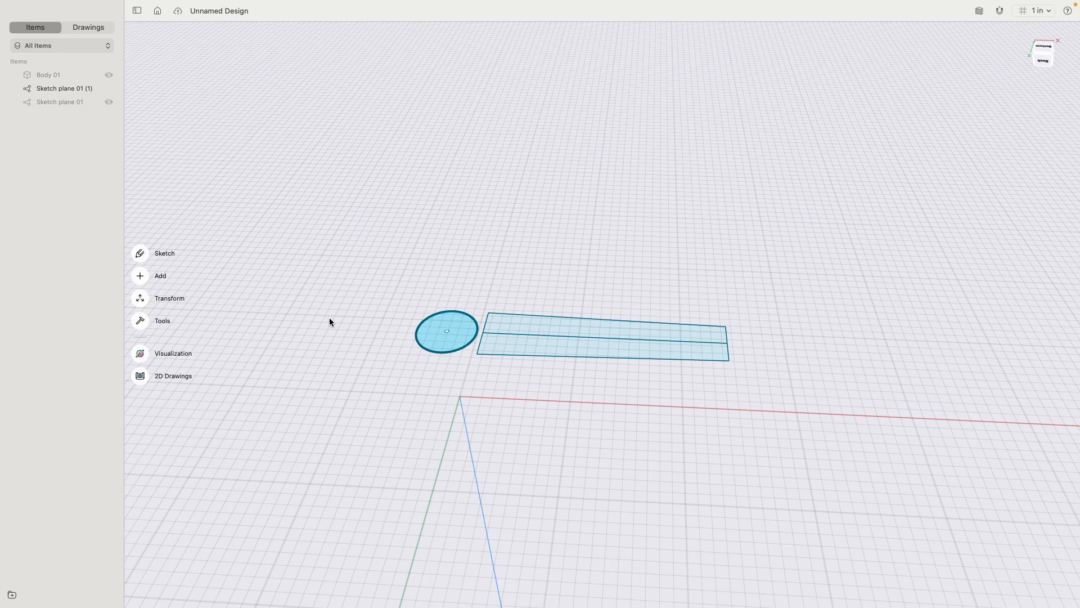
Step: Rotate a copy of the blade sketch by -120° using Move/Rotate
click(168, 298)
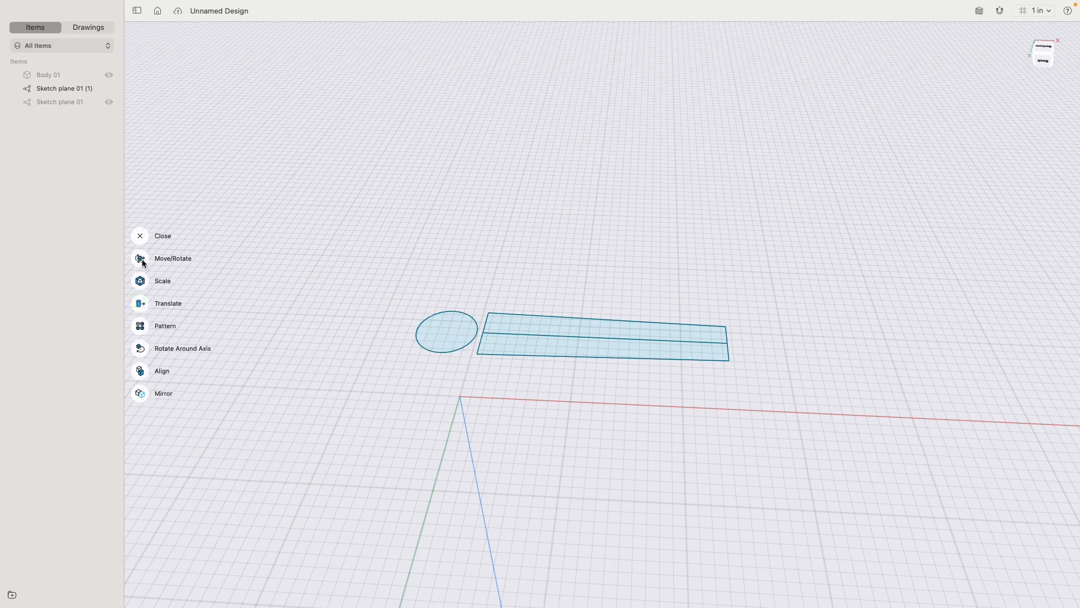
click(140, 258)
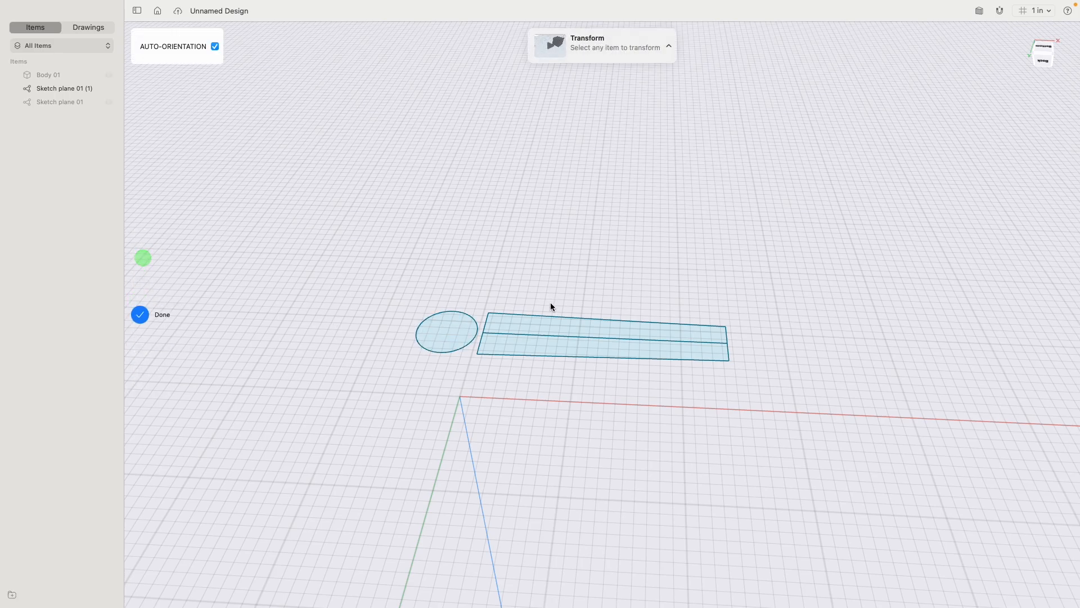
click(602, 337)
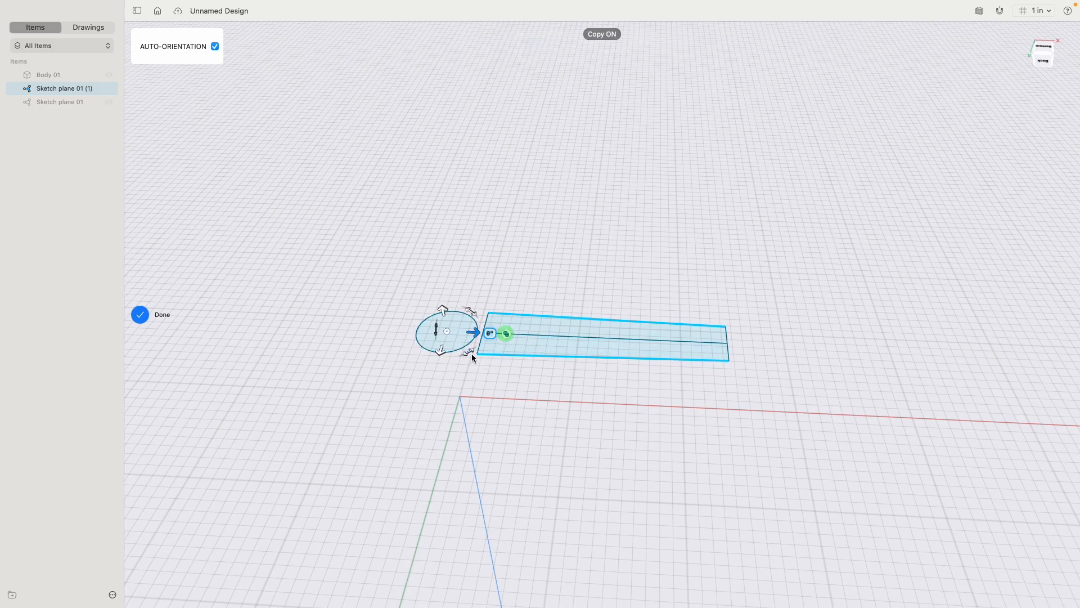
click(489, 334)
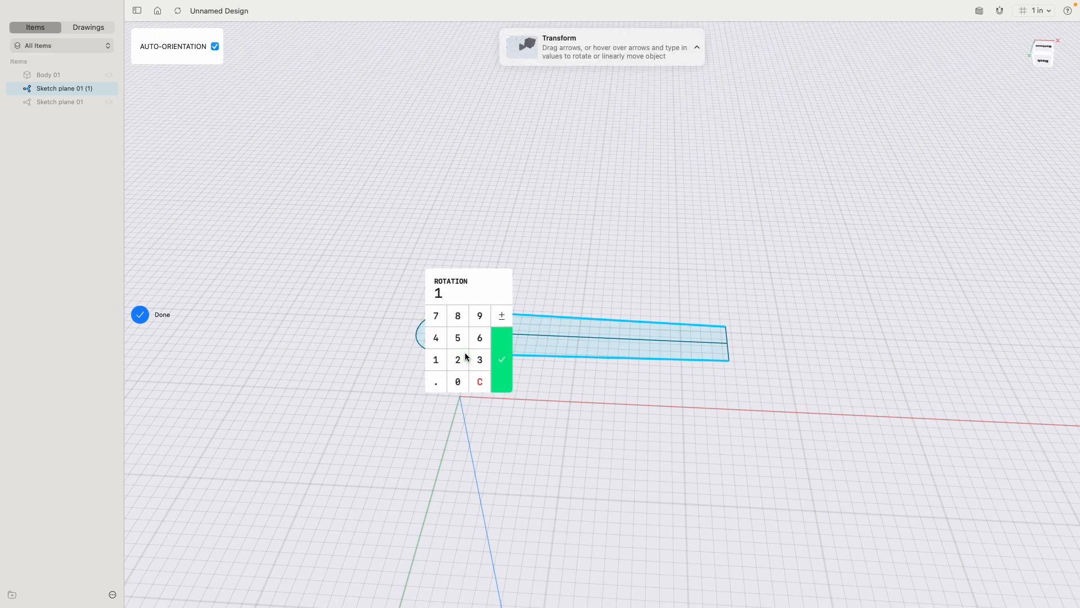
click(502, 359)
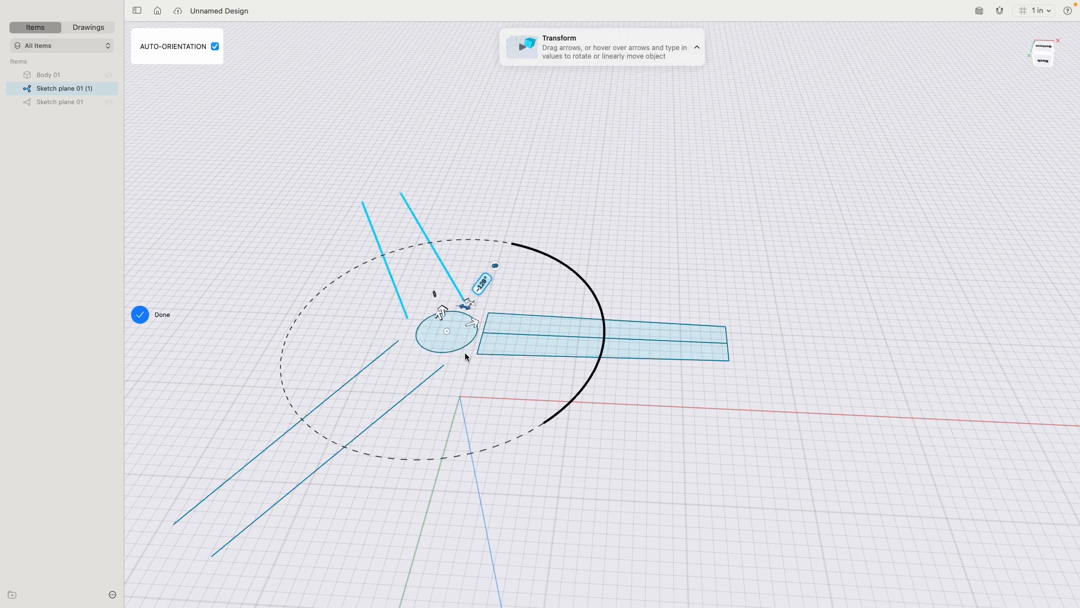
click(139, 314)
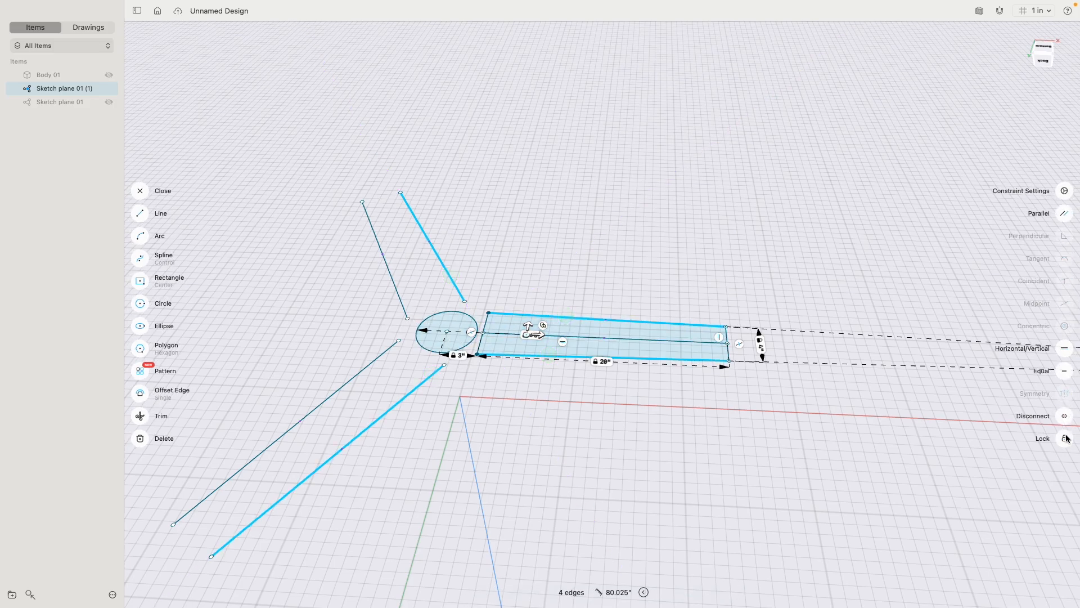
Step: Lock the selected edges and make the lower and upper arcs tangent to the blade edges
click(1064, 438)
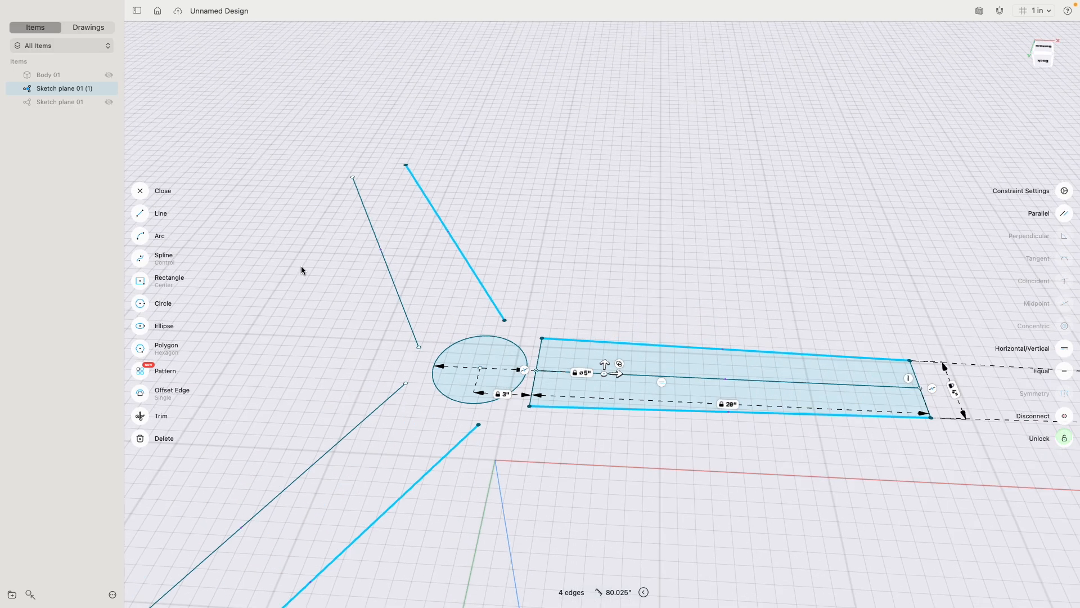
click(159, 236)
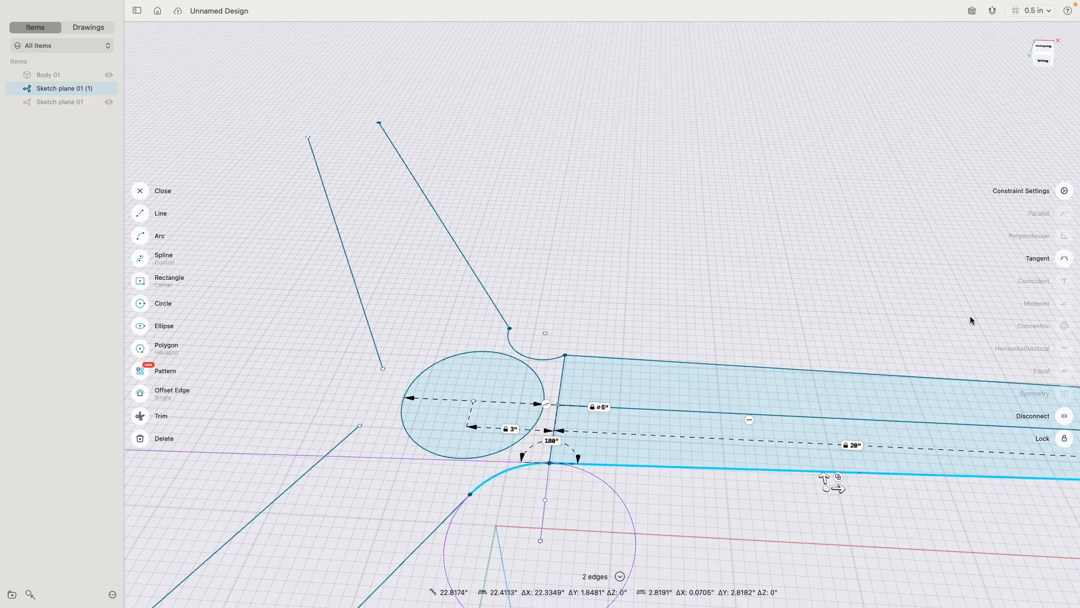
click(1064, 257)
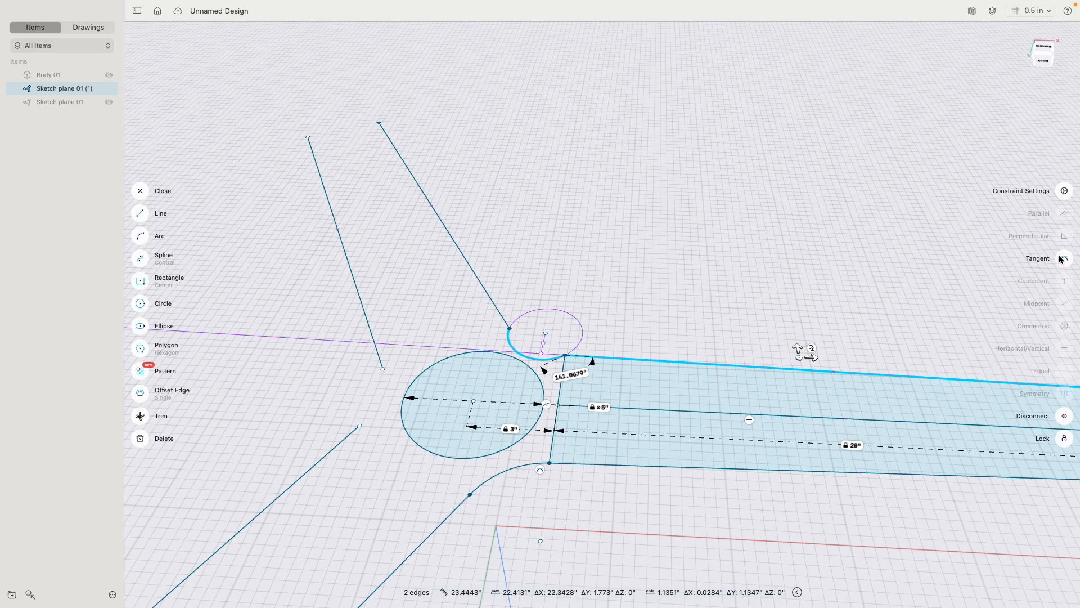
click(161, 213)
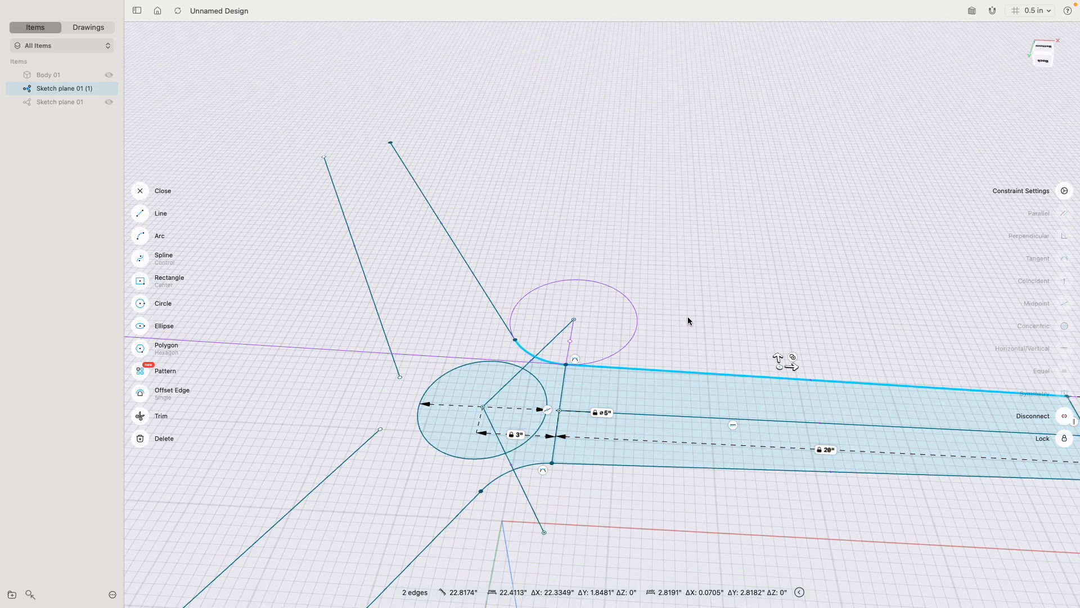
click(163, 191)
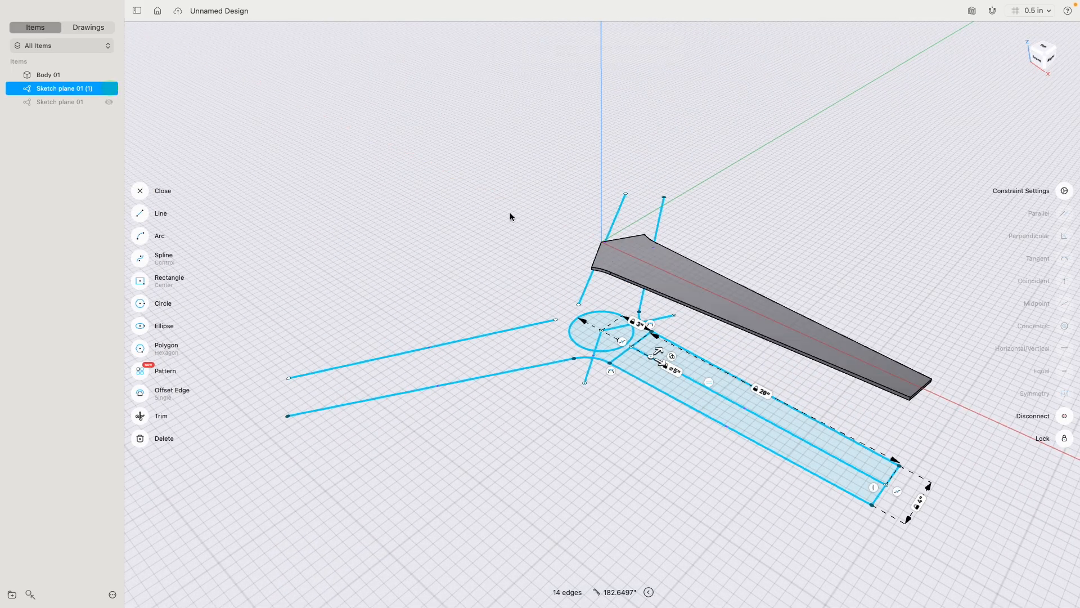
Step: Extrude the blade sketch region into the thin solid Body 01
click(139, 190)
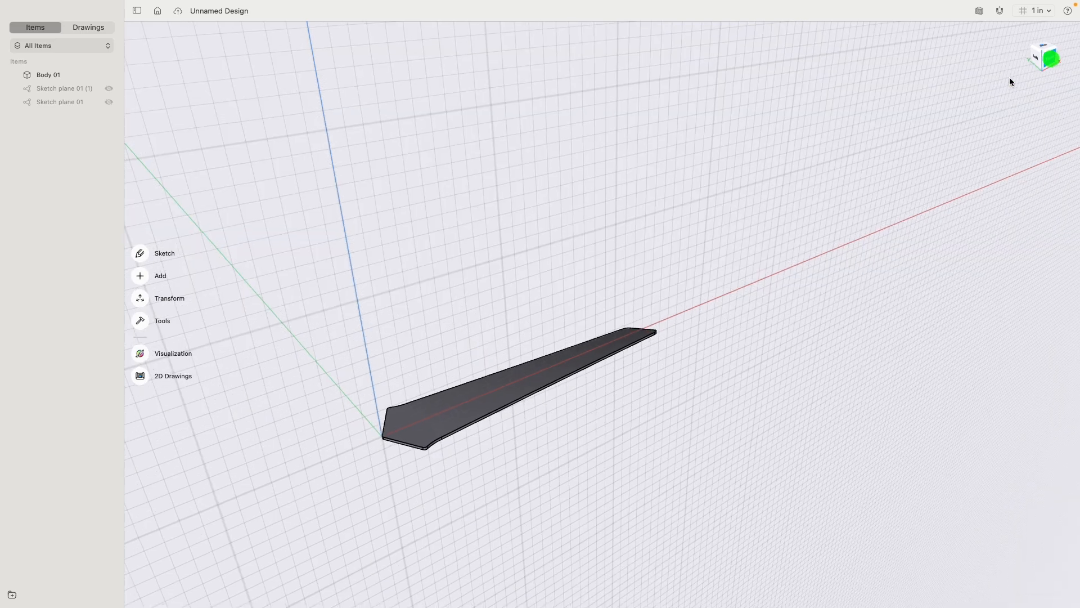
Step: Hide Body 01, extrude the root circle 0.5 into a disc, then extrude its top face
click(1046, 56)
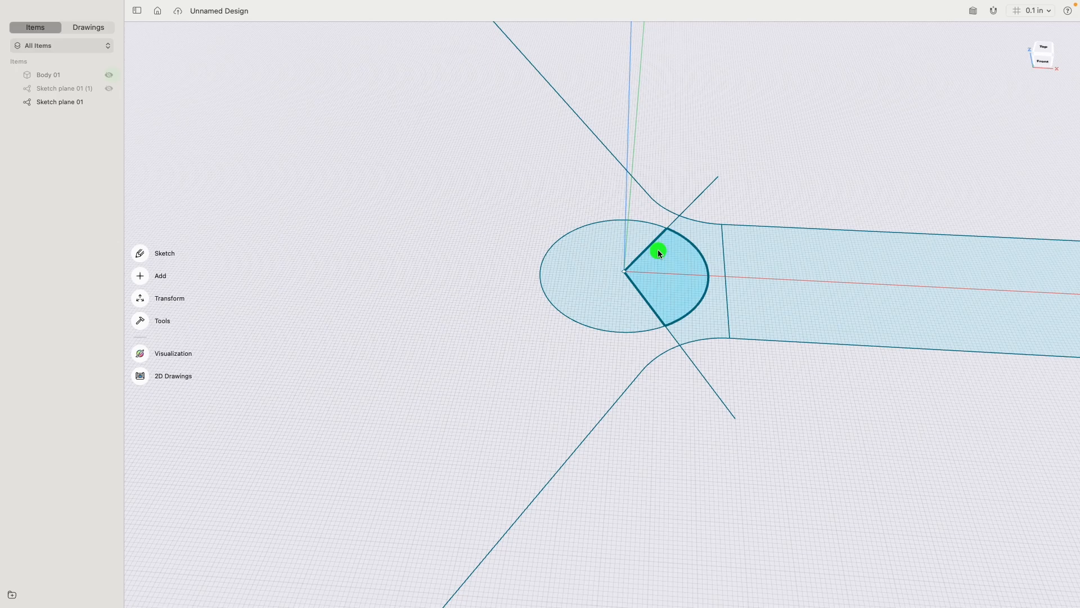
click(657, 251)
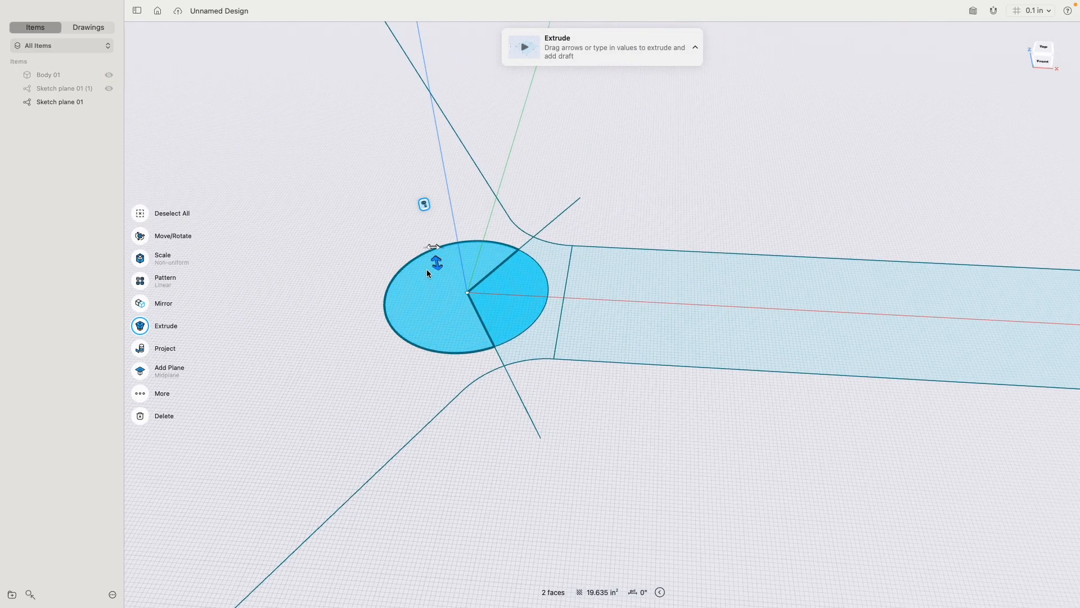
click(436, 263)
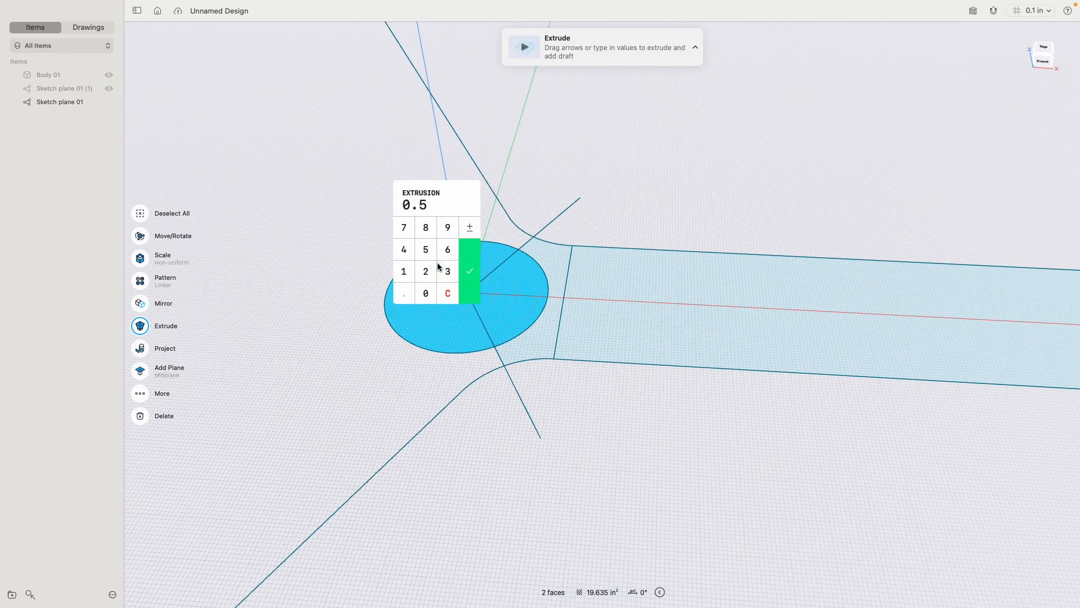
click(469, 270)
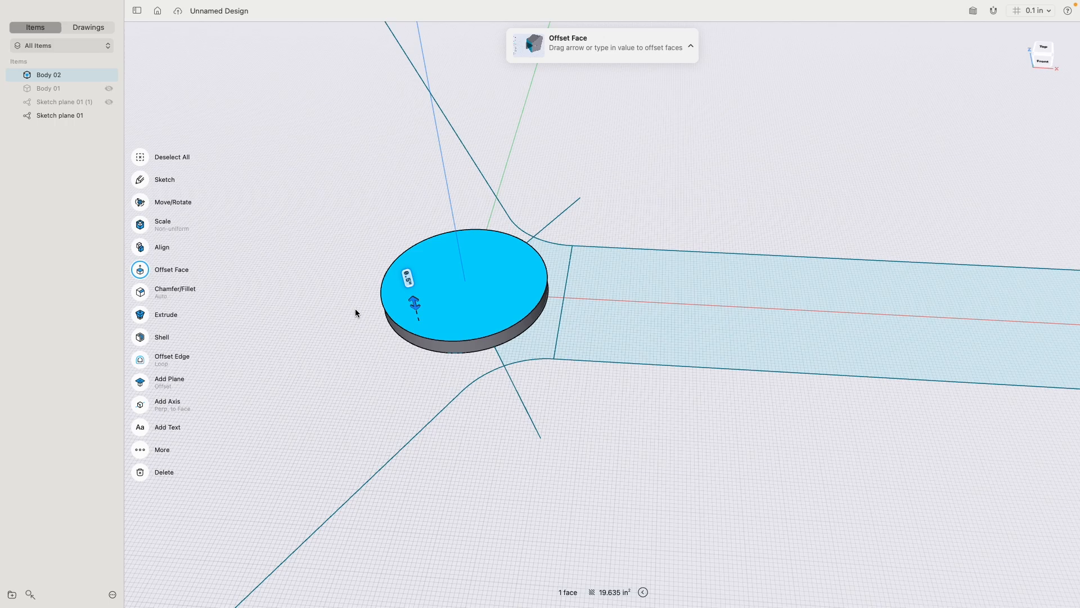
mouse_move(152, 309)
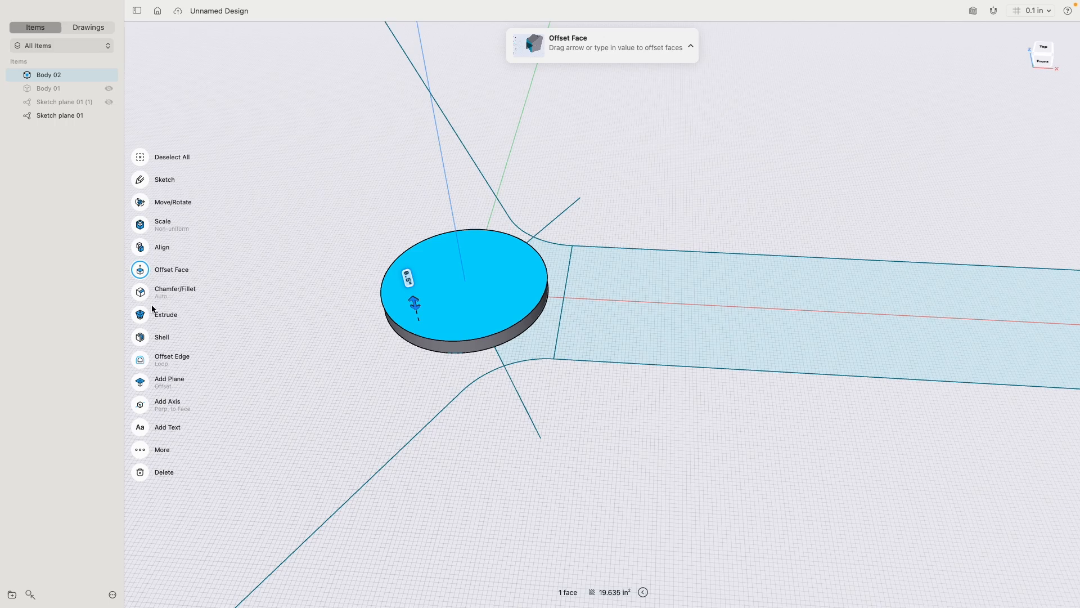
mouse_move(145, 317)
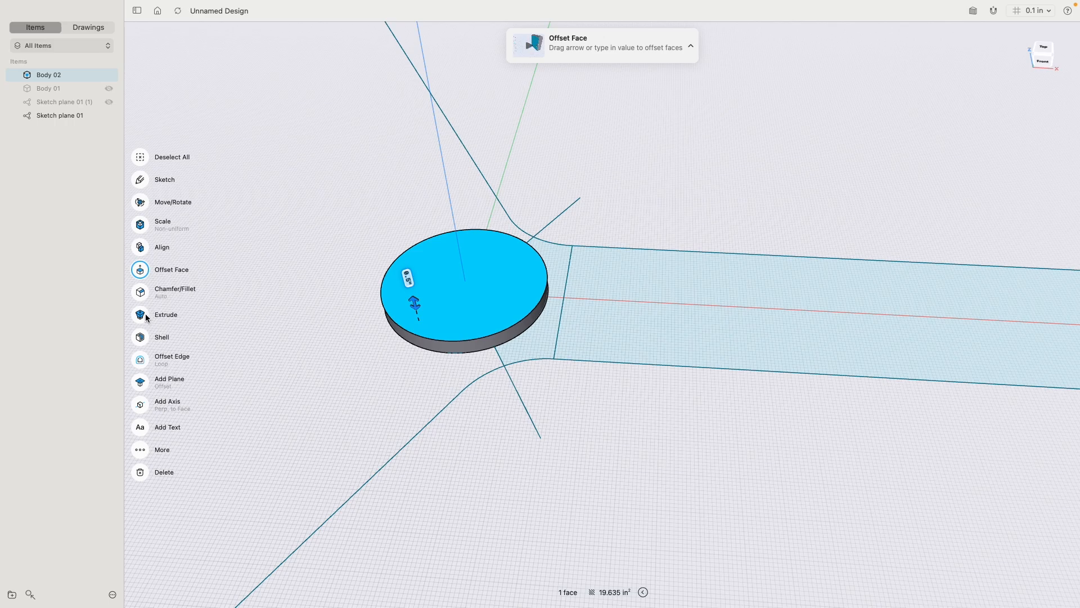
click(166, 315)
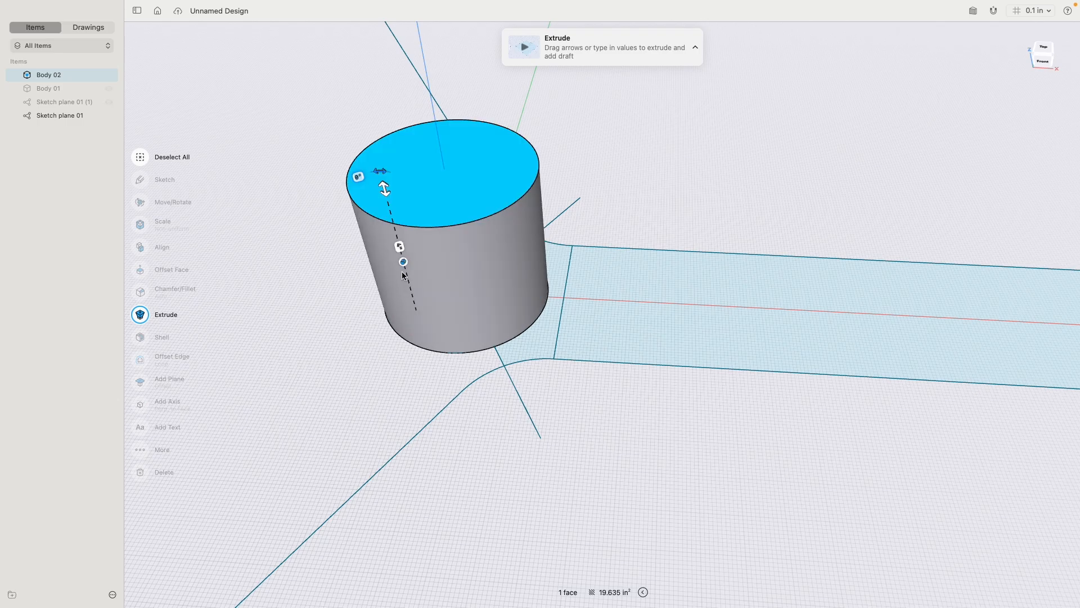
Step: Extrude the taller housing and a thin downrod upward, each as a New Body
click(358, 176)
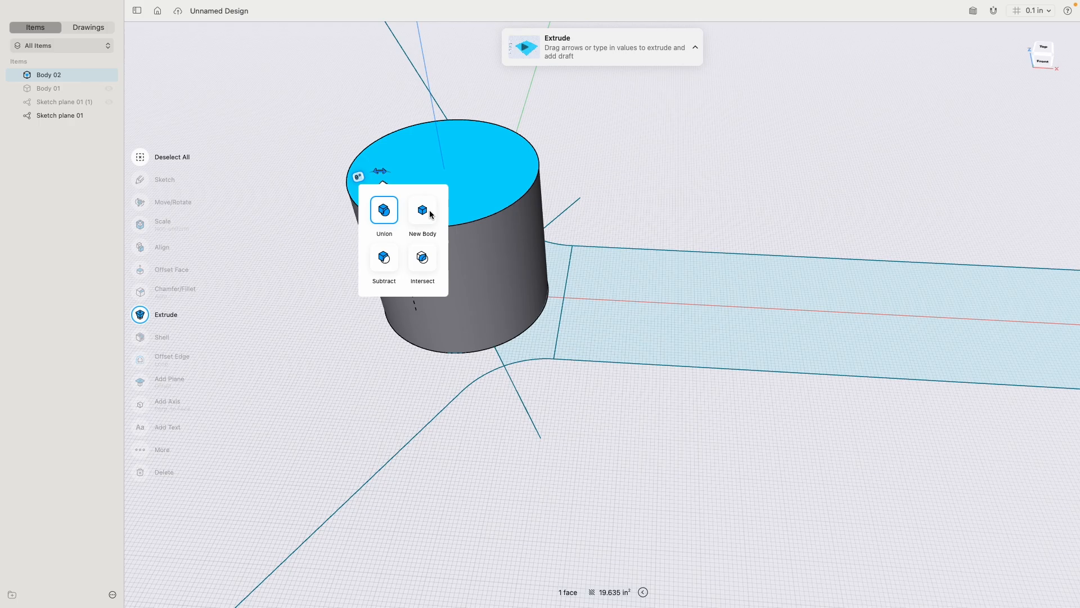
click(422, 210)
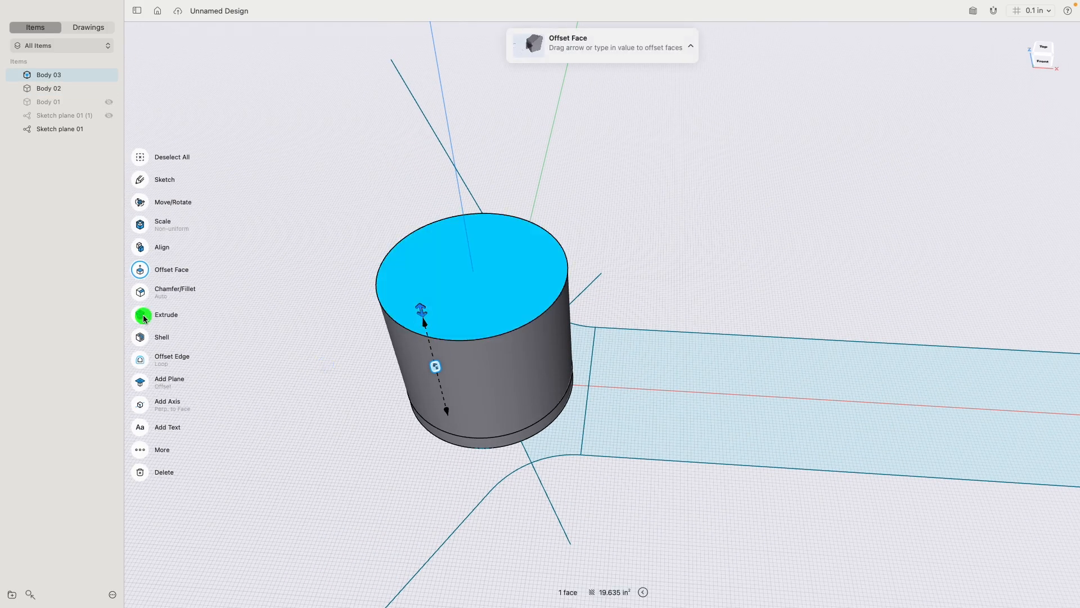
click(166, 314)
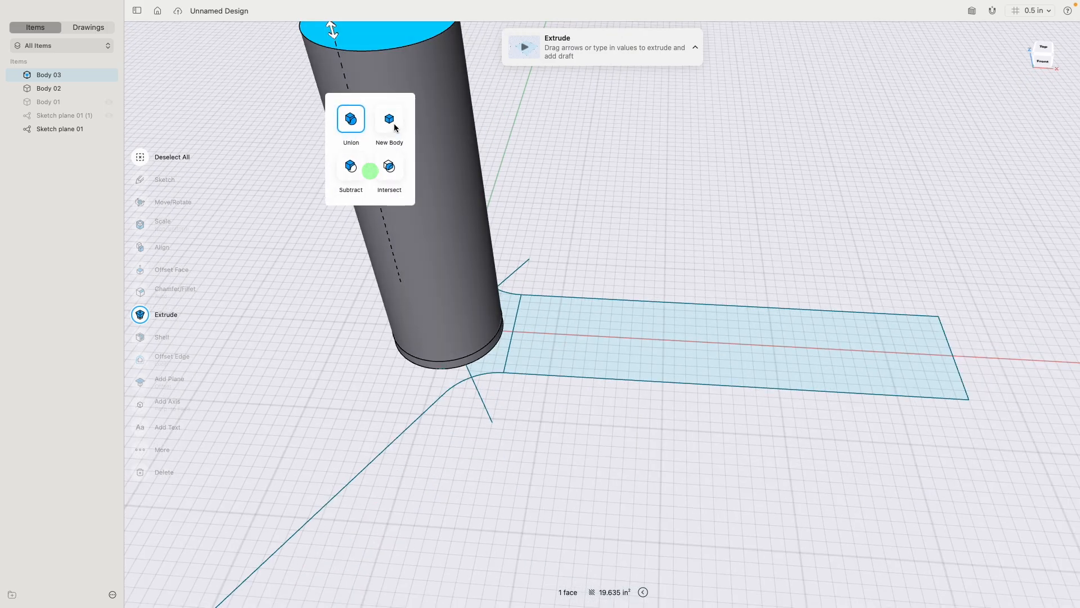
click(389, 117)
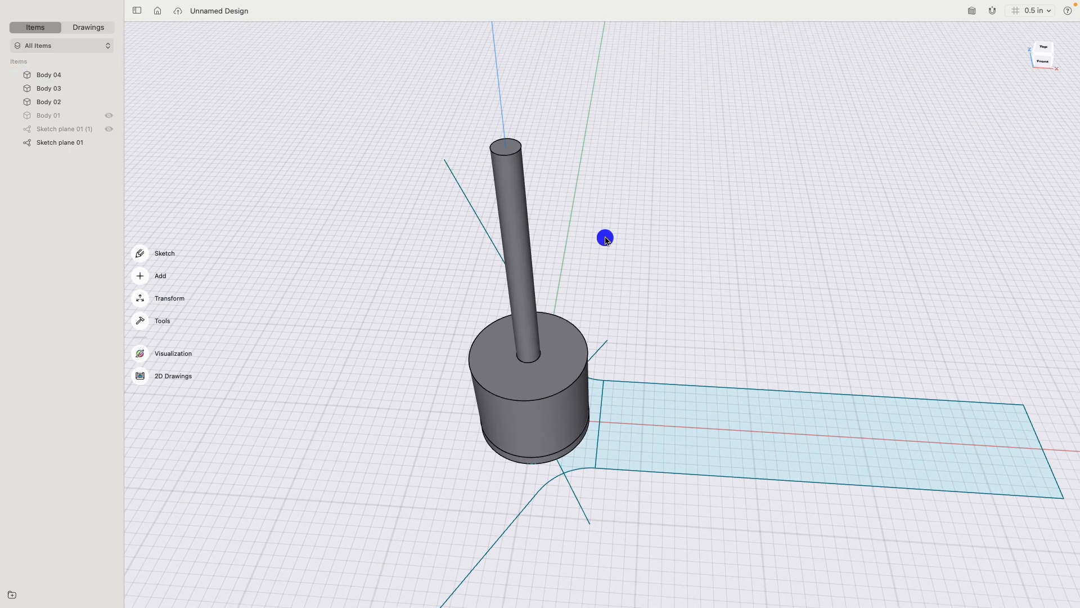
Step: Extend the downrod's top end upward and select its top section for the canopy
click(507, 144)
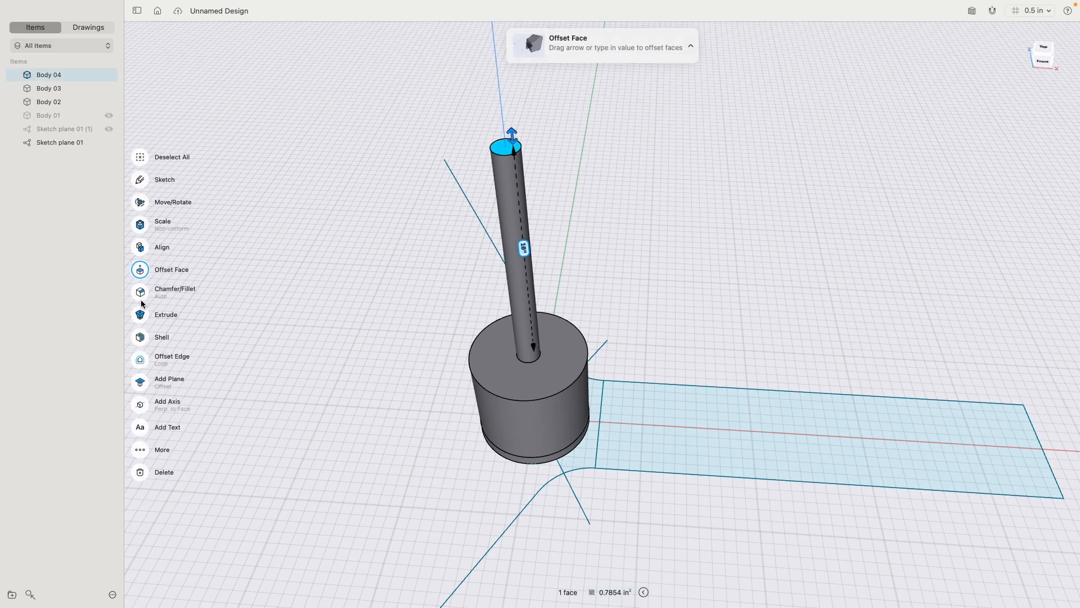
click(165, 314)
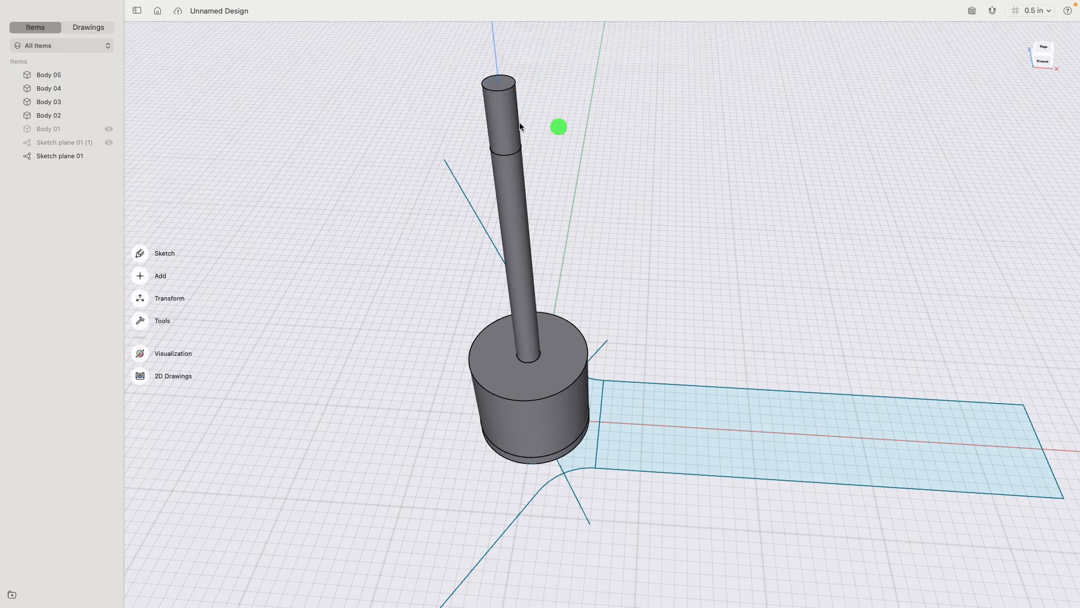
click(499, 110)
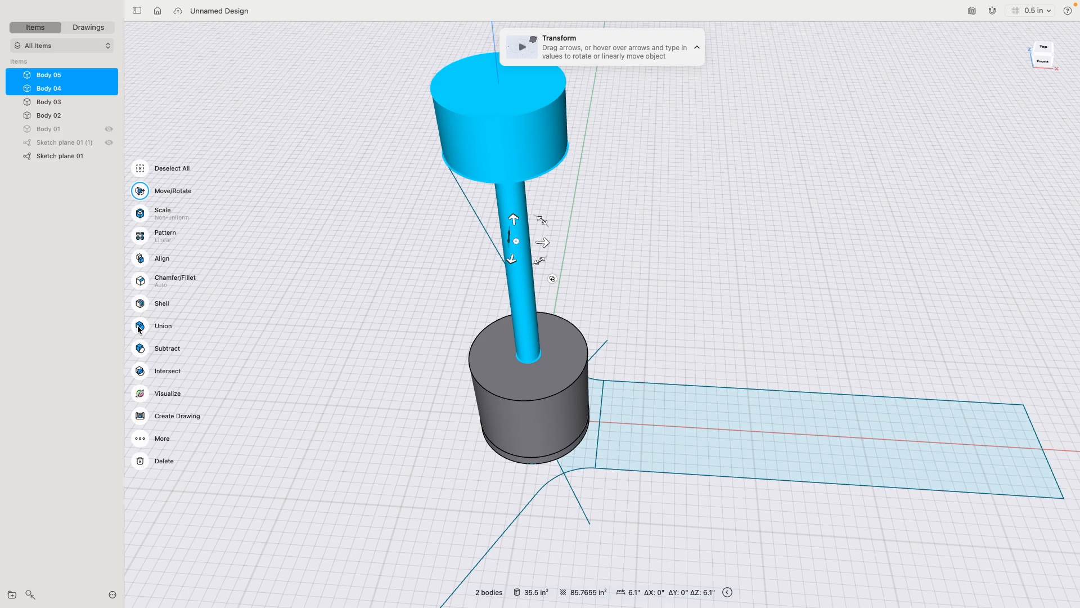
Step: Union the canopy with the downrod, then select the canopy's lower edges, housing top edge and canopy top face
click(162, 325)
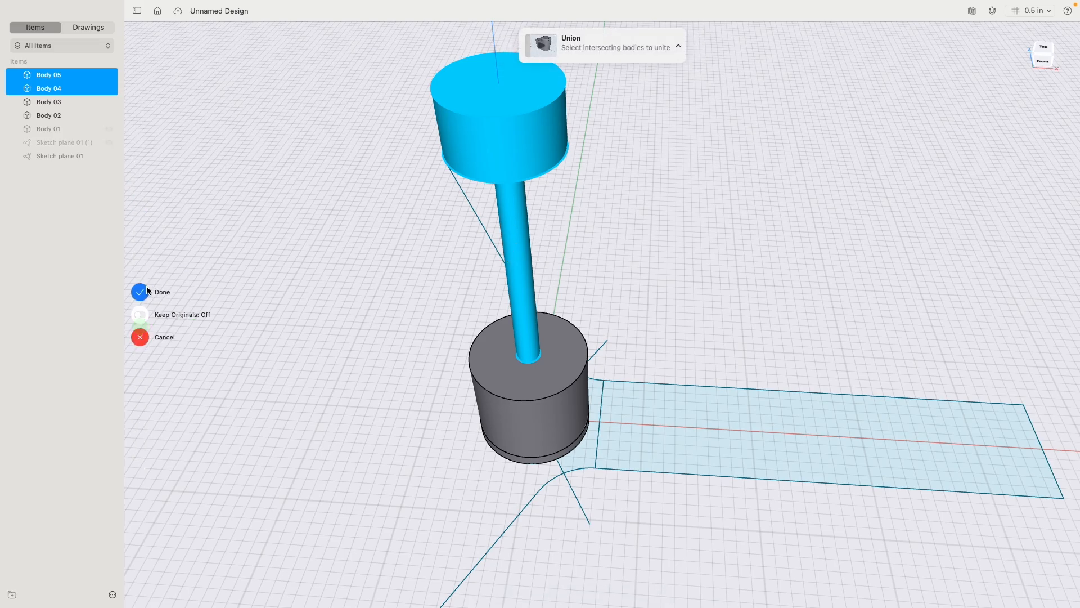
click(140, 291)
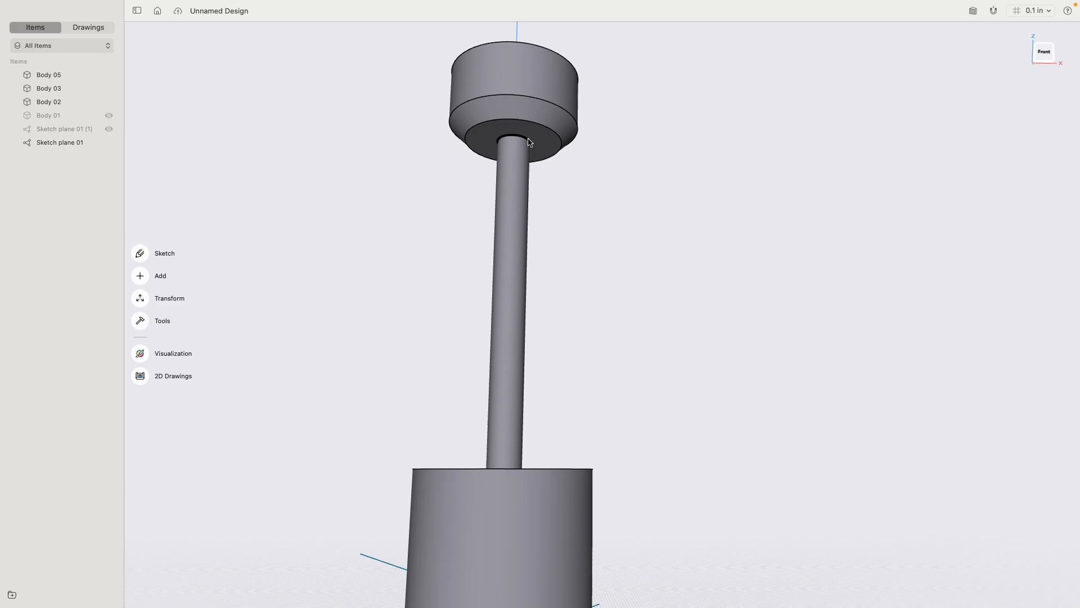
click(509, 135)
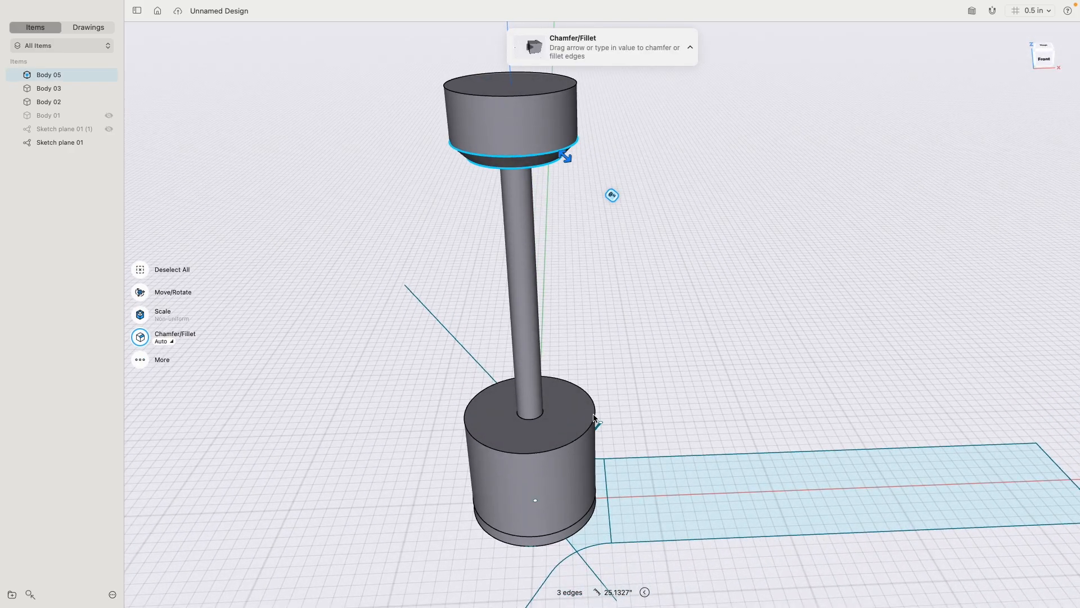
click(592, 420)
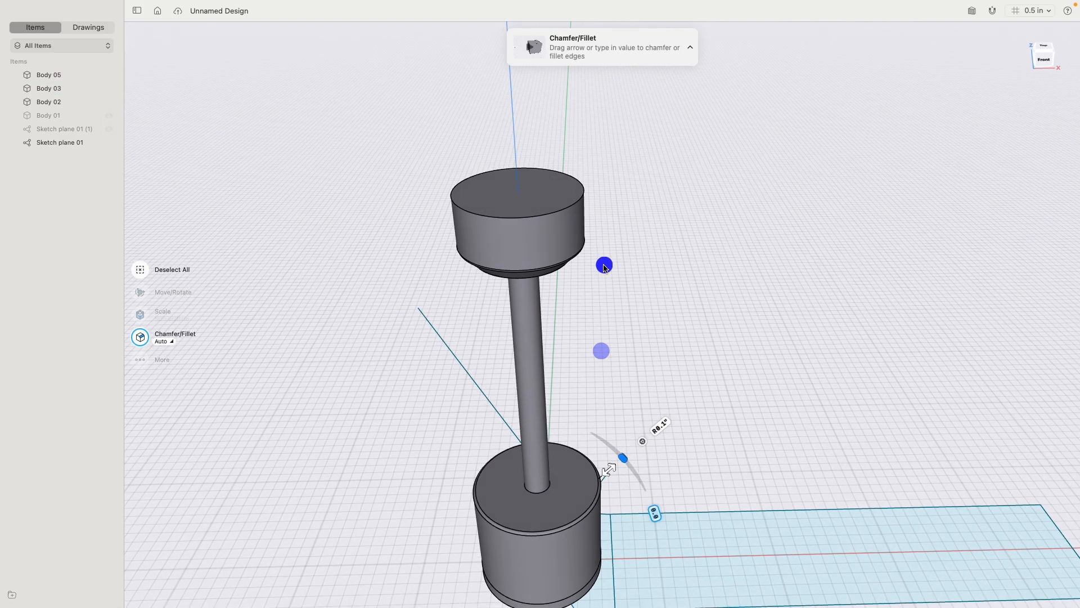
click(517, 187)
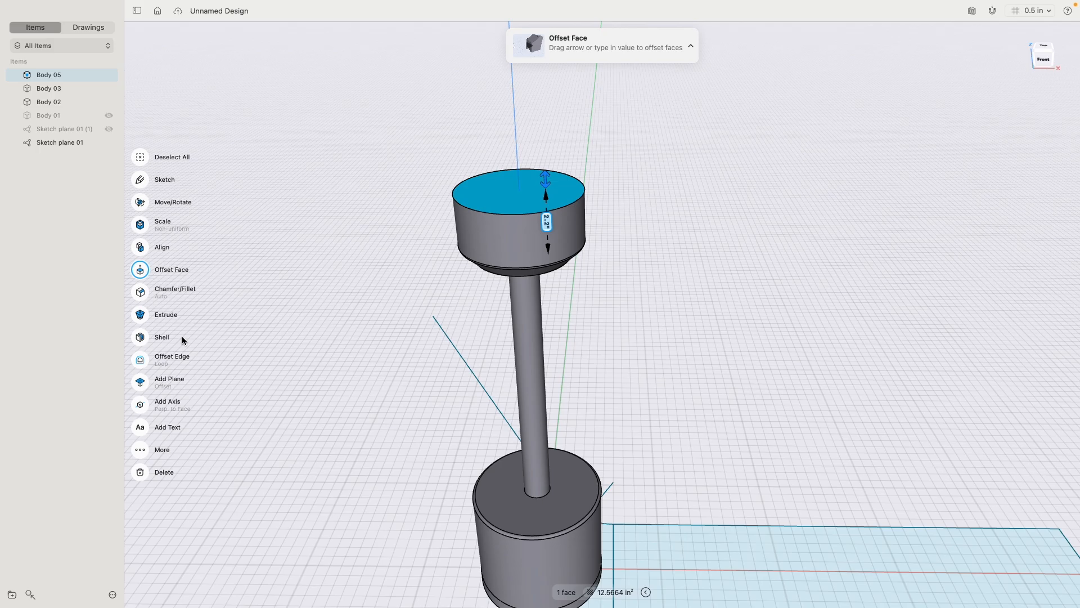
Step: Fillet the selected housing edges with a 0.01 radius
click(162, 337)
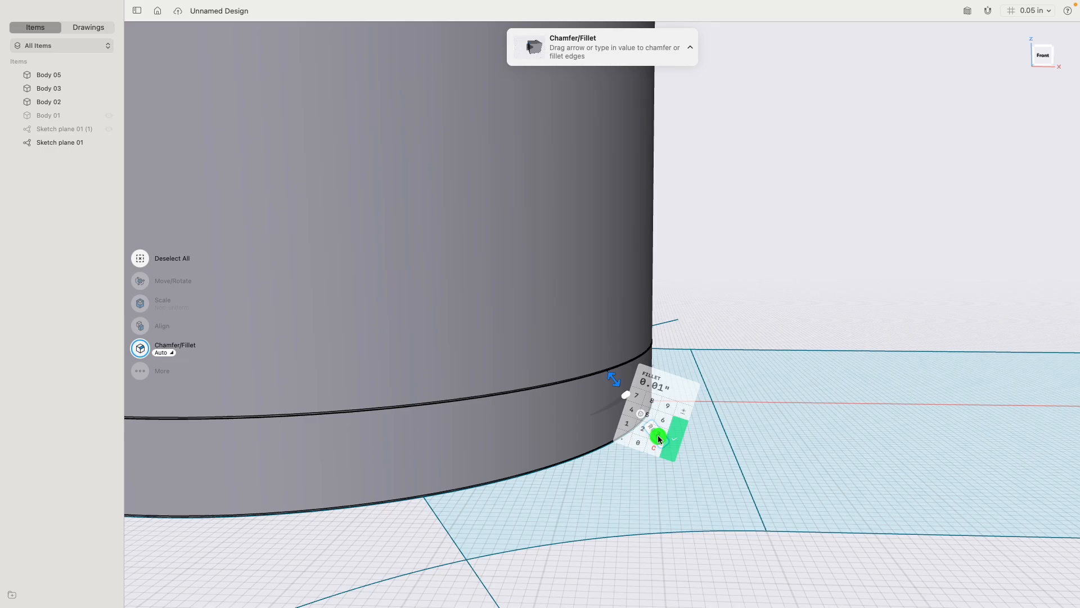
click(677, 440)
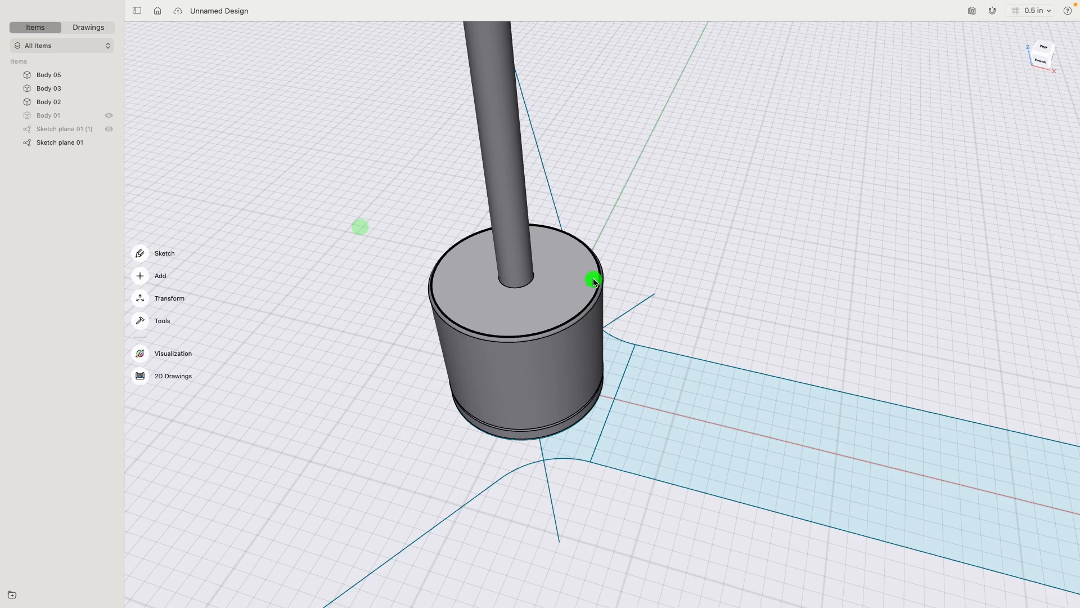
Step: Isolate the housing, sketch on its top face, and start a centred rectangle at the rim
click(589, 280)
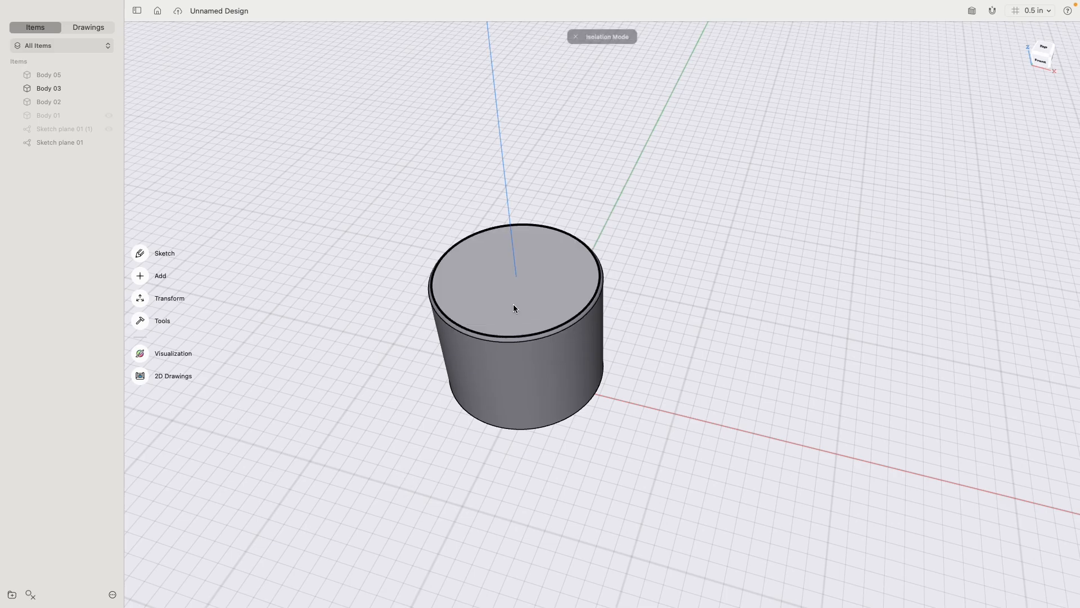
click(515, 275)
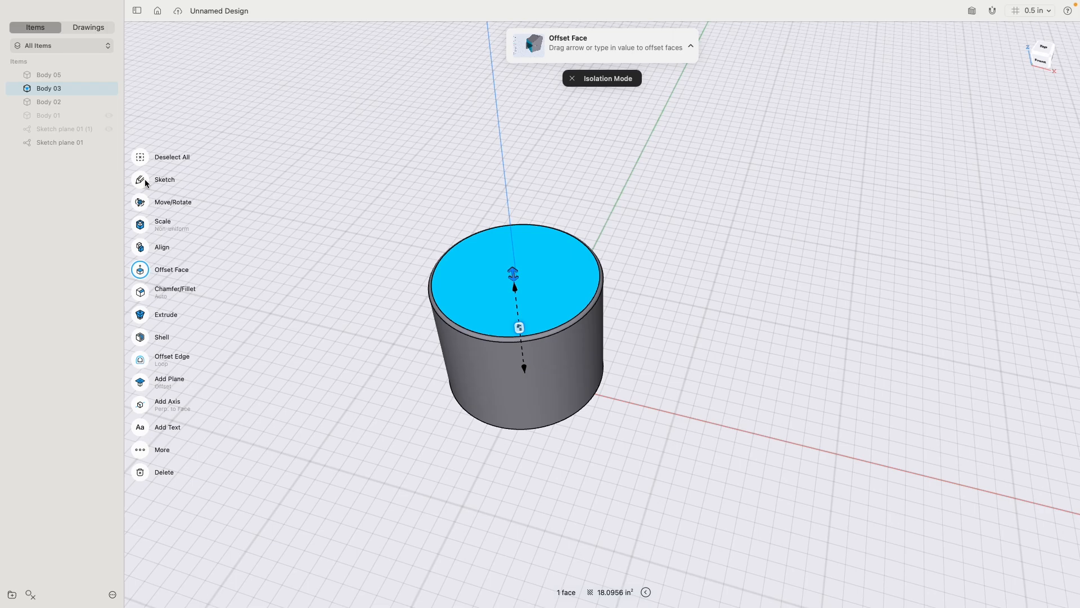
click(164, 179)
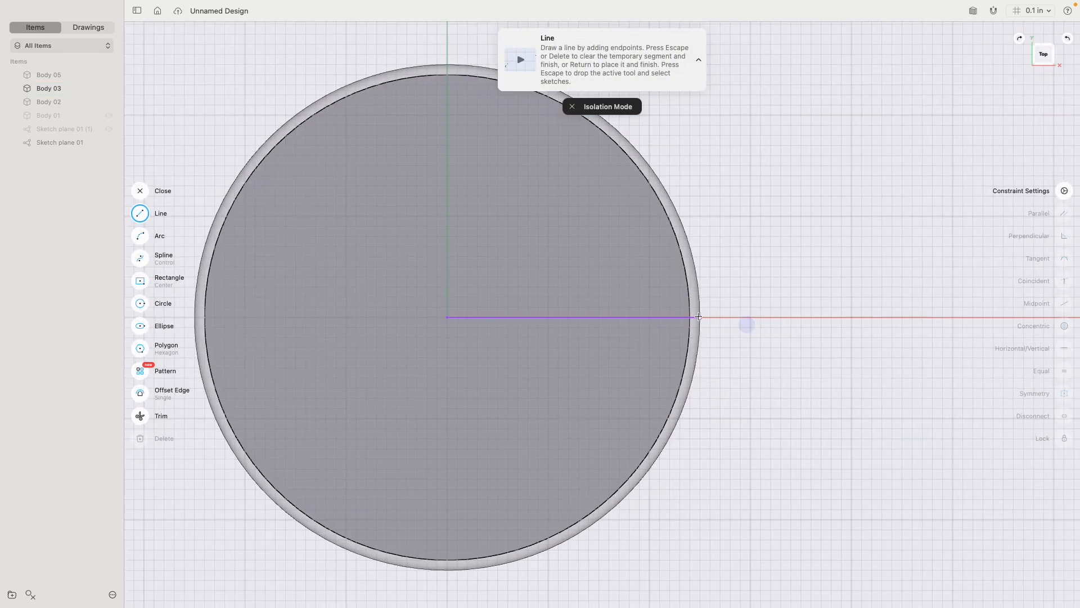
click(140, 280)
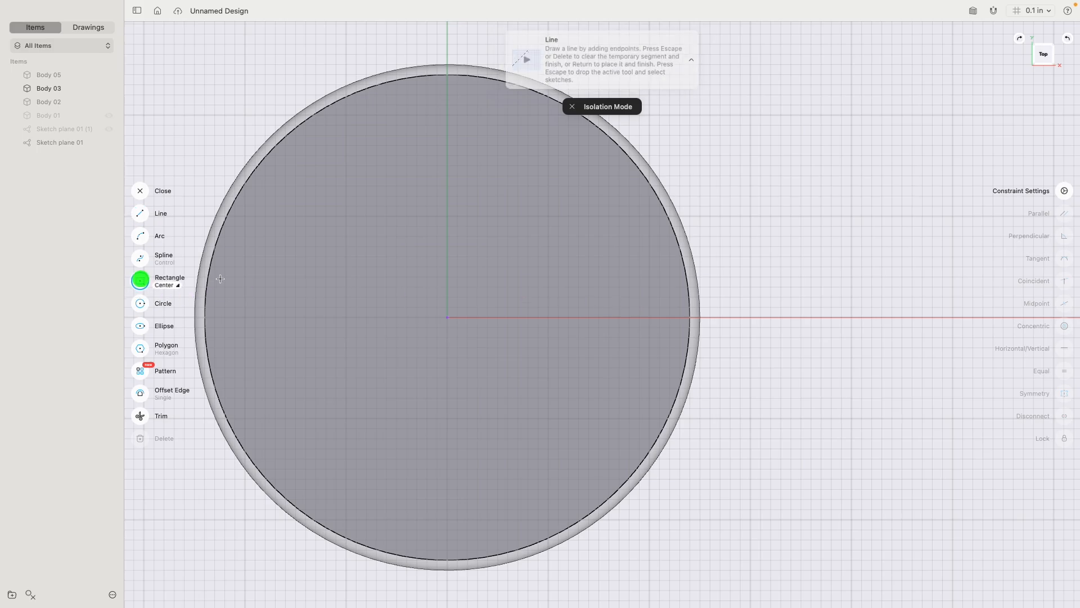
click(141, 280)
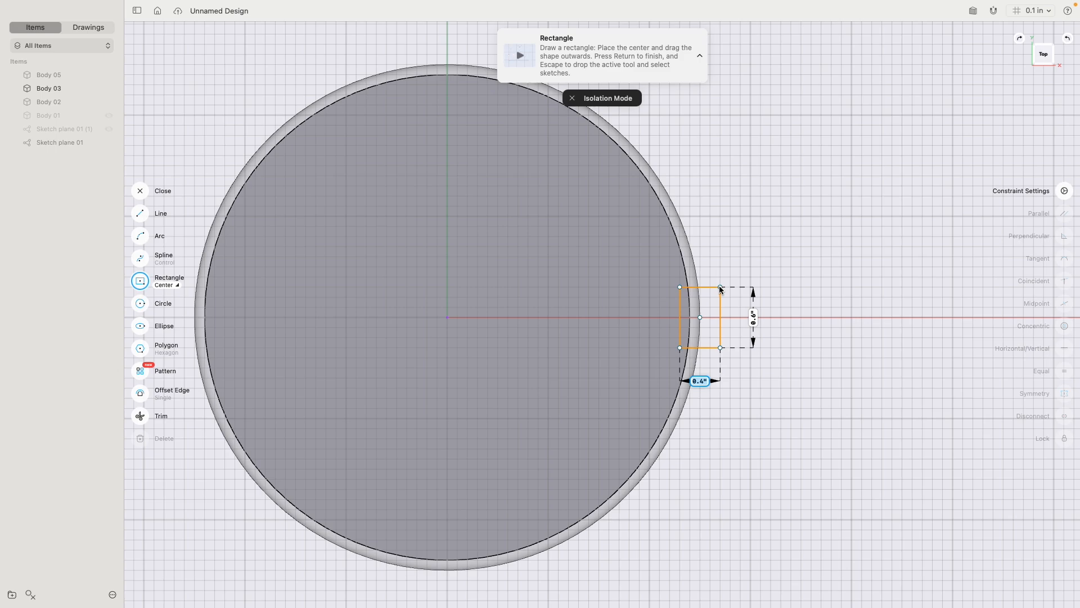
mouse_move(720, 297)
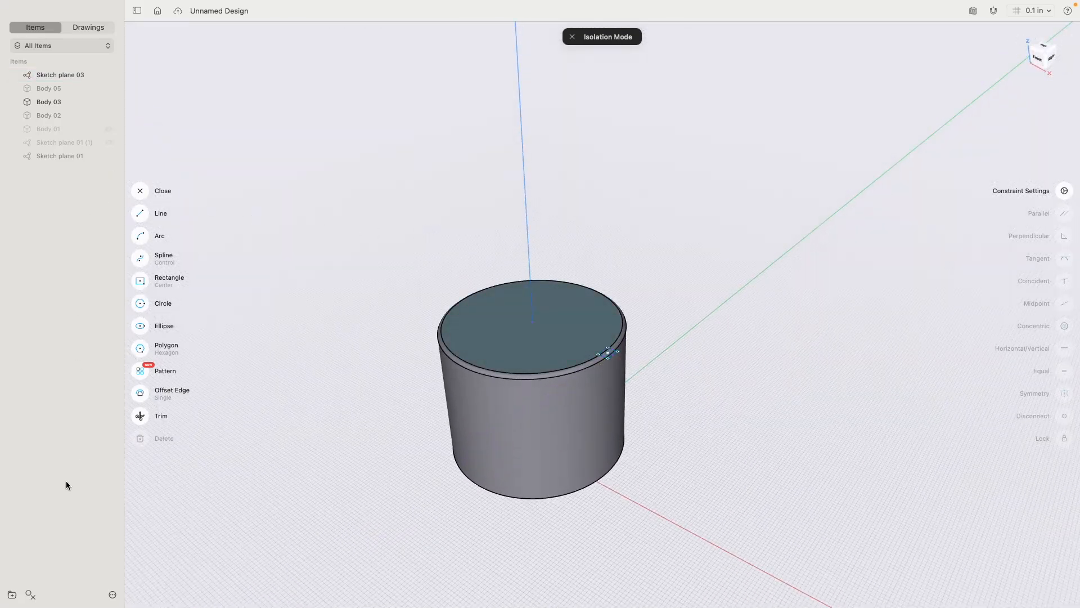
mouse_move(29, 595)
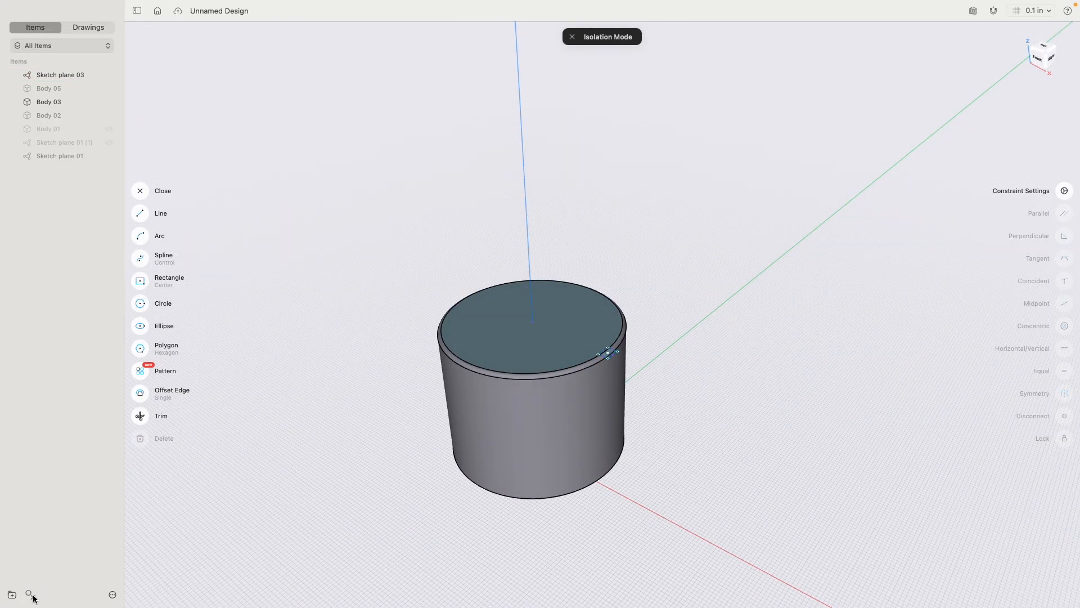
Step: Exit isolation and rotate a copy of the extruded bar around the housing by an entered angle
click(571, 37)
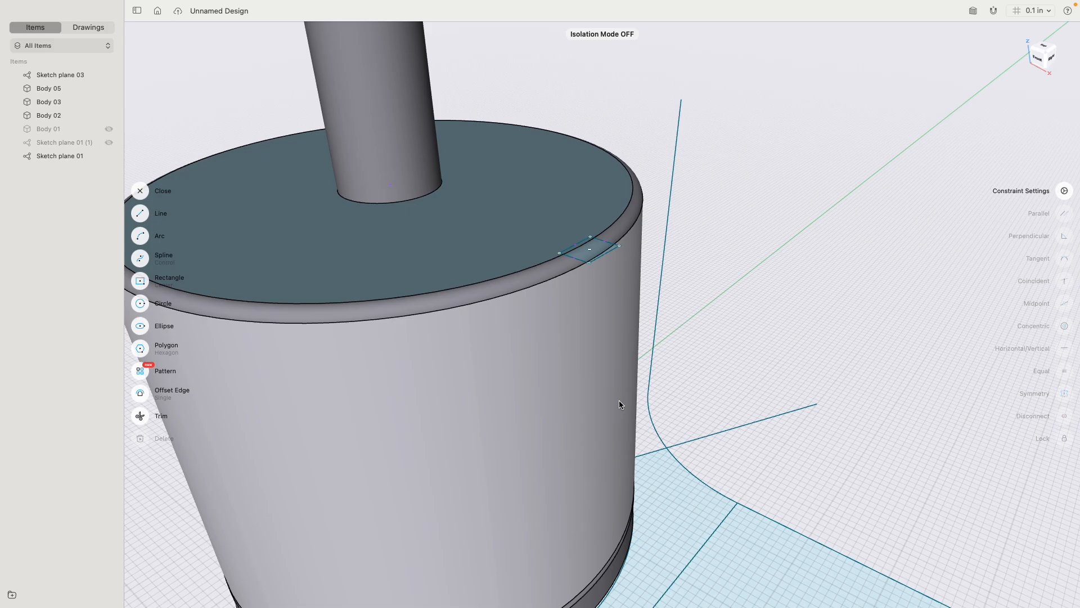
scroll(up, 3)
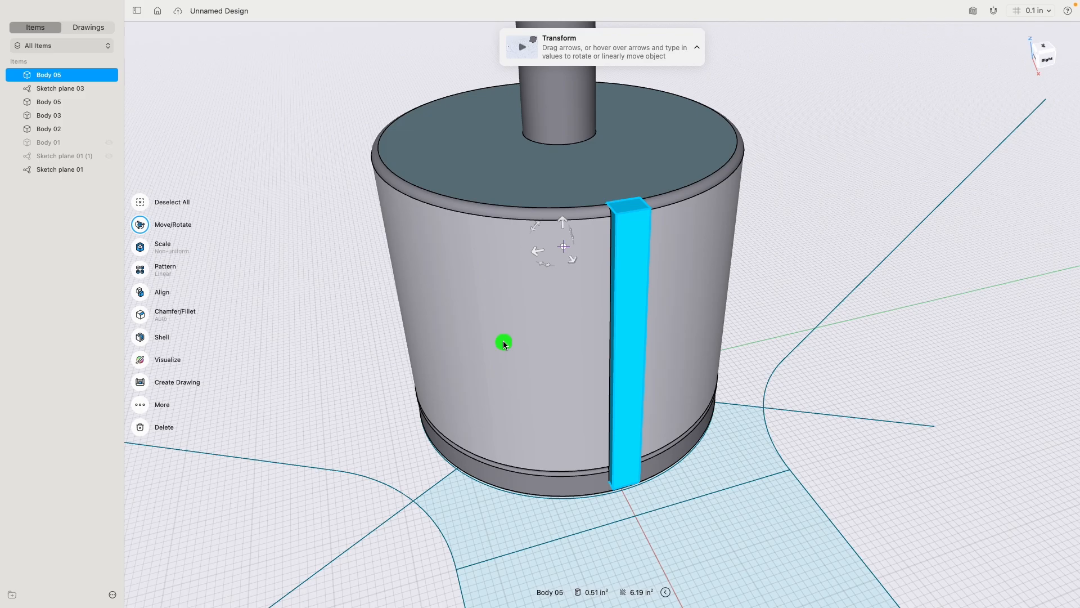
mouse_move(547, 273)
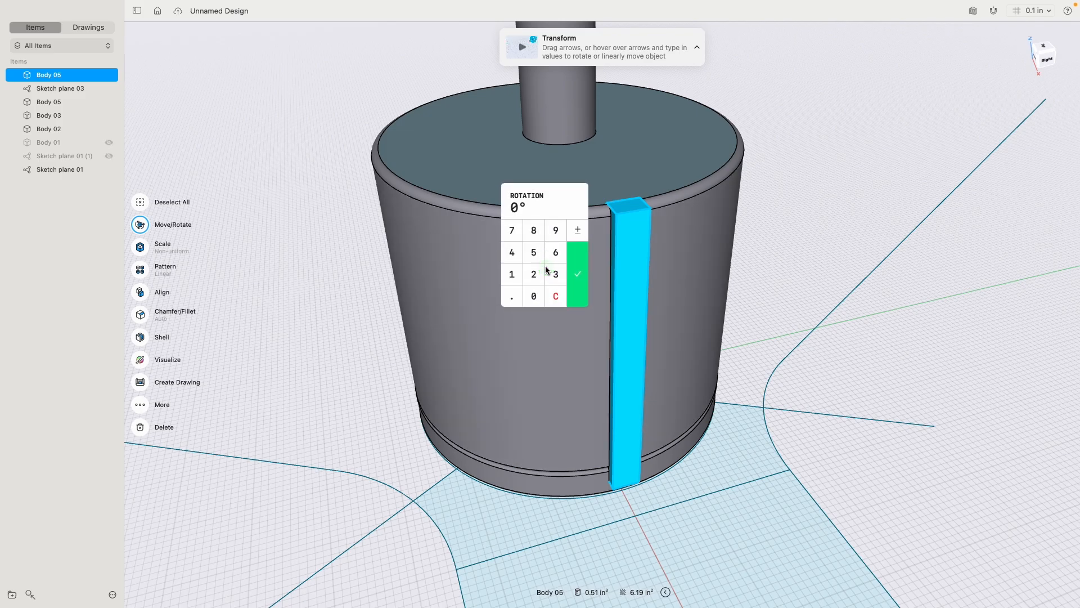
click(578, 273)
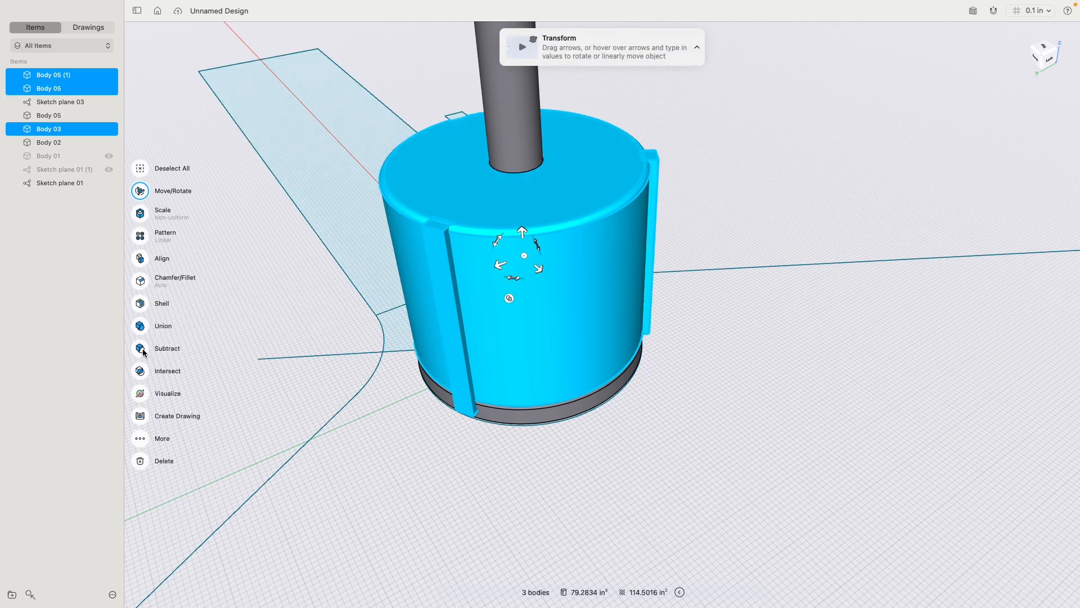
Step: Subtract the bars from the housing keeping them, then from the base ring without keeping them
click(167, 348)
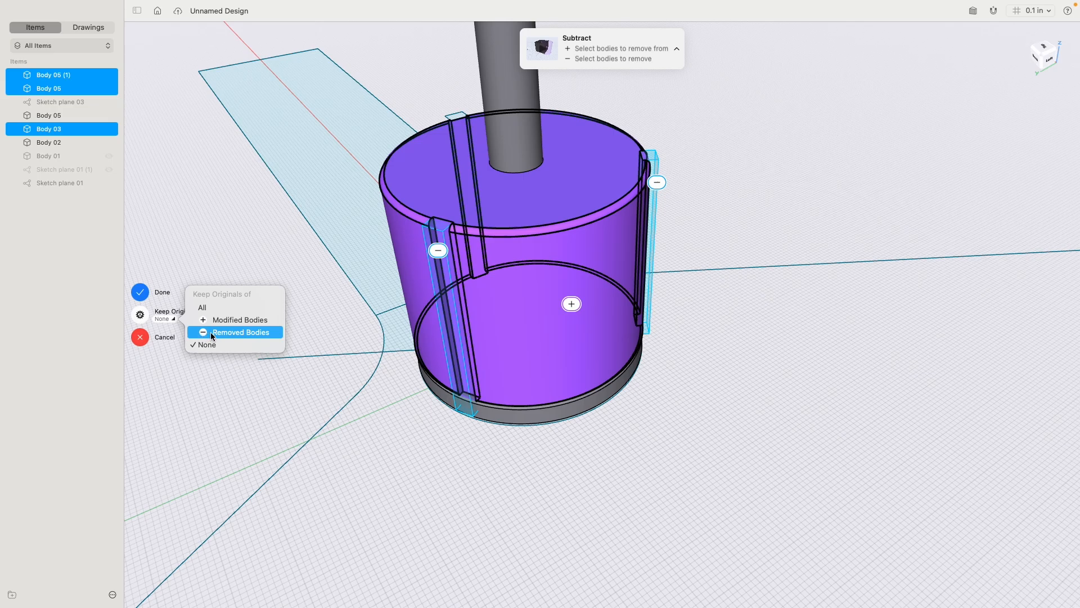
click(140, 291)
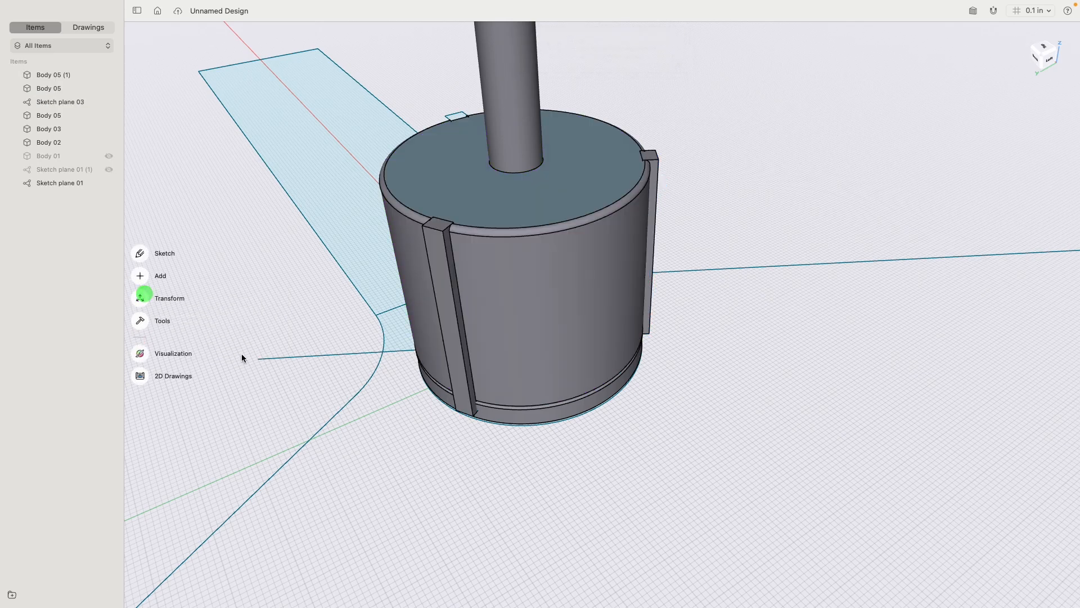
mouse_move(545, 430)
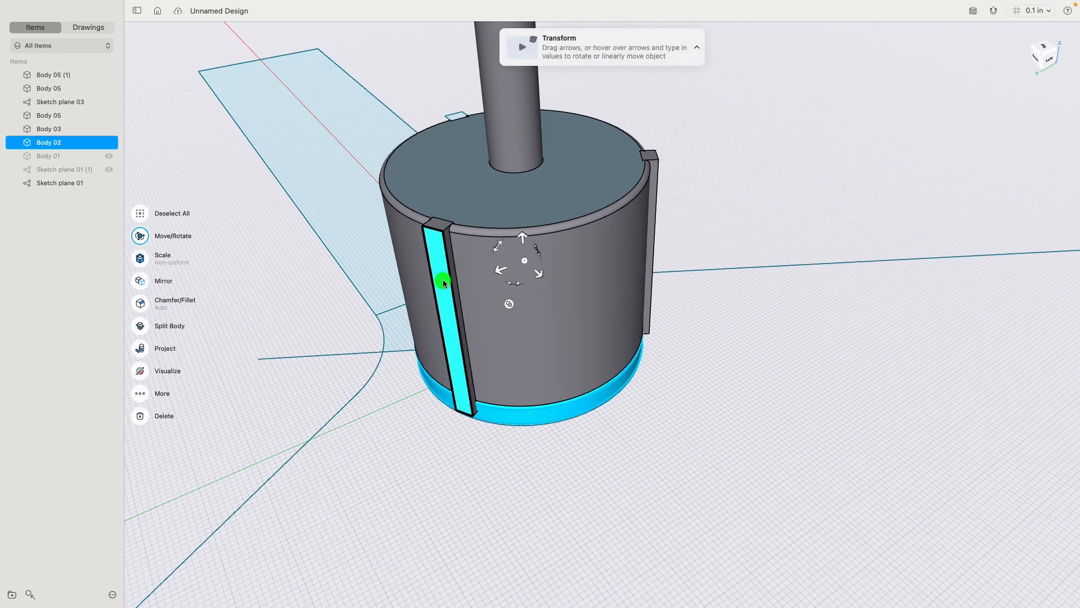
click(654, 170)
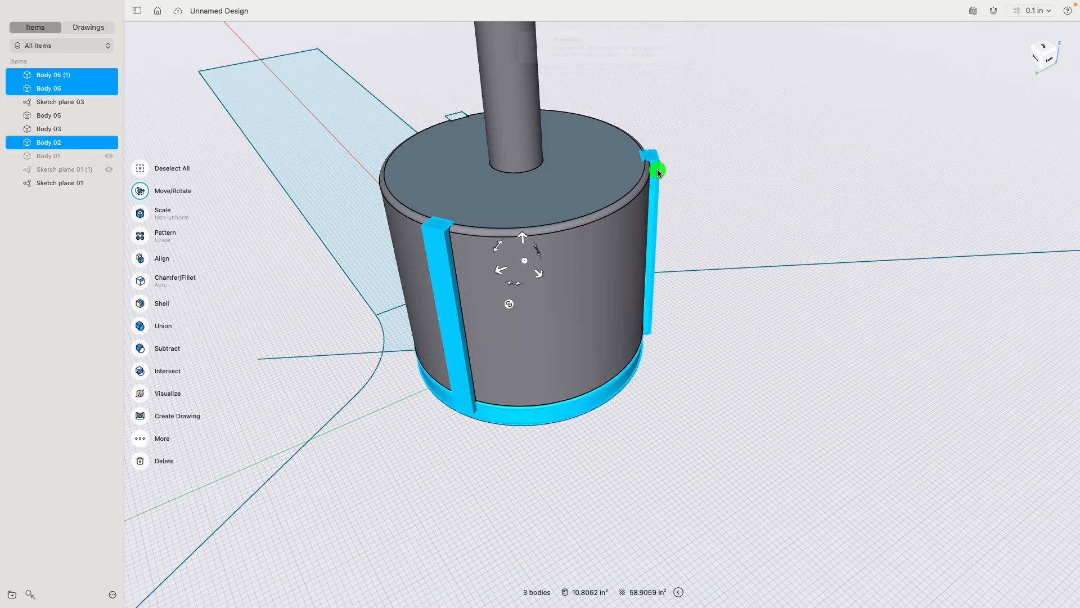
click(167, 348)
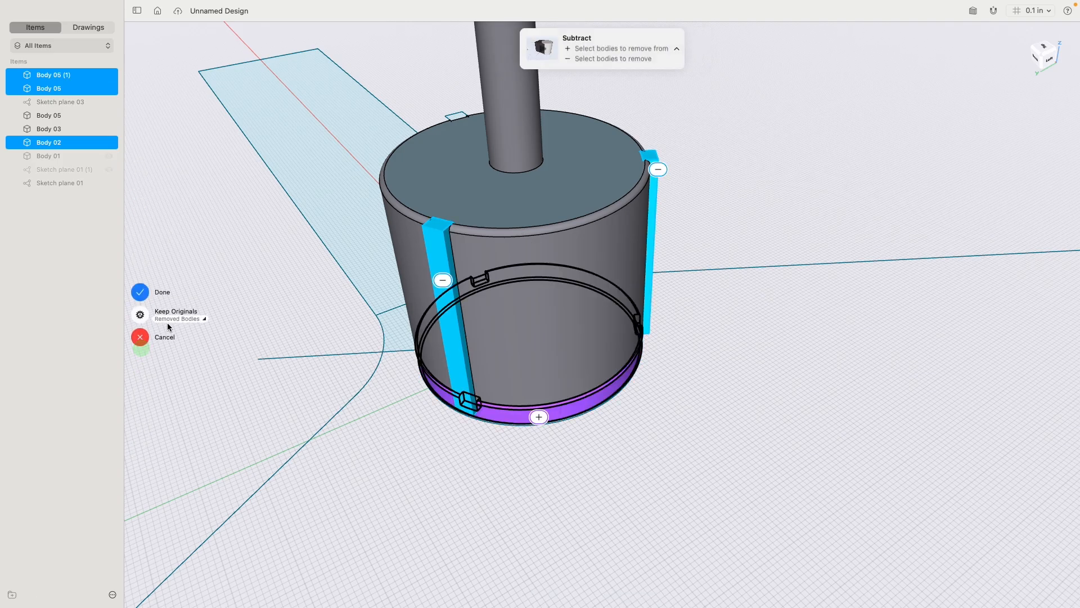
click(179, 319)
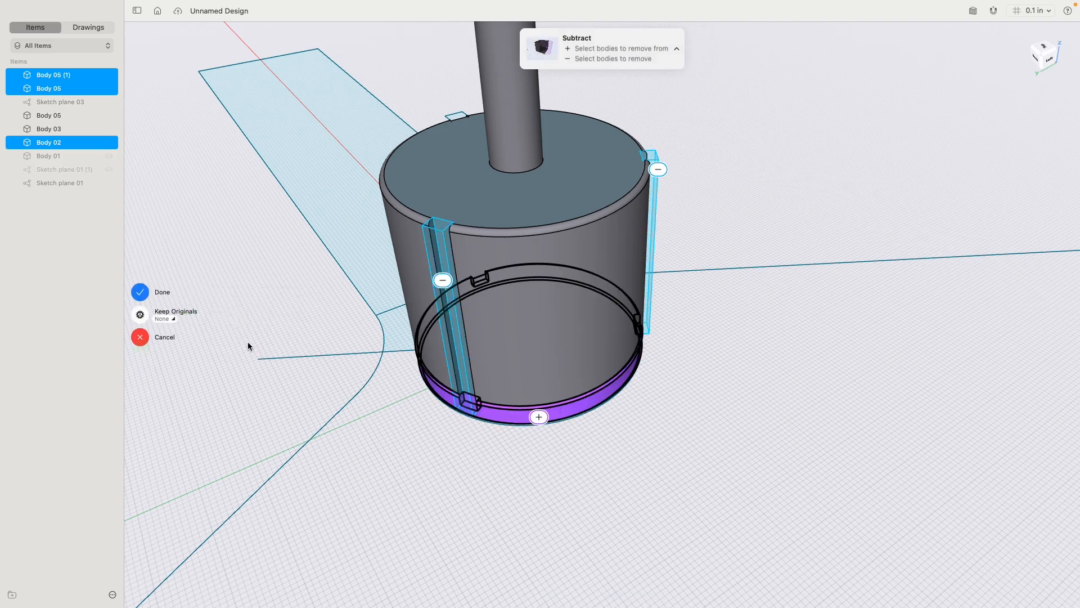
click(140, 292)
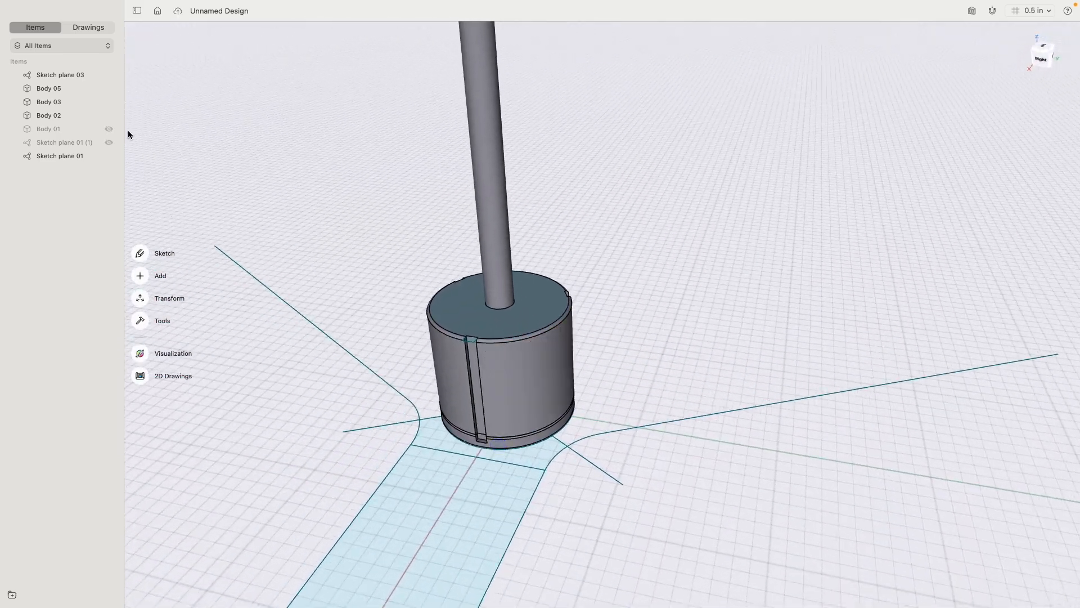
Step: Group the sketch planes into Folder 01, expand it, then collapse it again
click(108, 156)
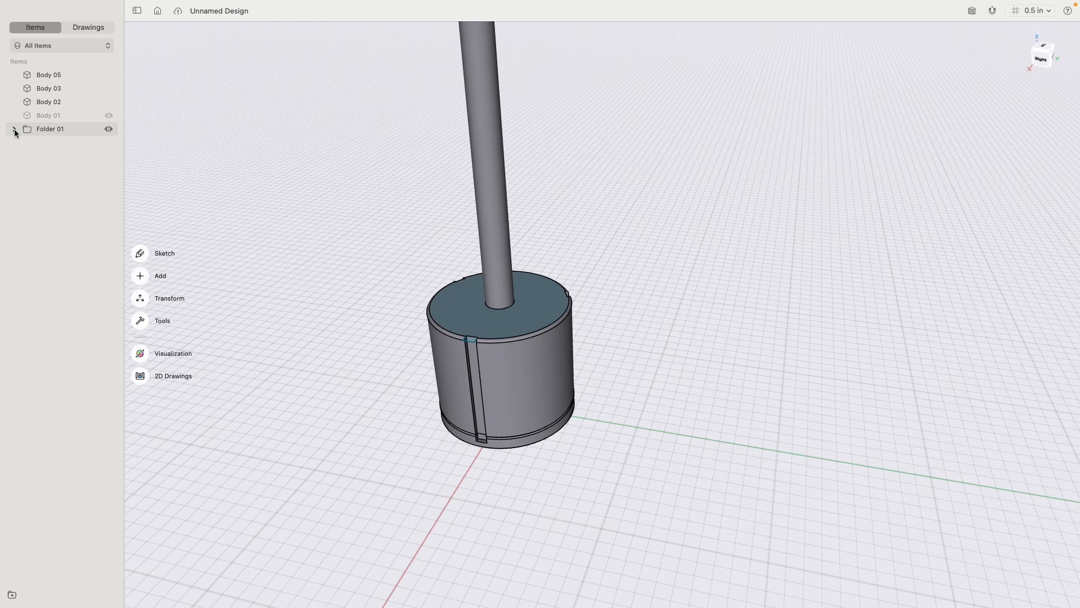
click(14, 129)
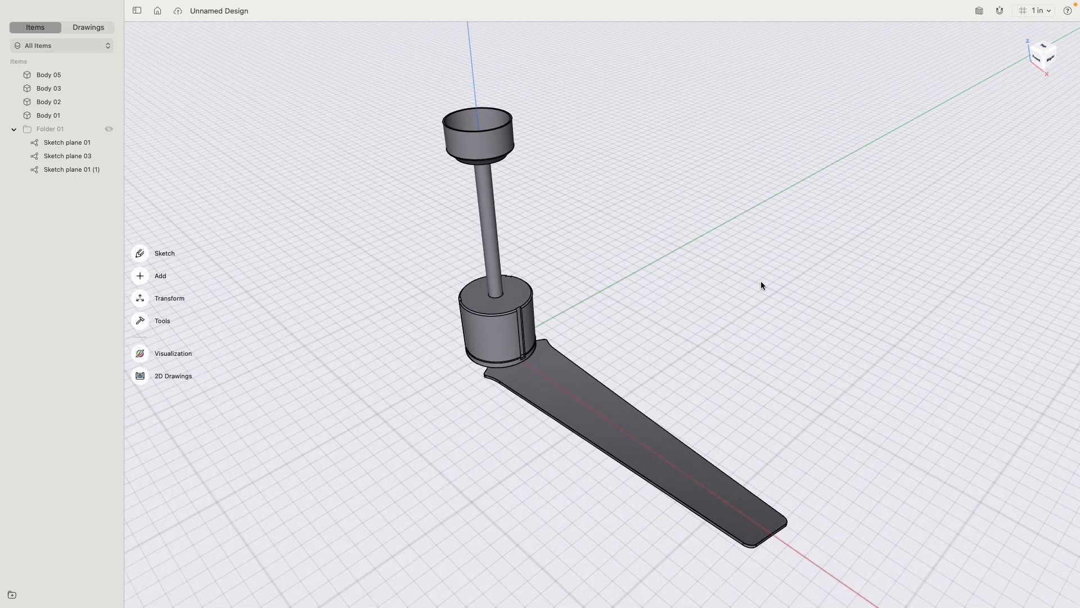
click(13, 129)
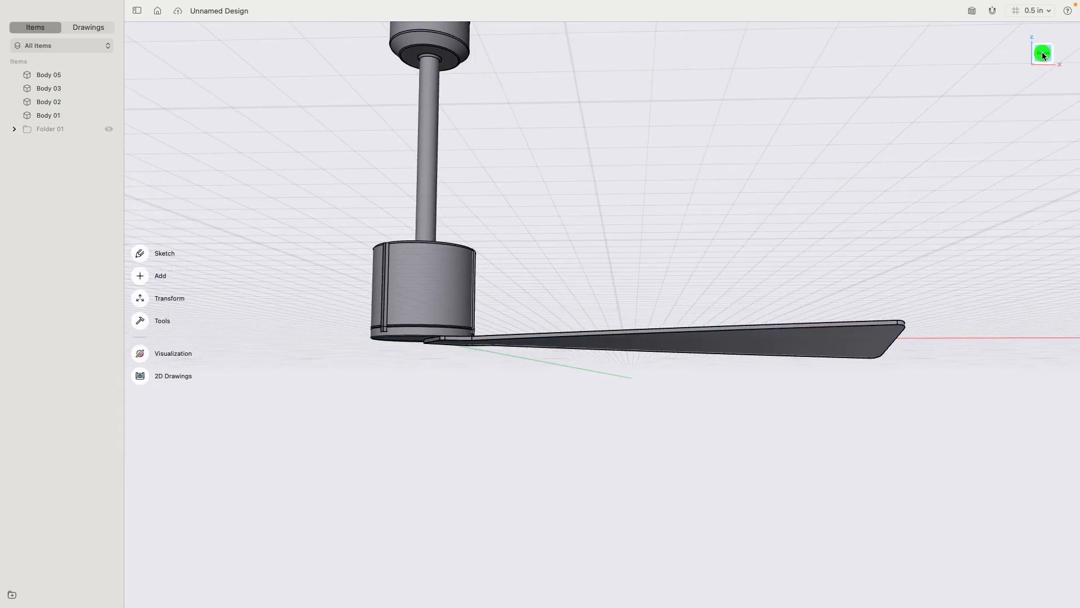
Step: Switch to the Front view using the view cube
click(1042, 54)
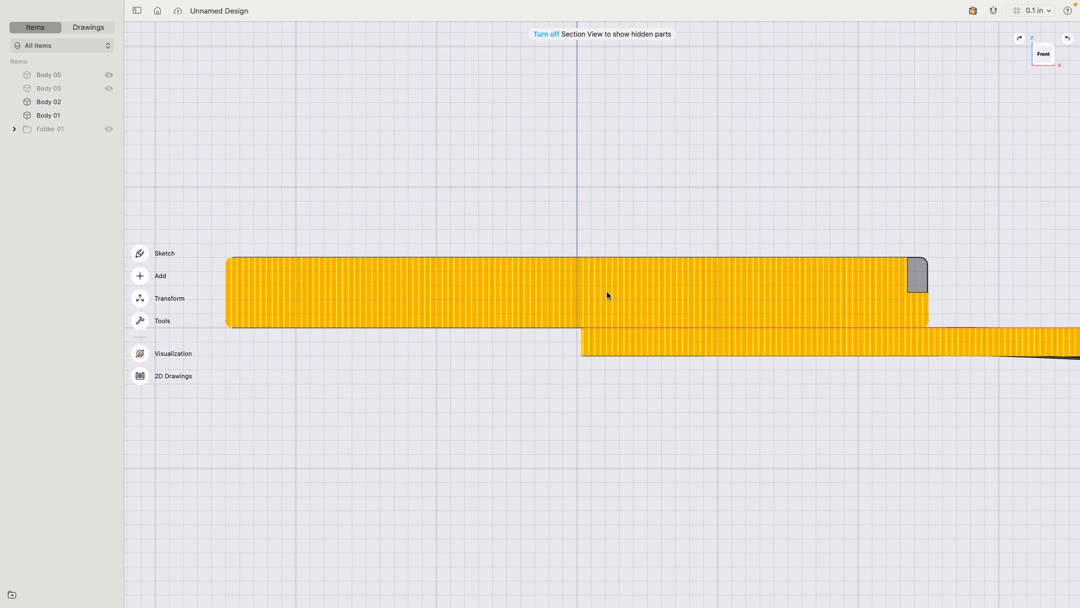
mouse_move(612, 271)
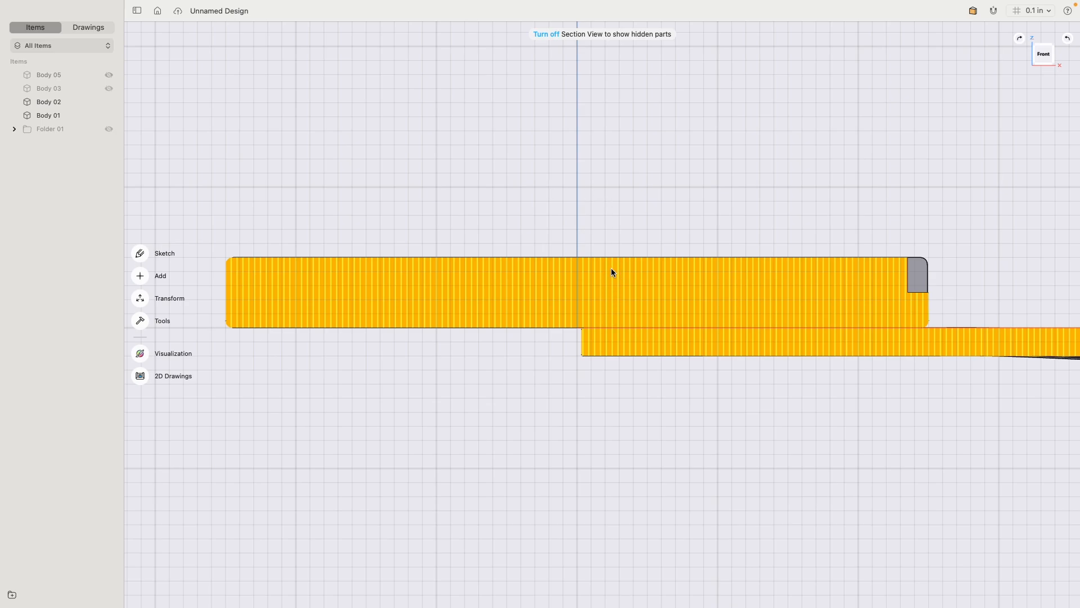
mouse_move(616, 345)
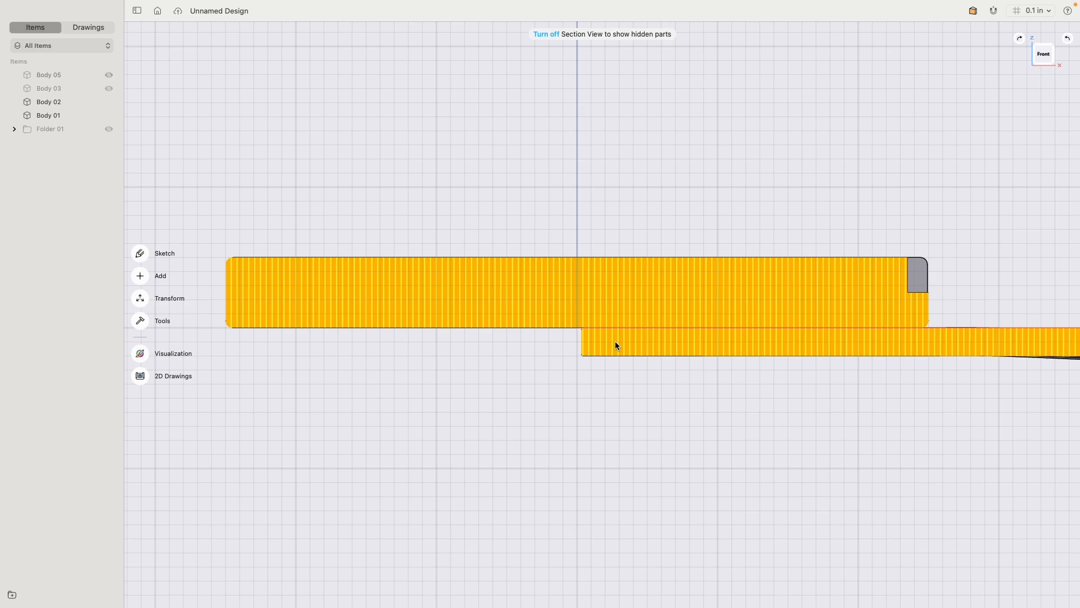
mouse_move(274, 146)
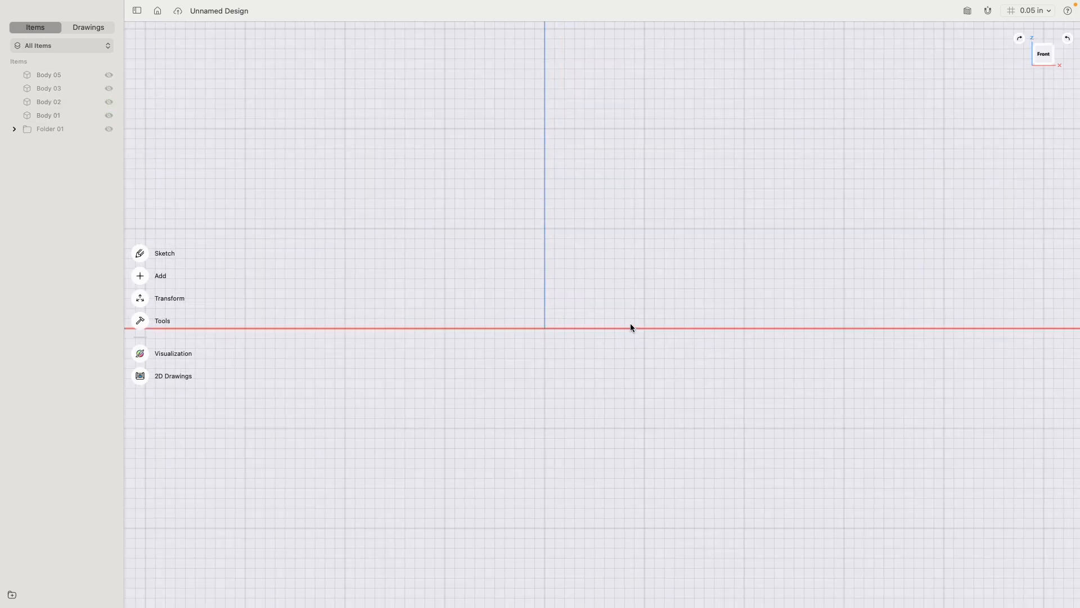
Step: Draw a closed L-shaped line profile from the origin and dimension its tall edge at 0.4 in
click(164, 253)
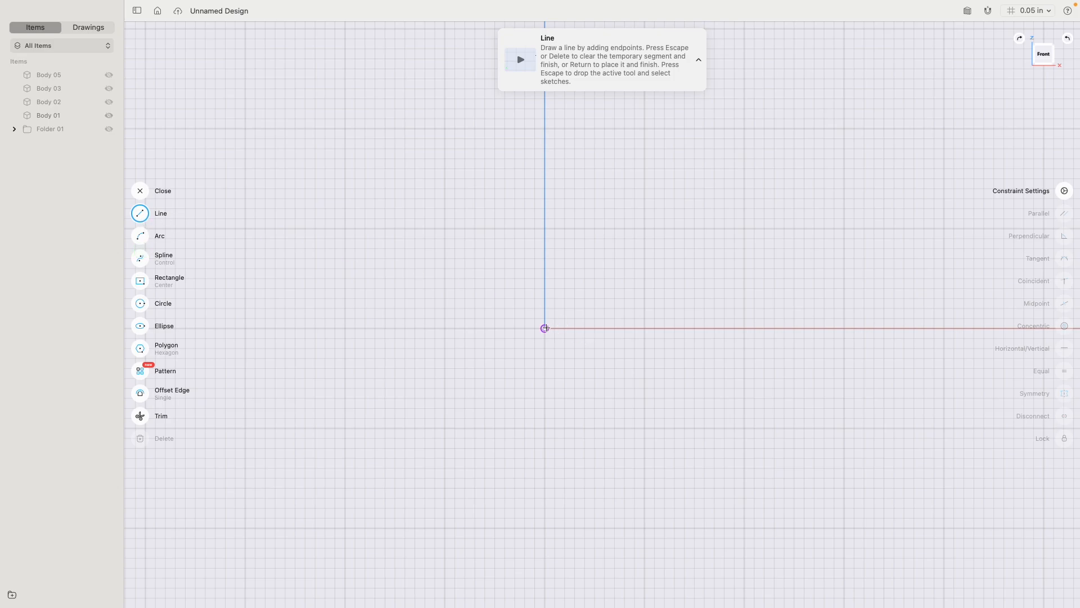
mouse_move(545, 330)
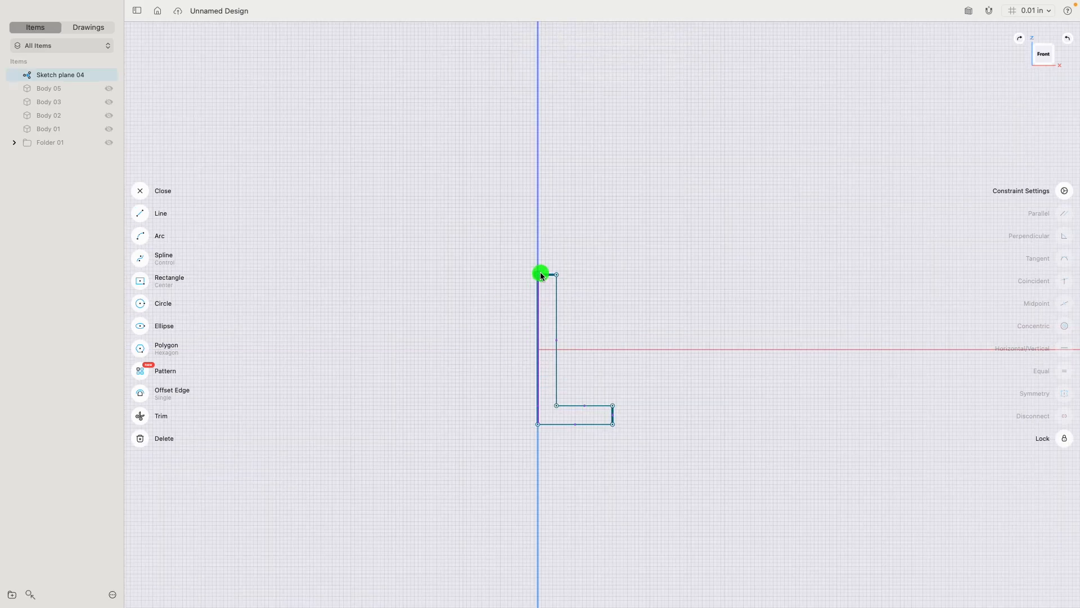
click(539, 274)
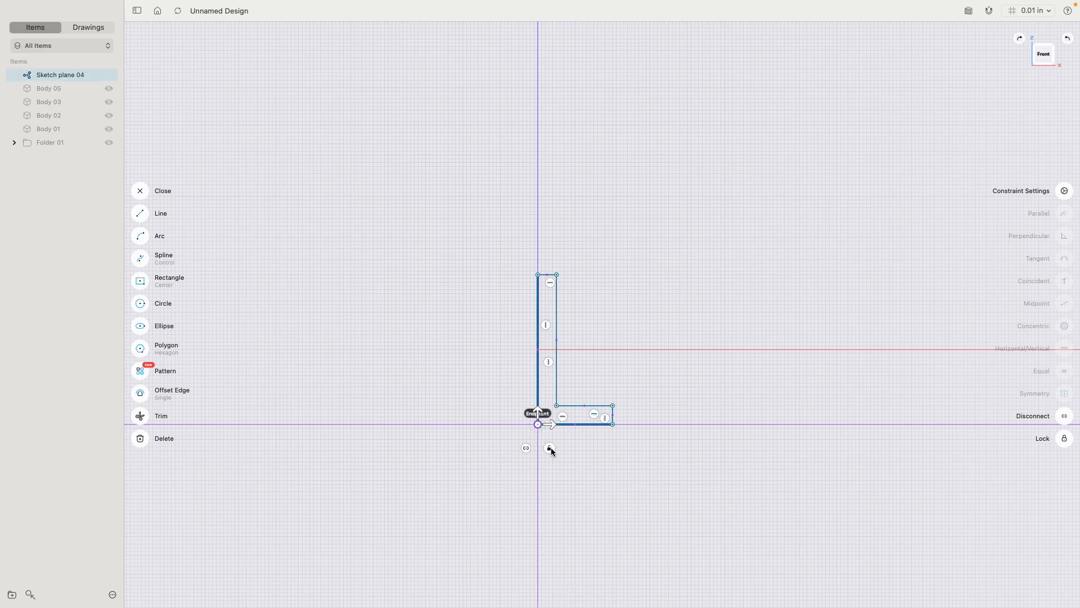
click(538, 324)
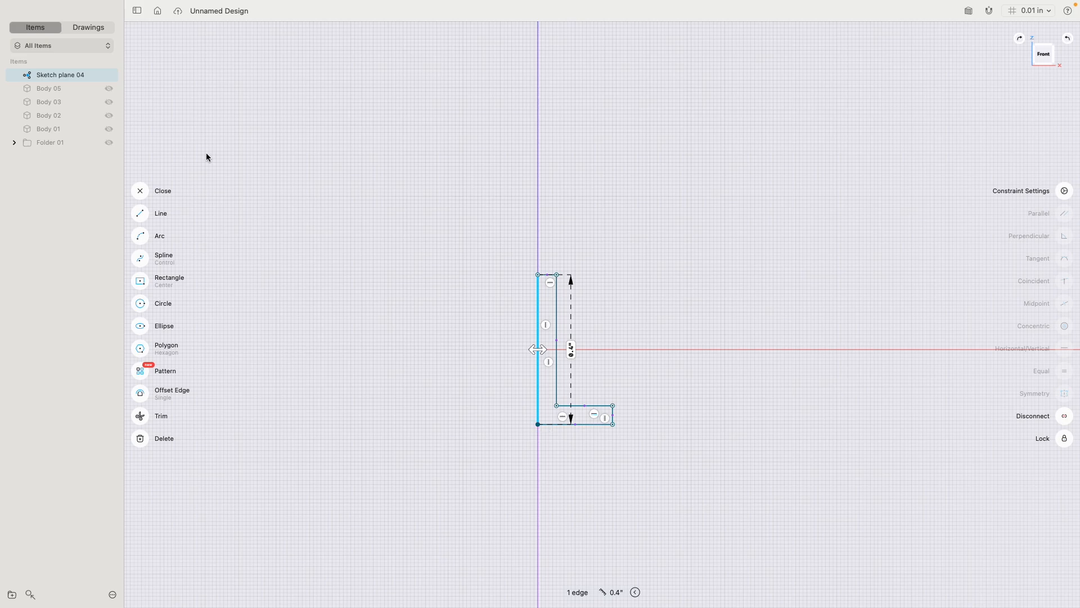
click(108, 129)
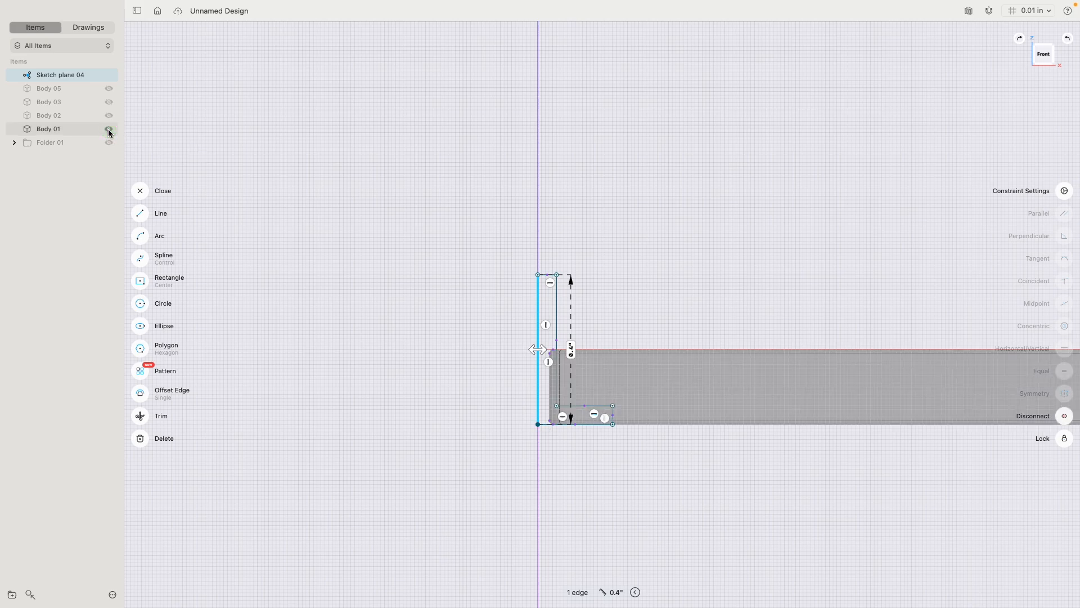
click(108, 129)
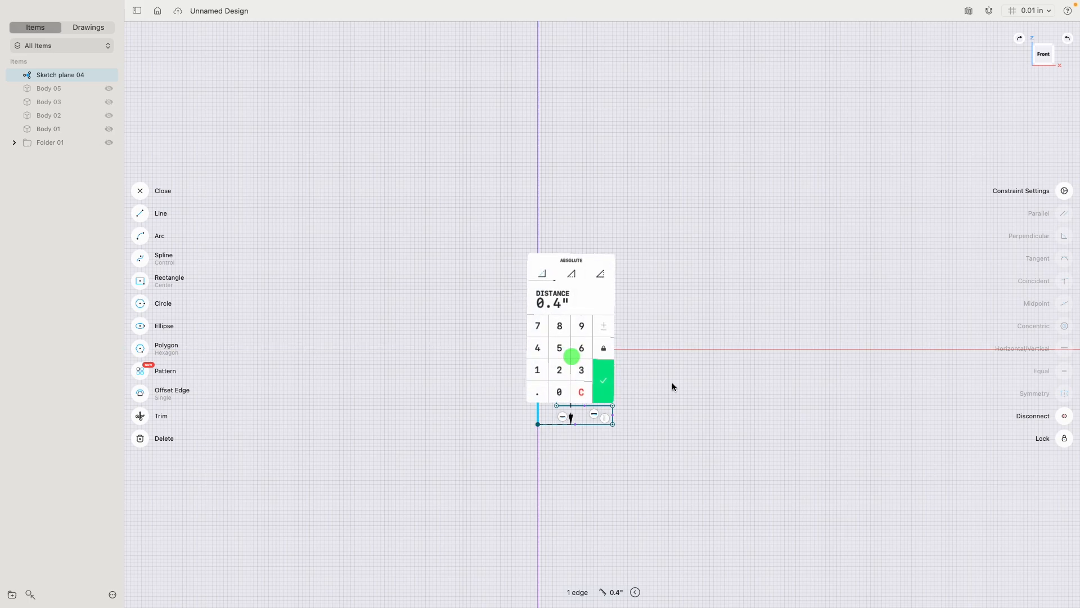
click(602, 381)
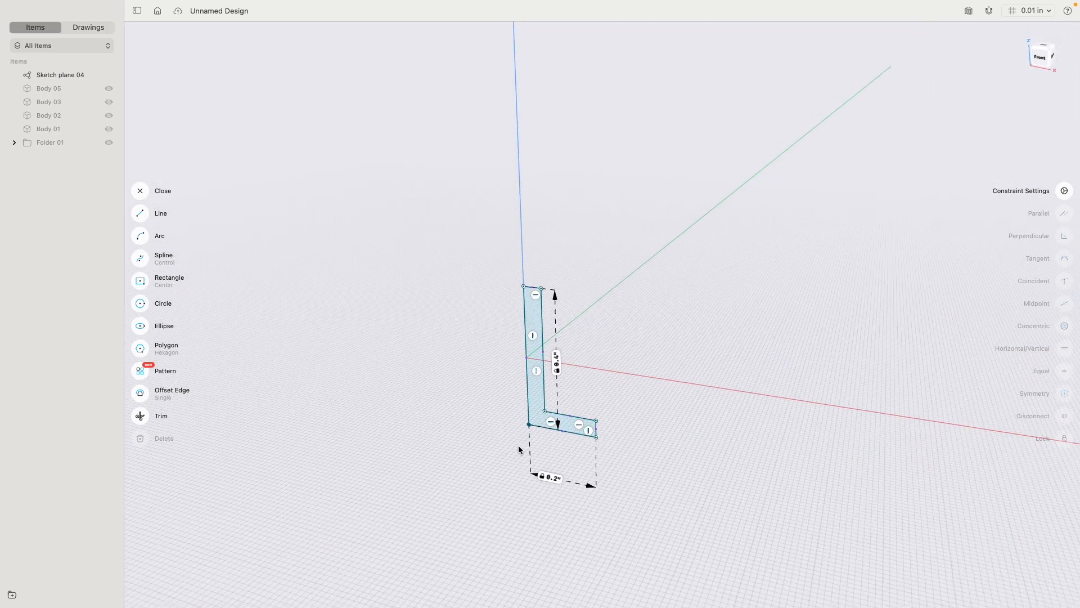
Step: Revolve the L profile around the vertical axis into a disc, then select its bottom face
click(163, 190)
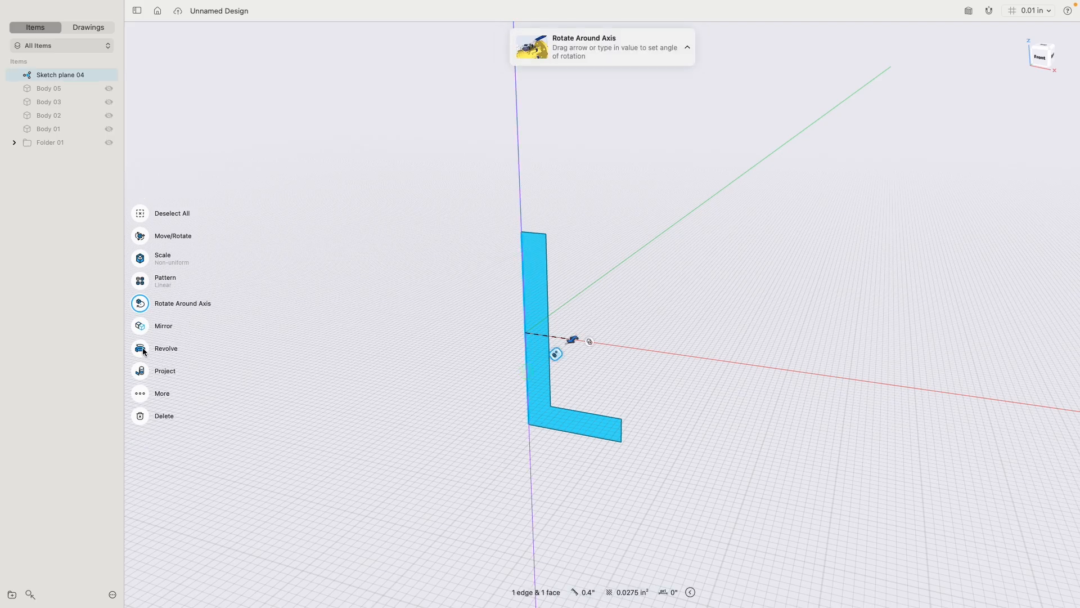
click(166, 348)
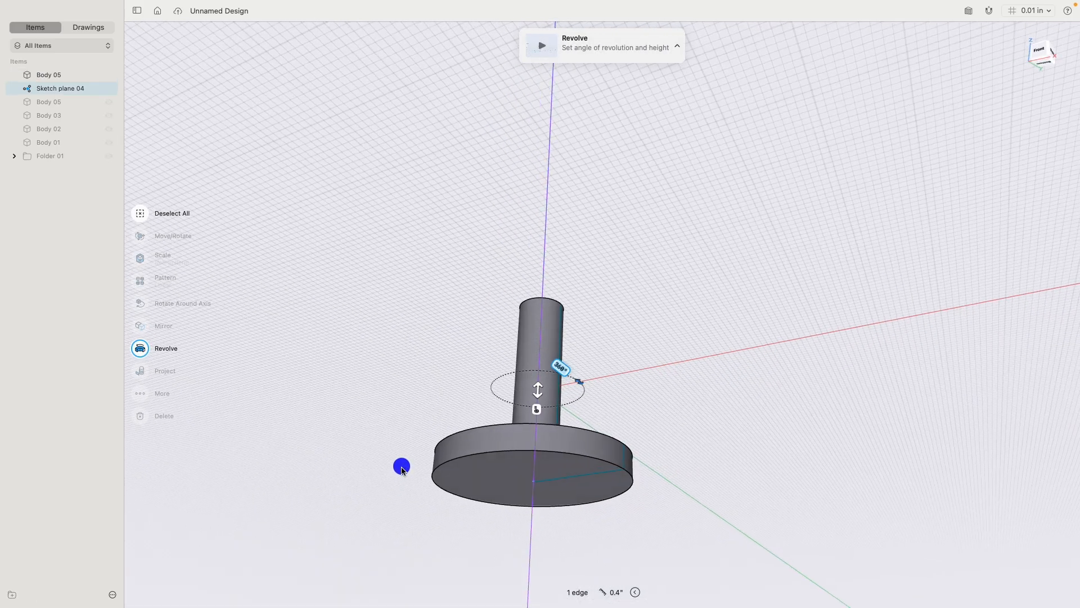
click(530, 472)
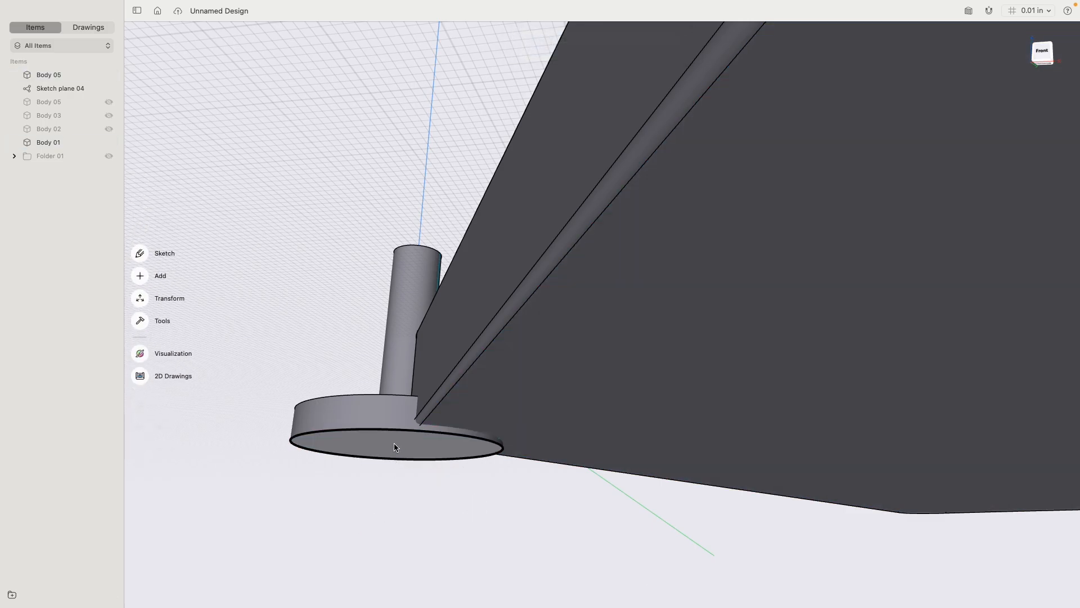
click(395, 446)
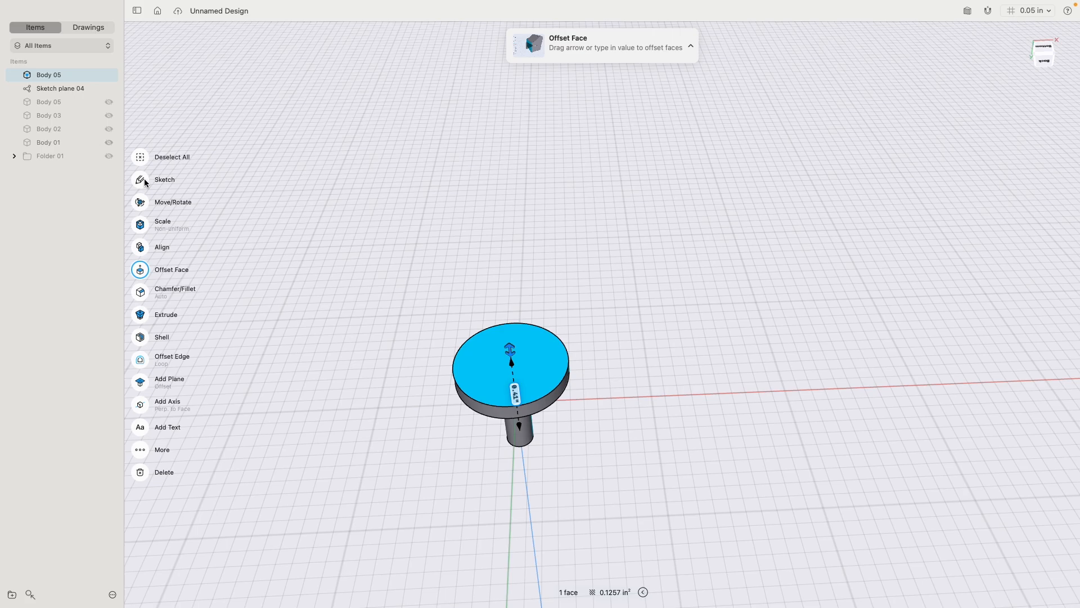
Step: Sketch a hexagon on the disc's underside and extrude it into a hex nut
click(163, 180)
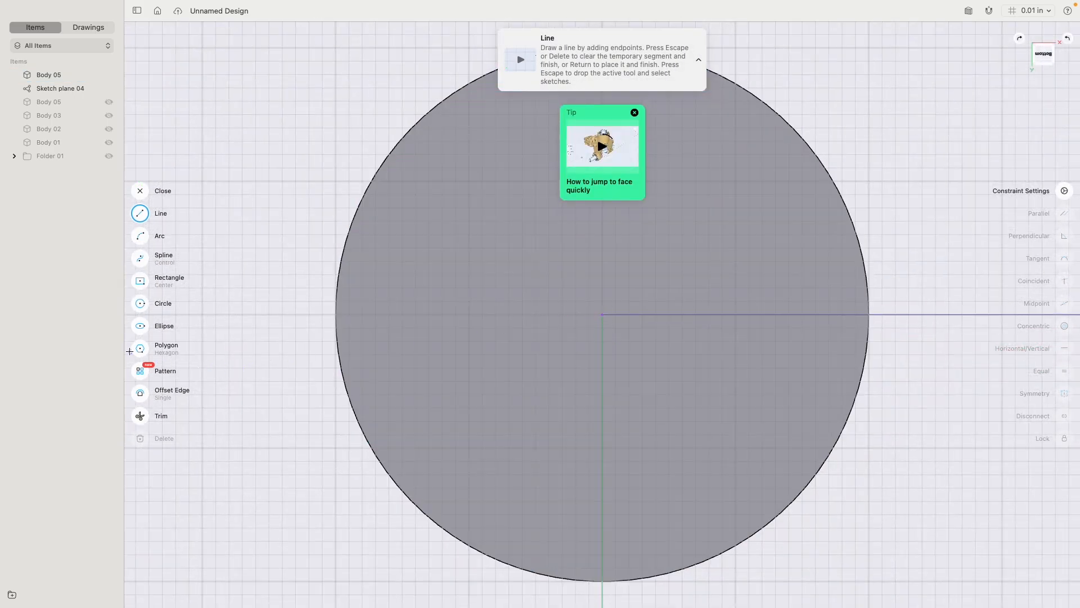
click(140, 348)
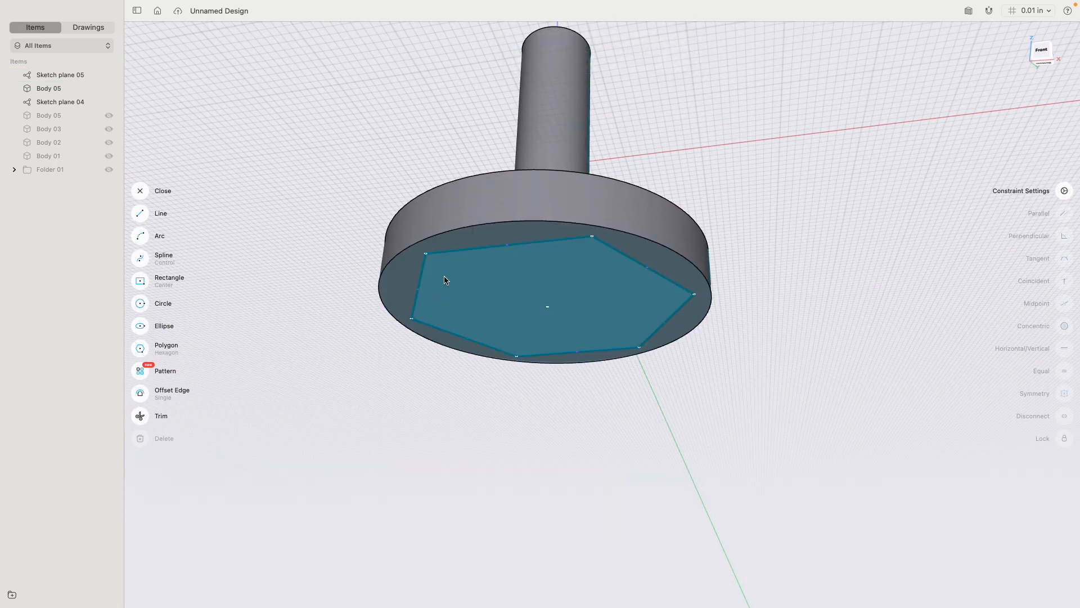
click(162, 190)
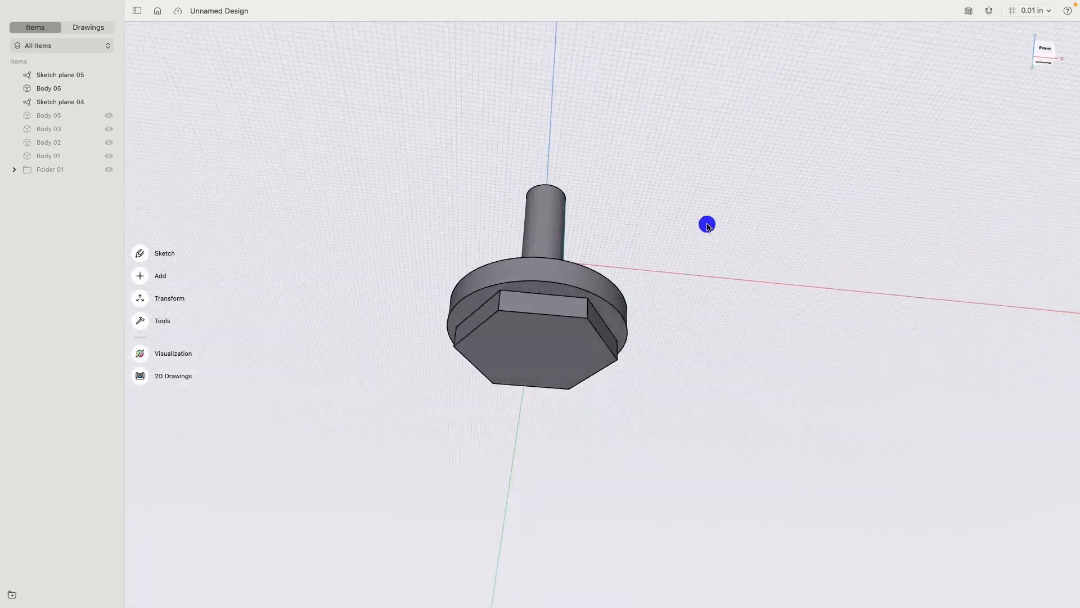
mouse_move(123, 159)
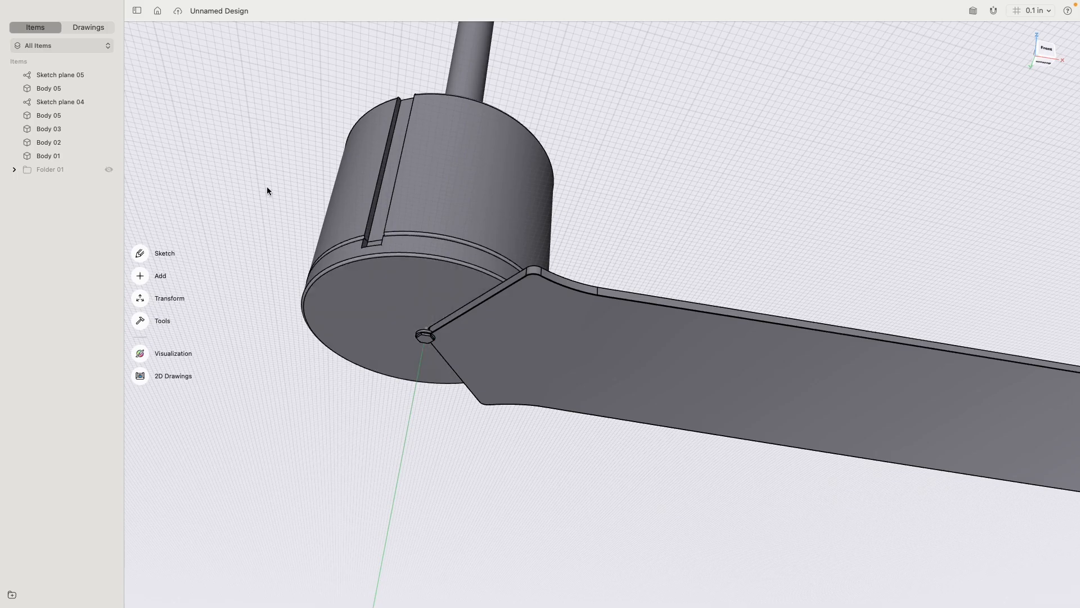
Step: Copy bolt Body 05 and move the copy 2 units onto the blade
click(109, 115)
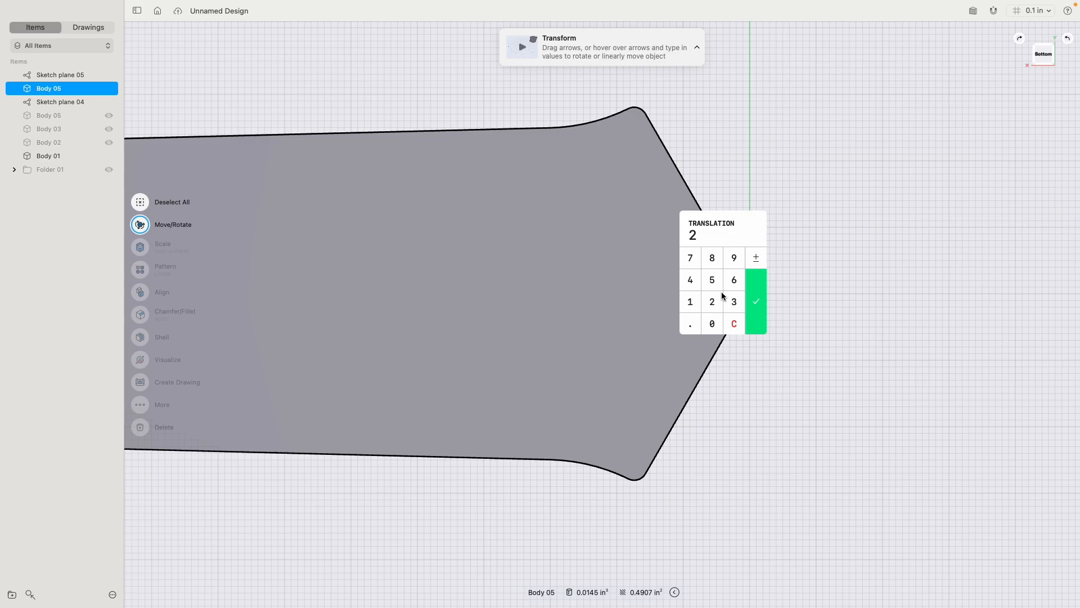
click(755, 301)
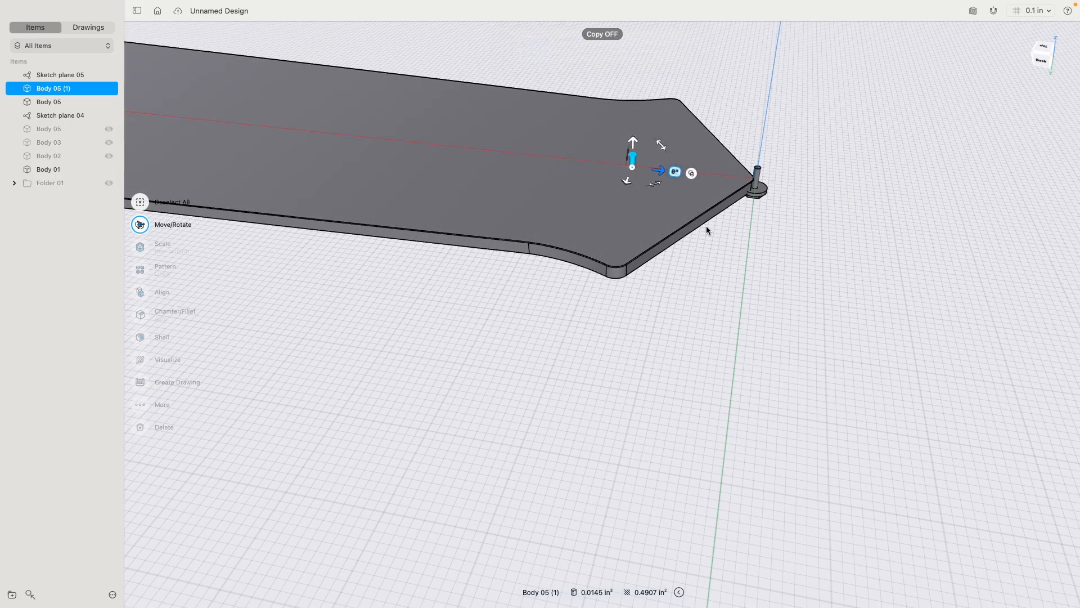
mouse_move(632, 169)
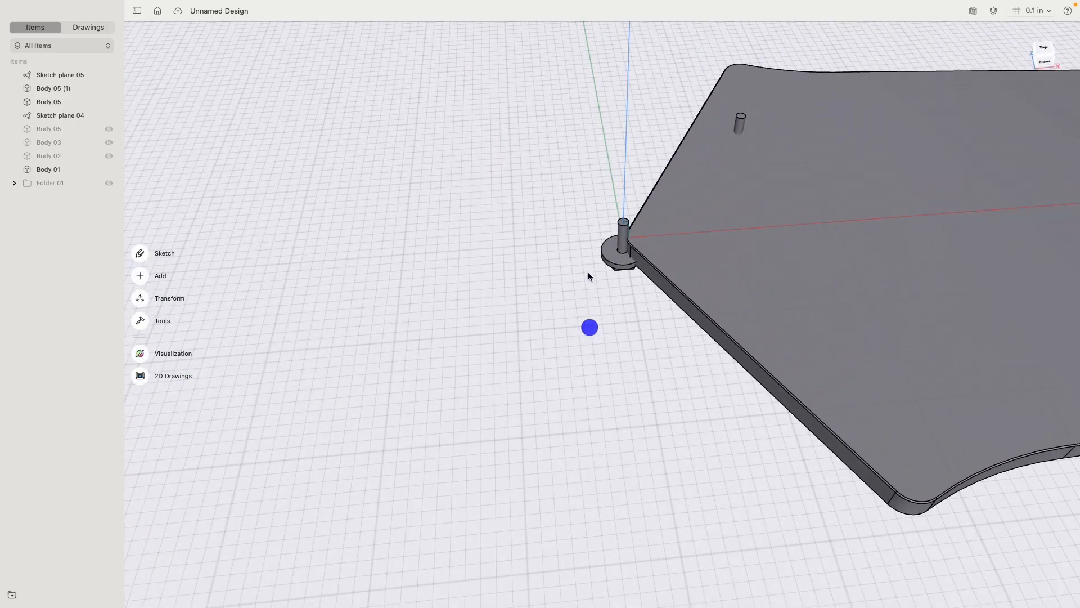
Step: Copy Body 05 again at -2 units, then select the first bolt copy
click(621, 241)
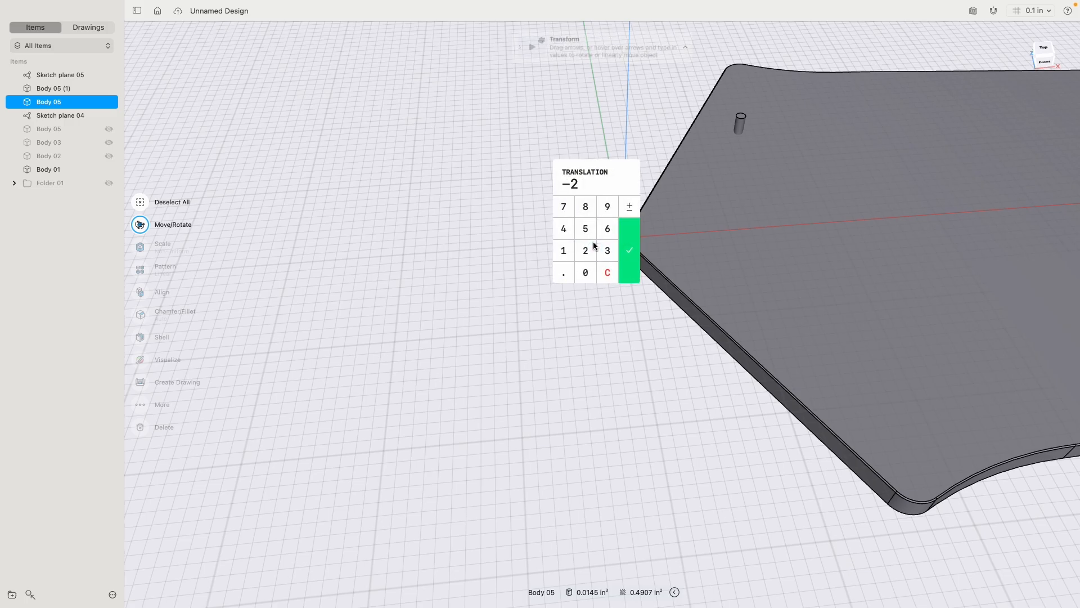
click(629, 250)
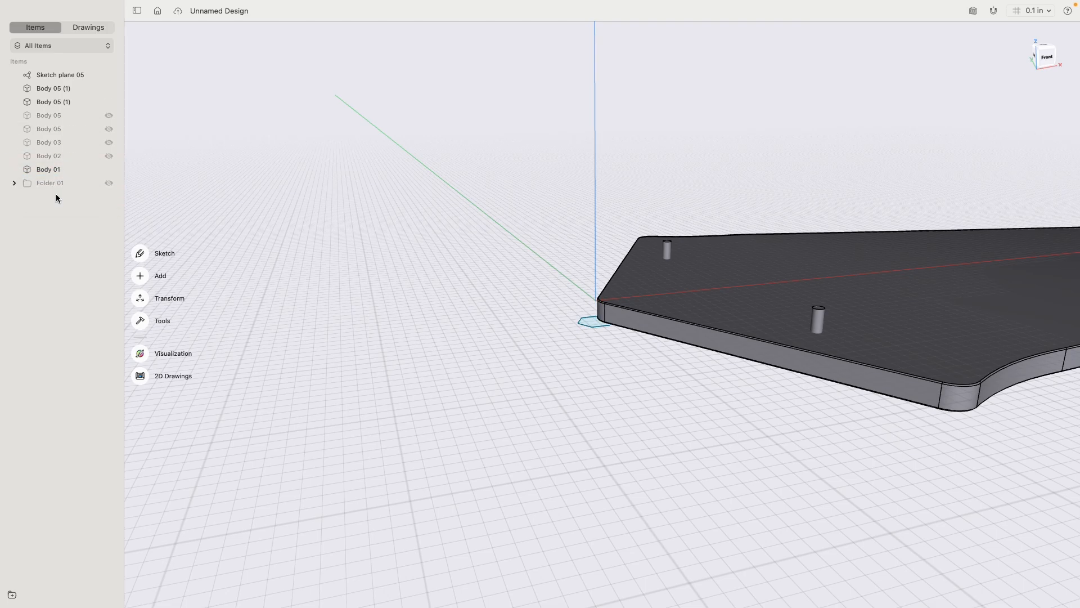
click(108, 115)
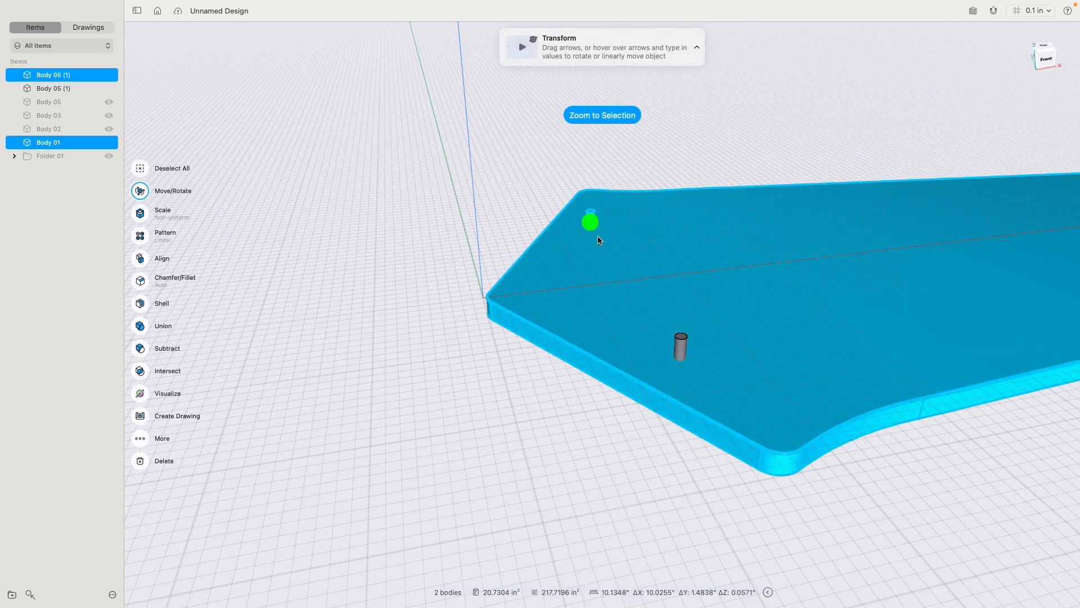
Step: Subtract both bolt copies from the blade to cut two holes
click(53, 88)
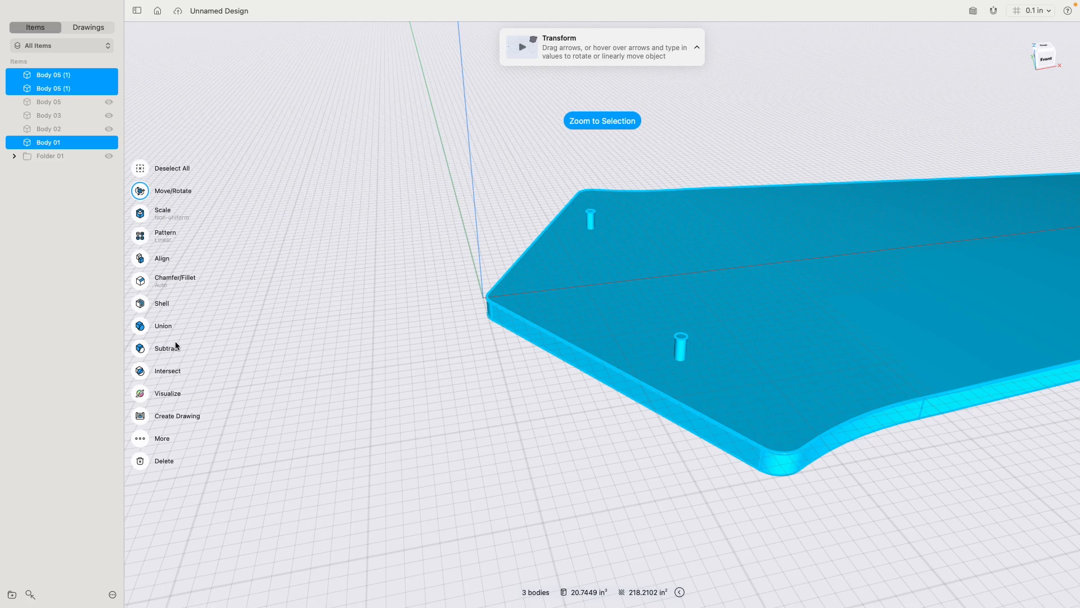
click(165, 348)
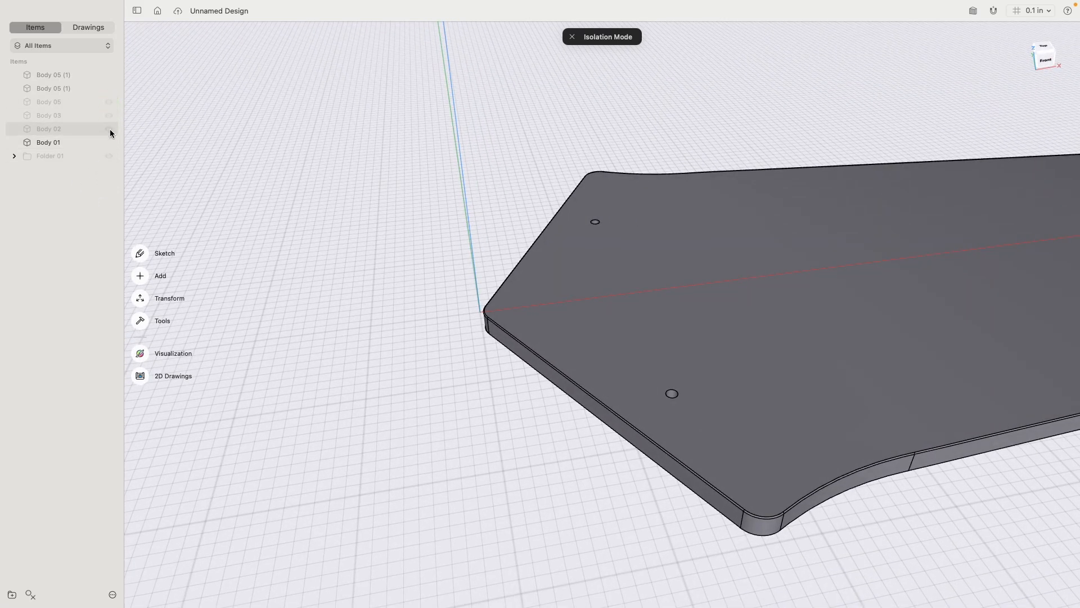
Step: Exit isolation and circular-pattern the bolted blade into three blades
click(571, 37)
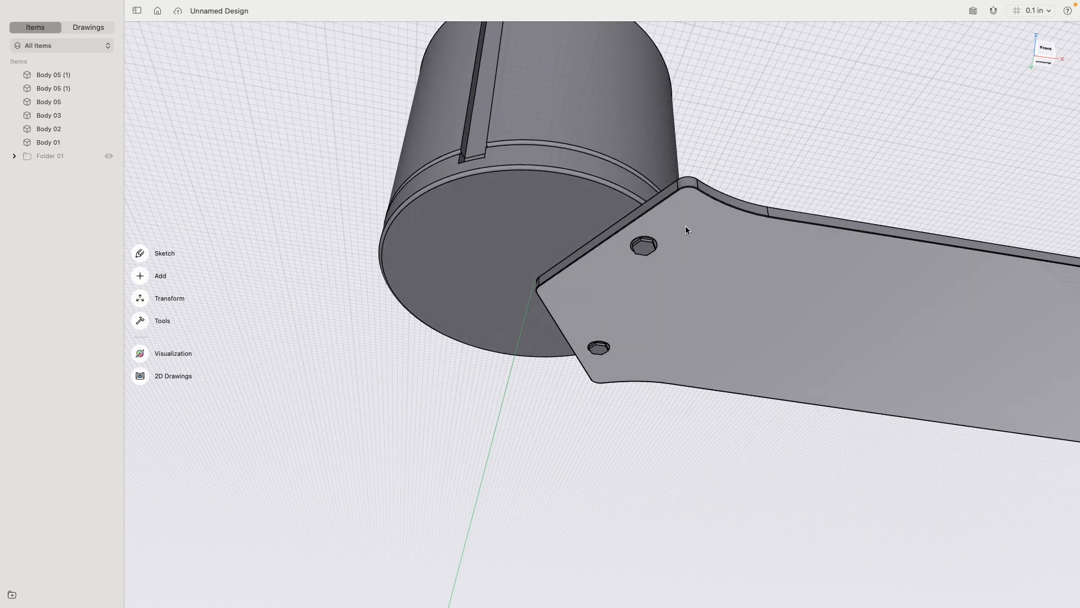
click(643, 246)
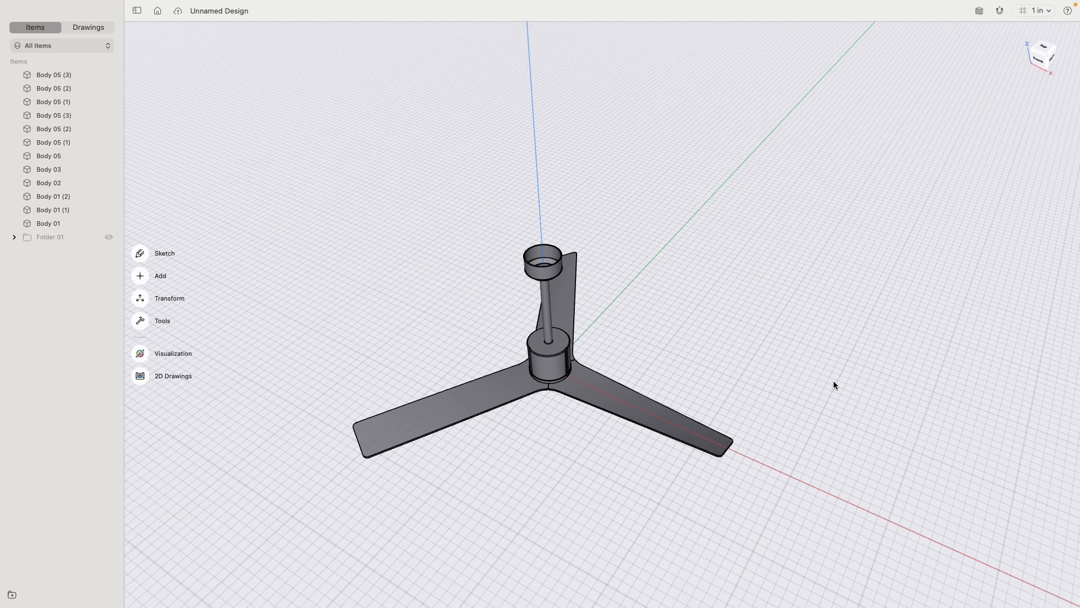
mouse_move(773, 342)
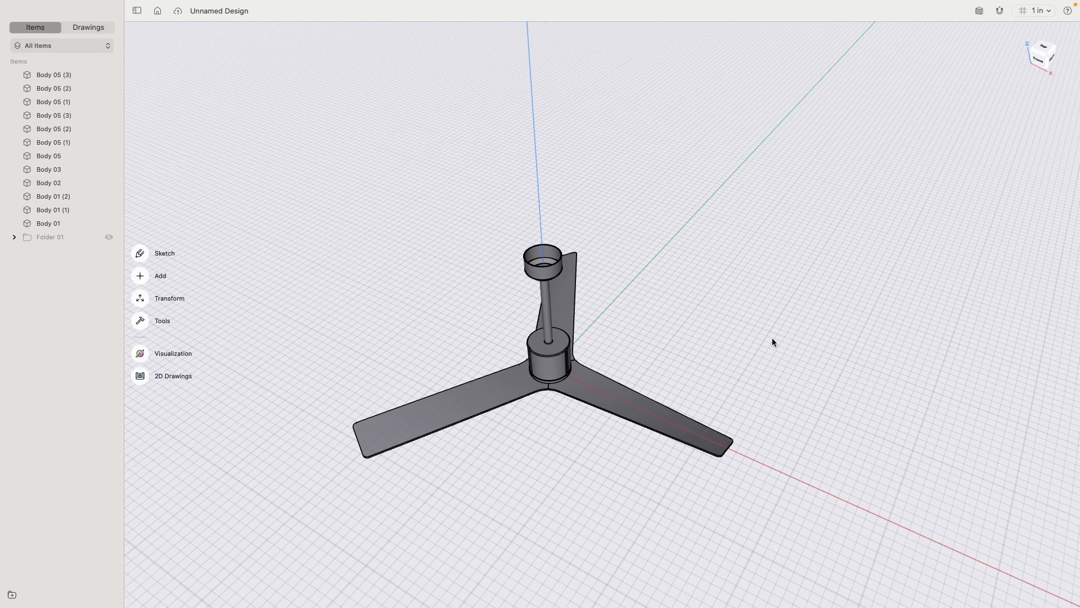
Step: Put the three blades into a new folder
click(49, 222)
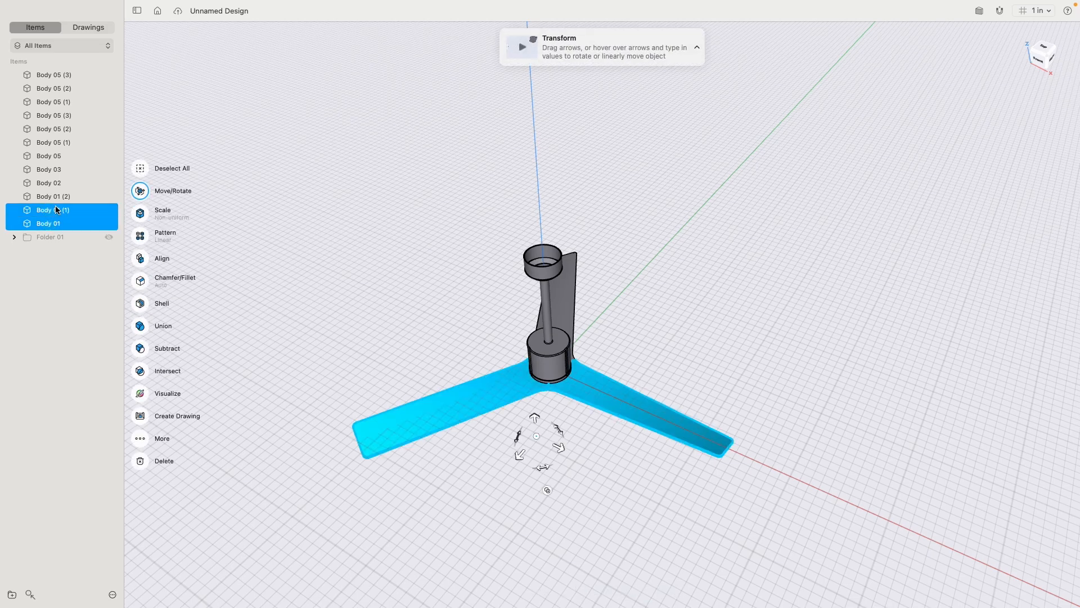
click(52, 196)
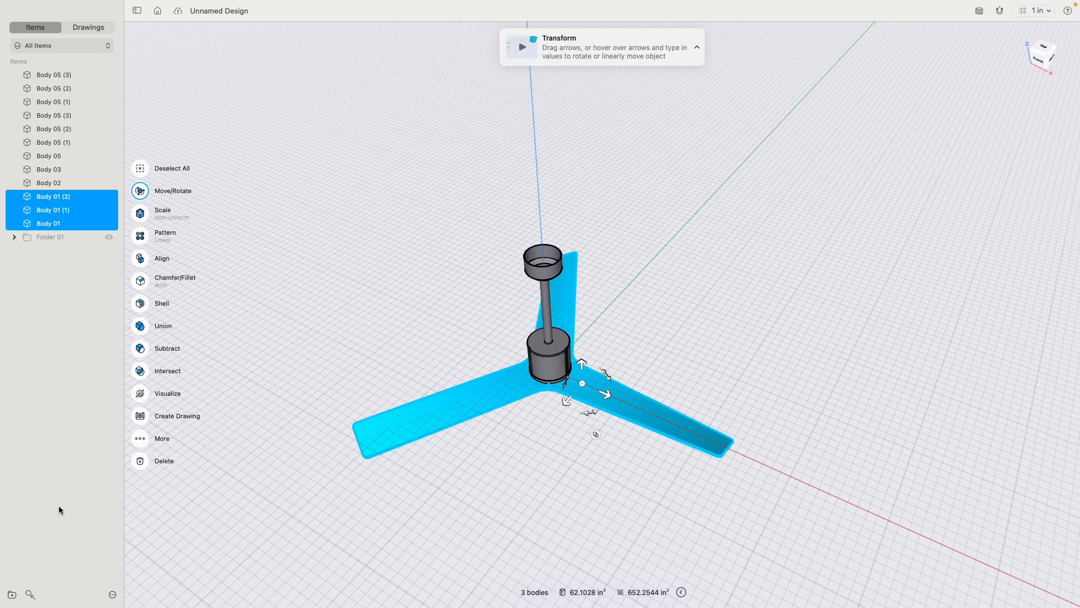
click(12, 595)
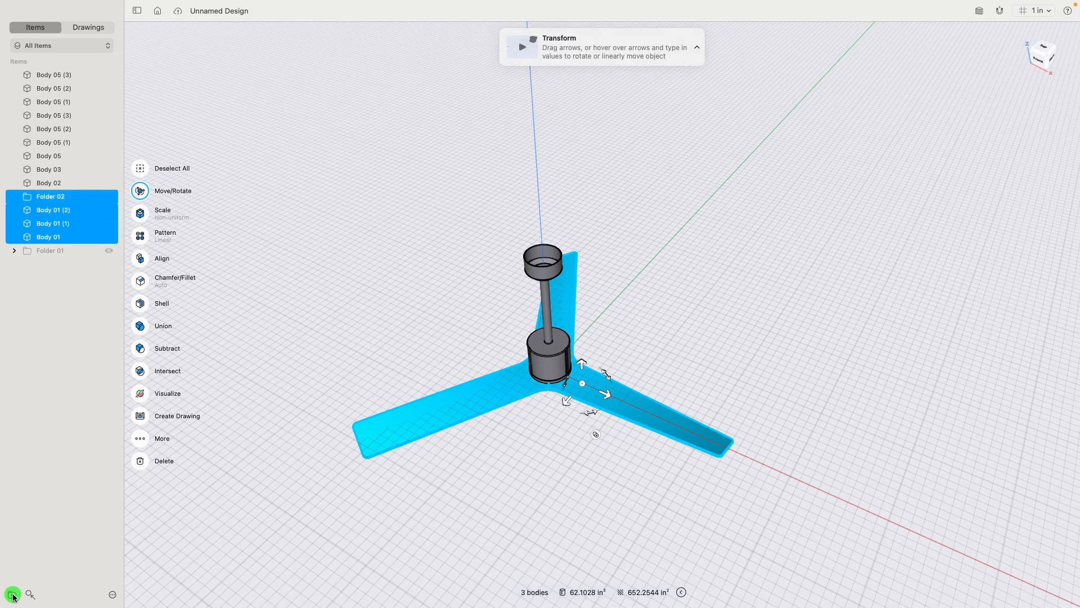
Step: Group the housing and downrod parts, and the bolts, into their own folders
click(48, 183)
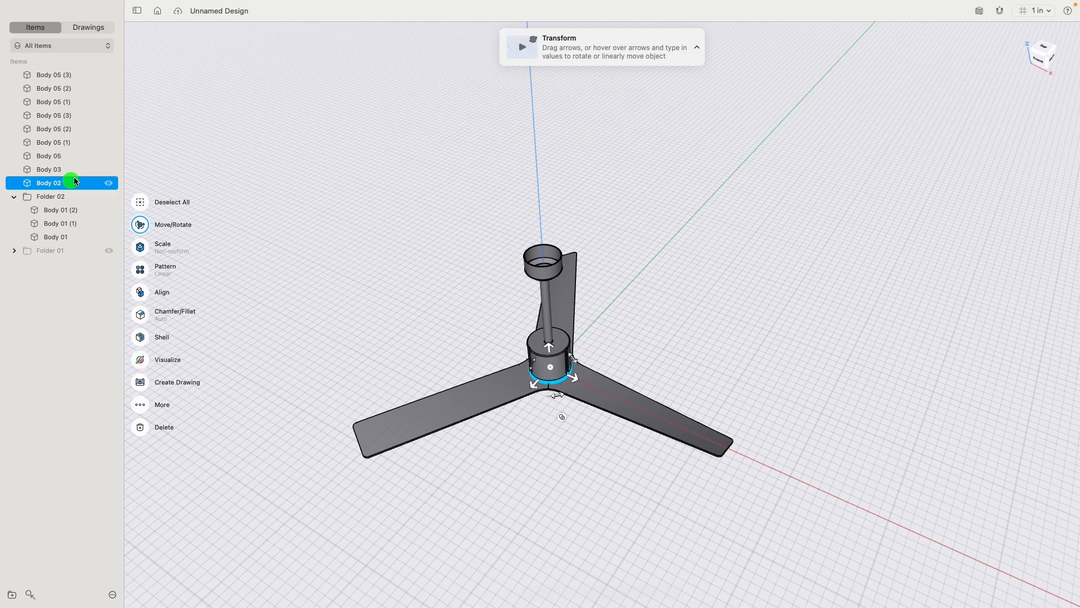
click(48, 155)
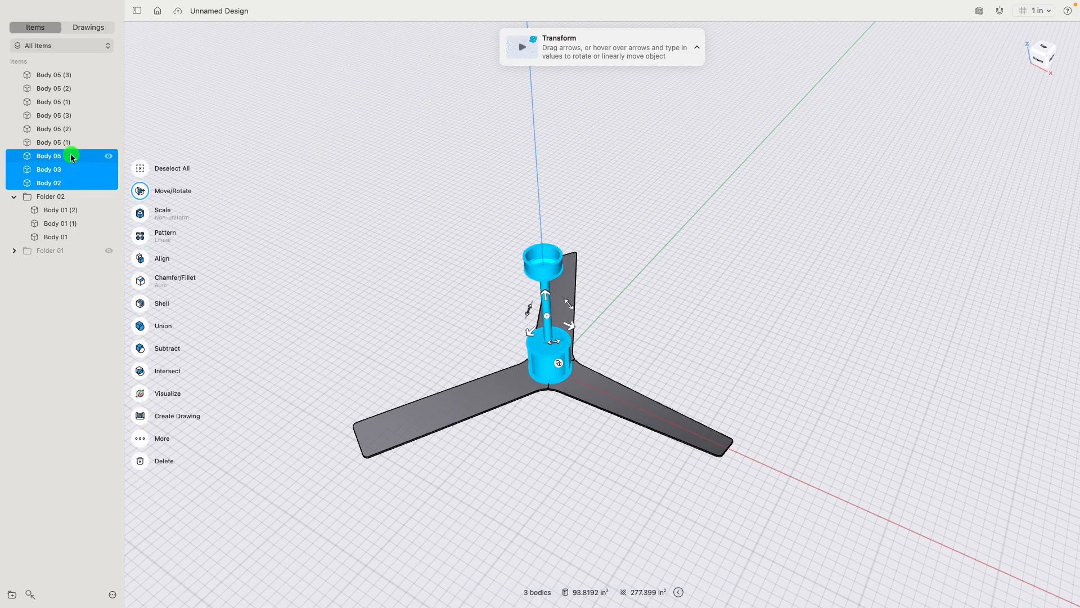
mouse_move(11, 593)
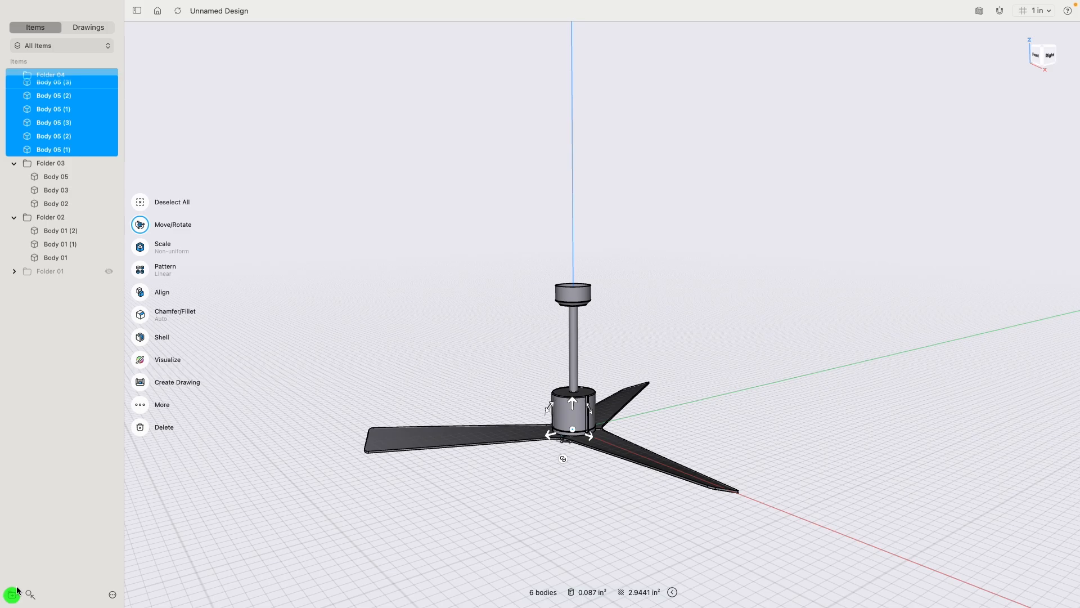
click(242, 182)
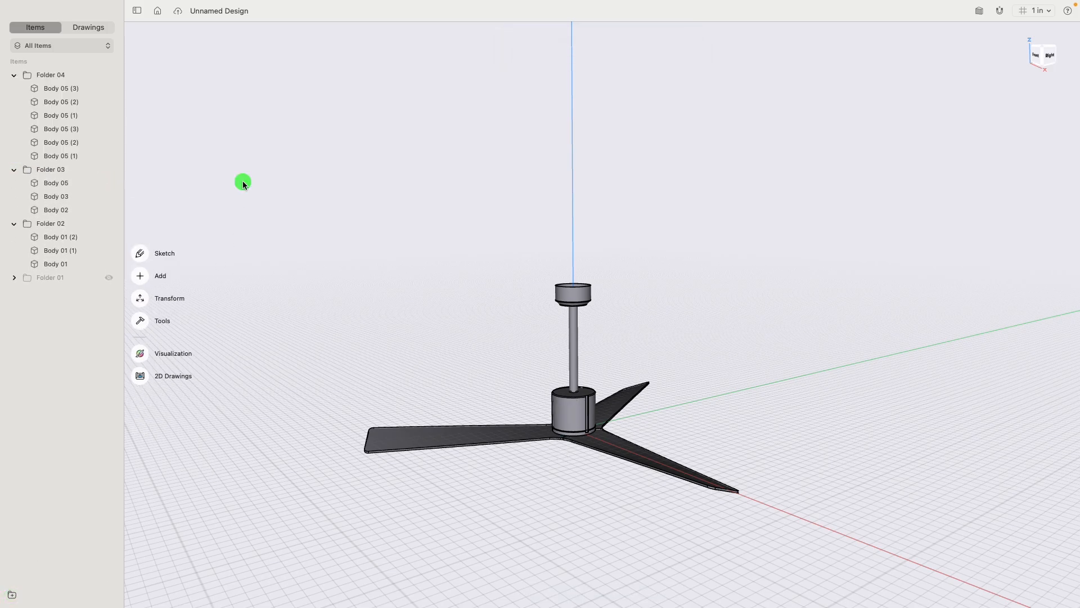
mouse_move(141, 355)
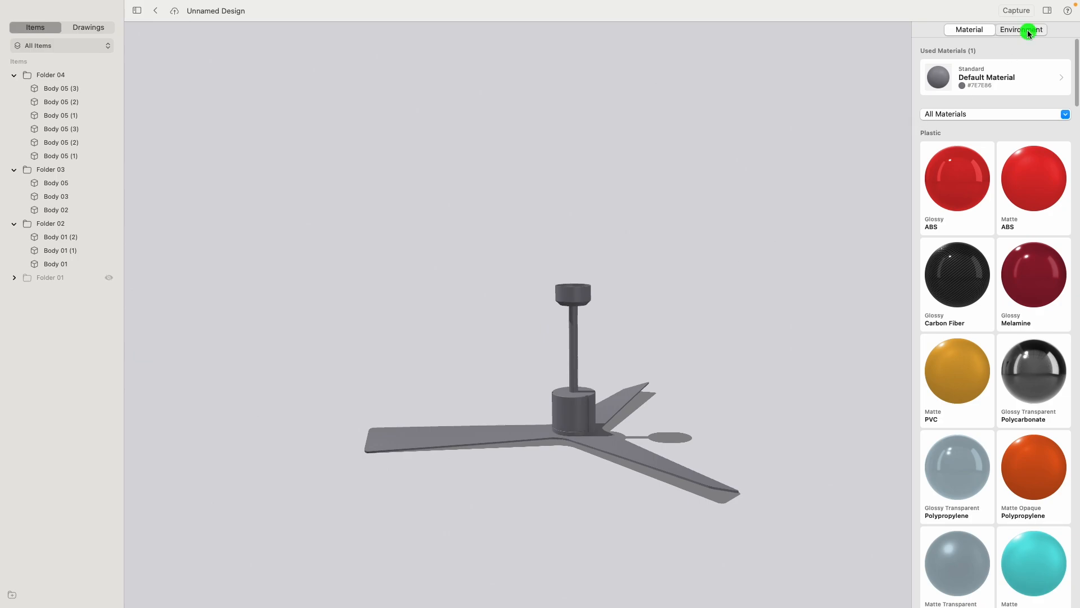
Step: Turn off the ground plane in Visualization and return to the Material tab
click(1020, 29)
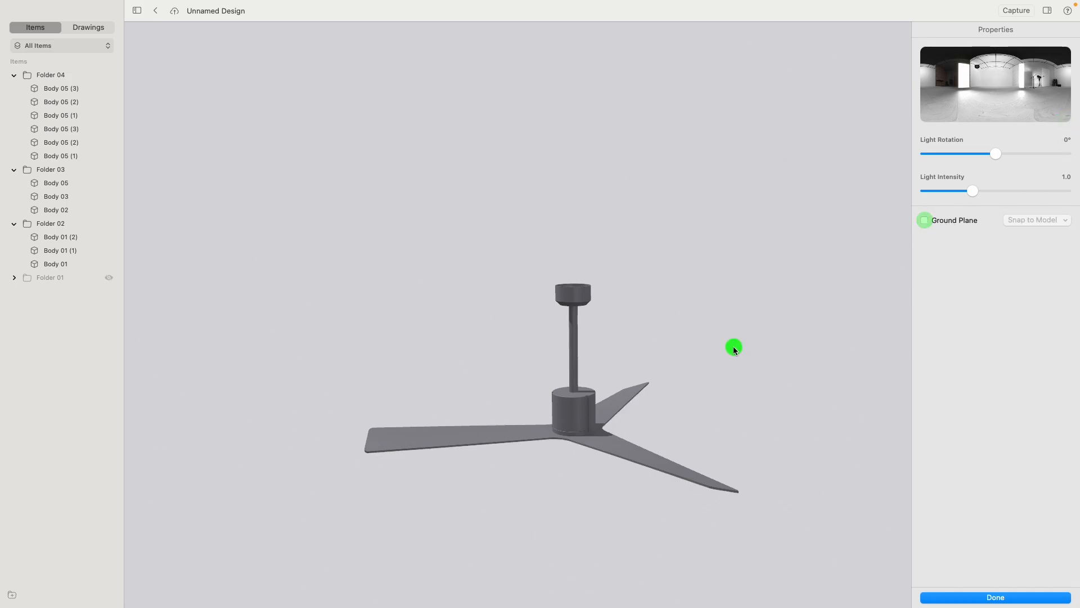
click(969, 29)
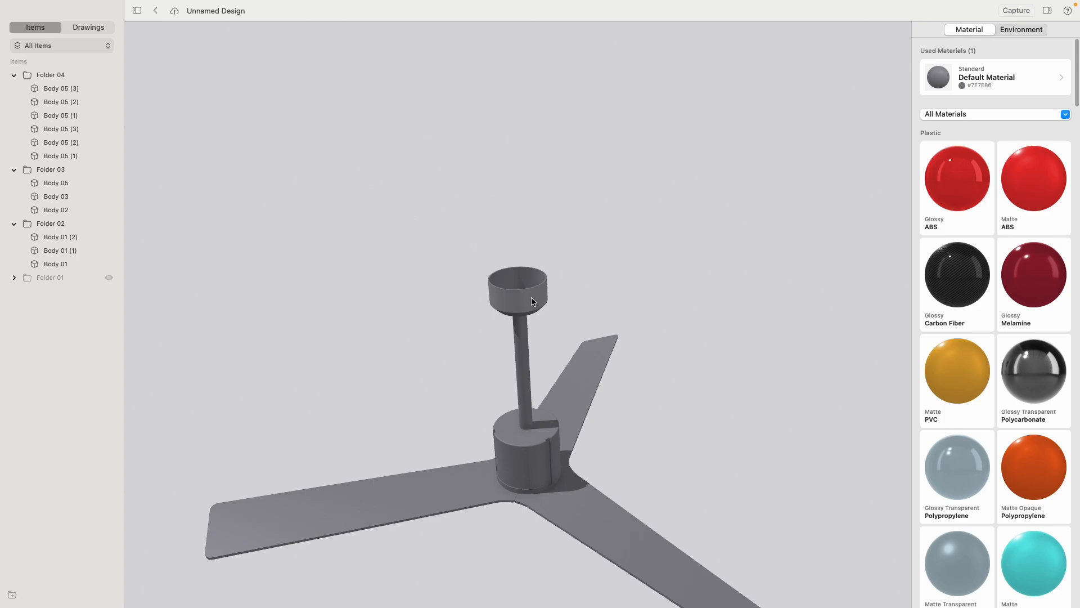
mouse_move(55, 264)
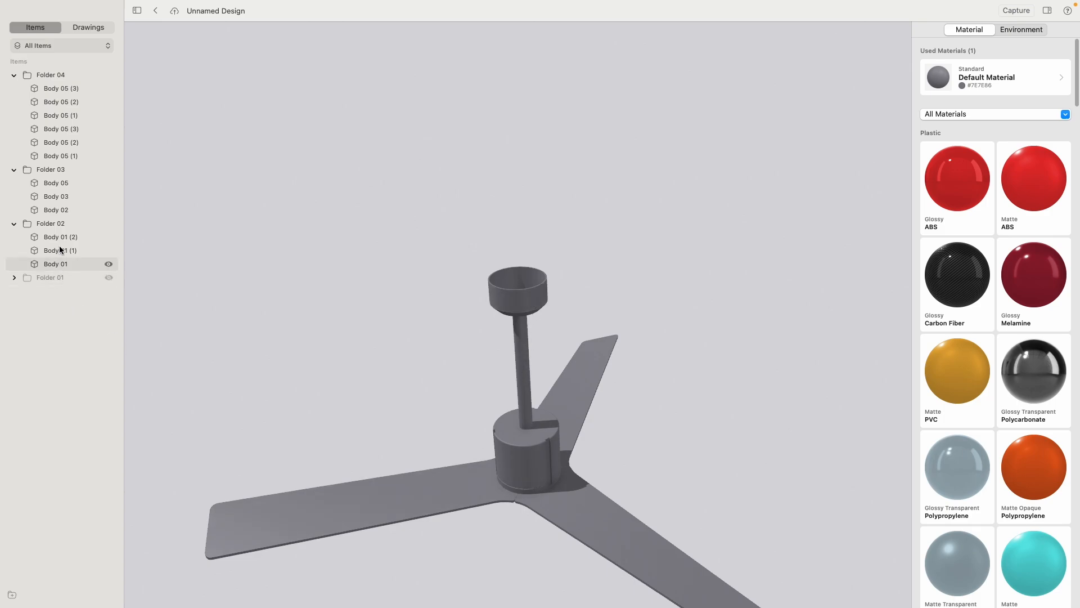
mouse_move(929, 192)
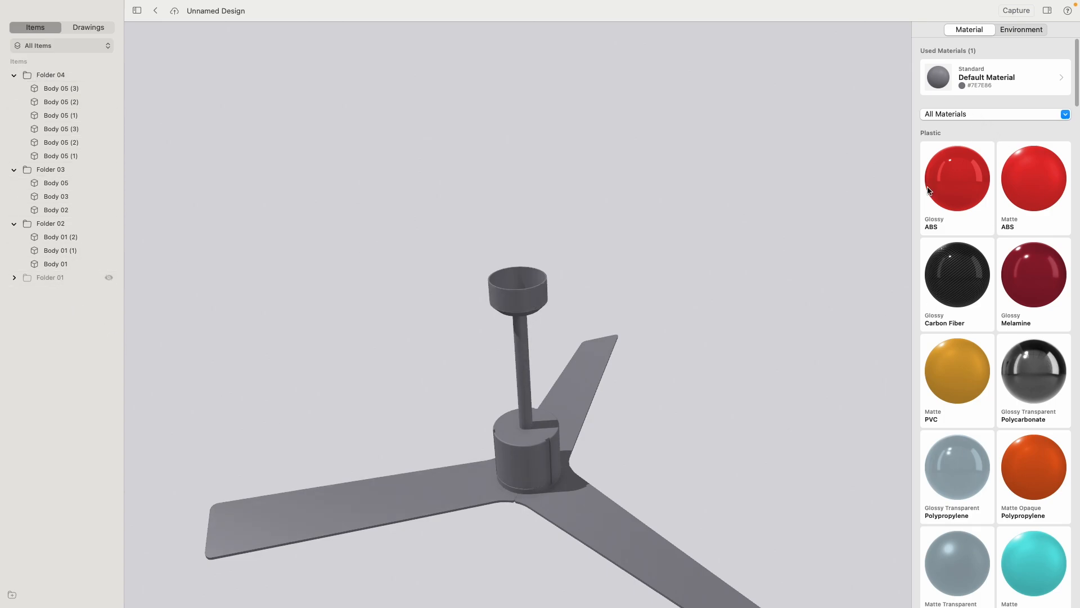
mouse_move(931, 205)
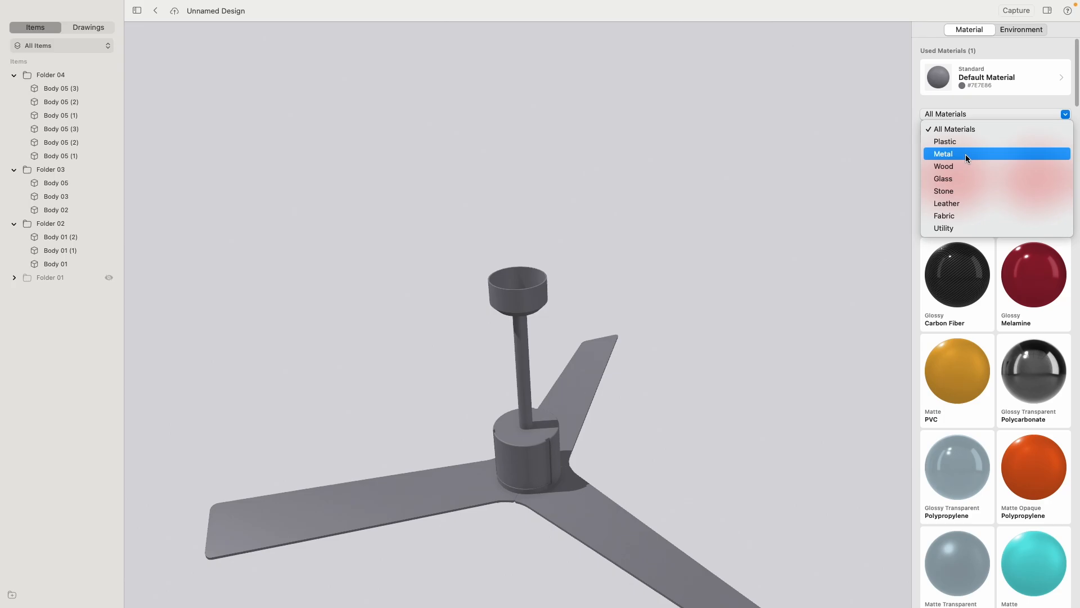
Step: Filter the material library to Metal and scroll through the metal finishes
click(942, 153)
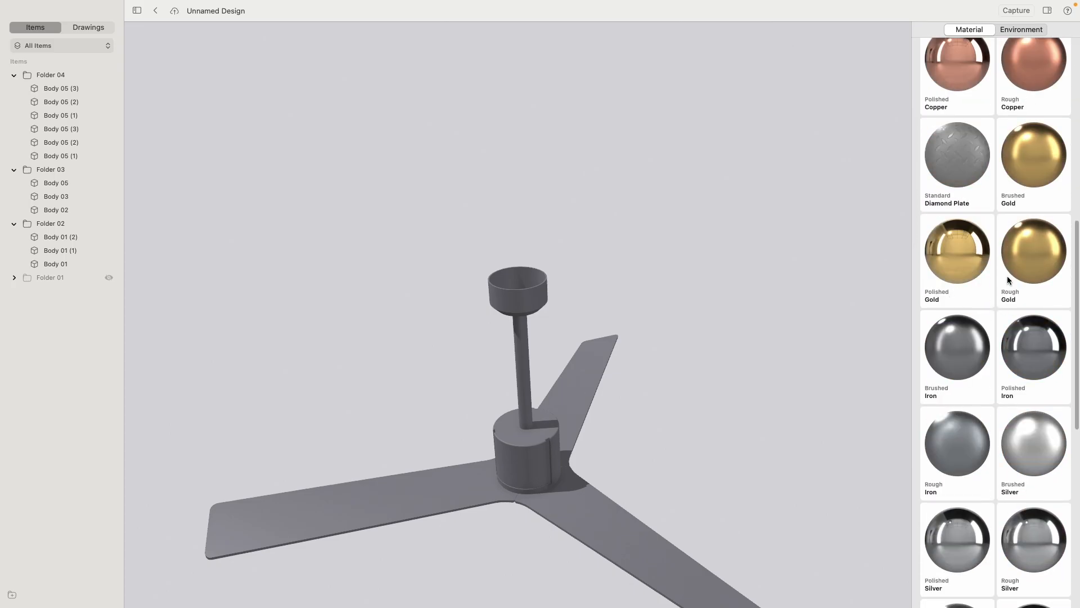
scroll(down, 3)
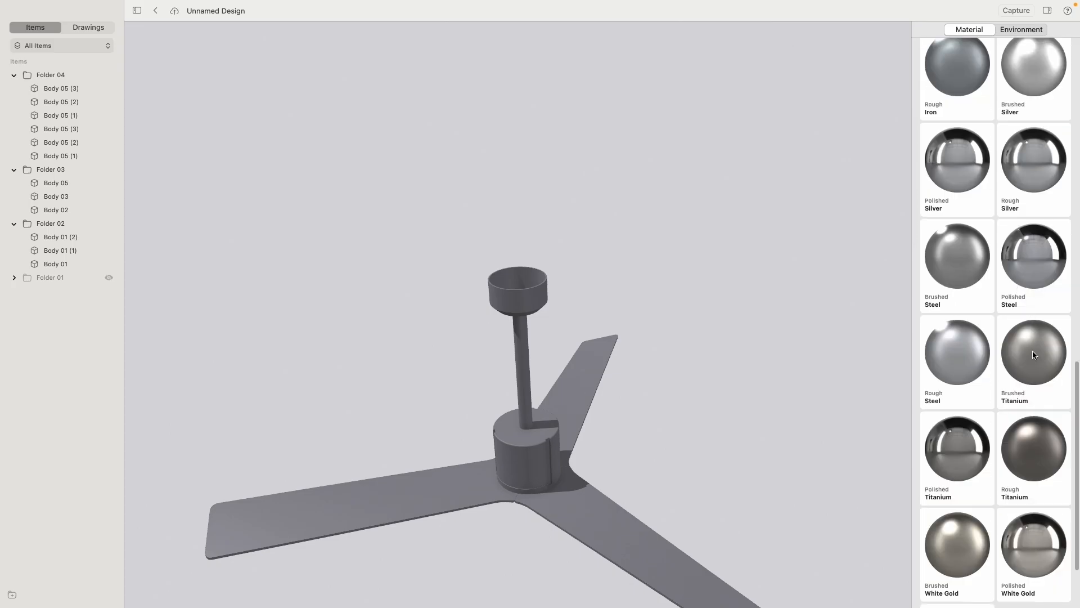
mouse_move(127, 197)
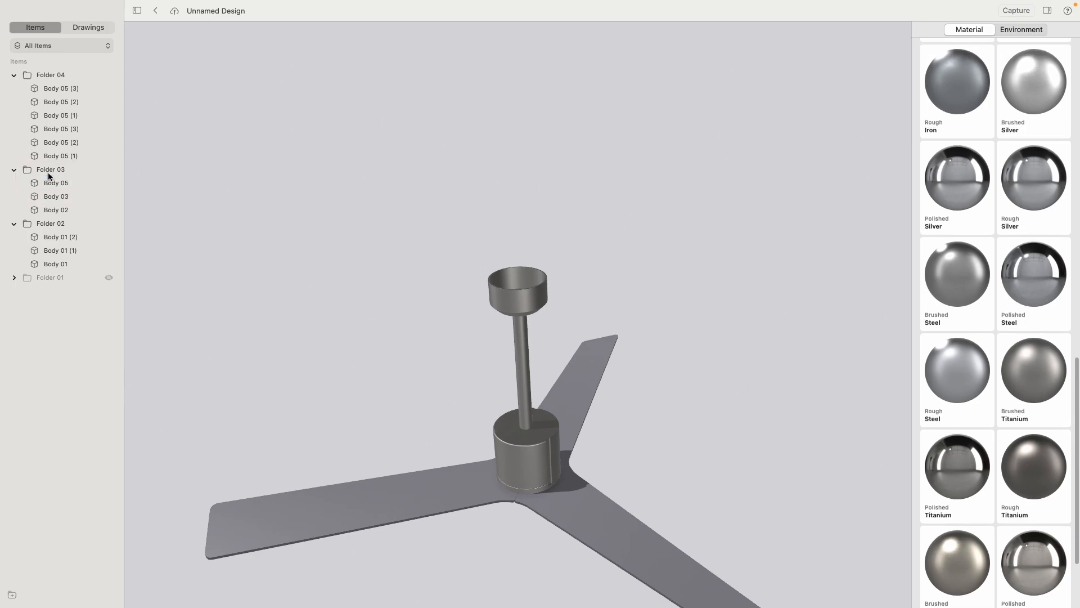
mouse_move(788, 383)
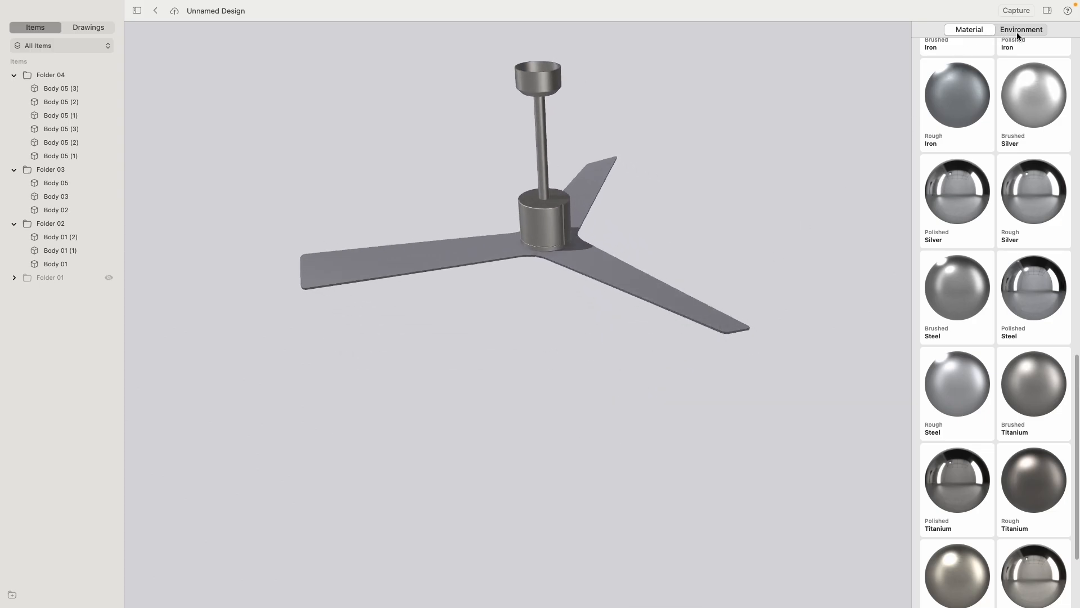
Step: Apply Clearcoat Birch Board from the Wood materials to the three blades
click(969, 29)
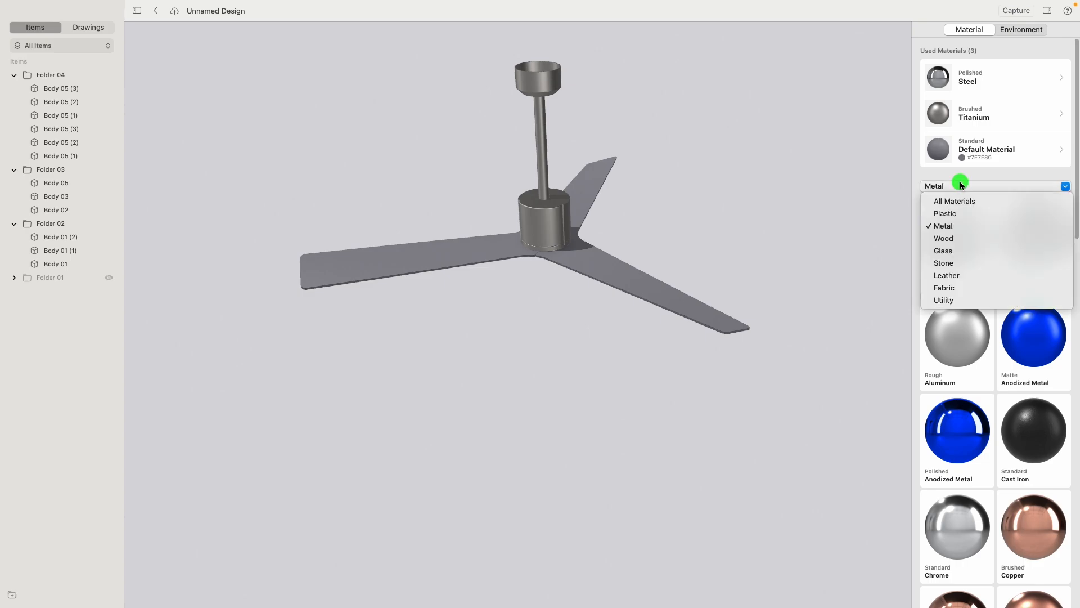
click(942, 238)
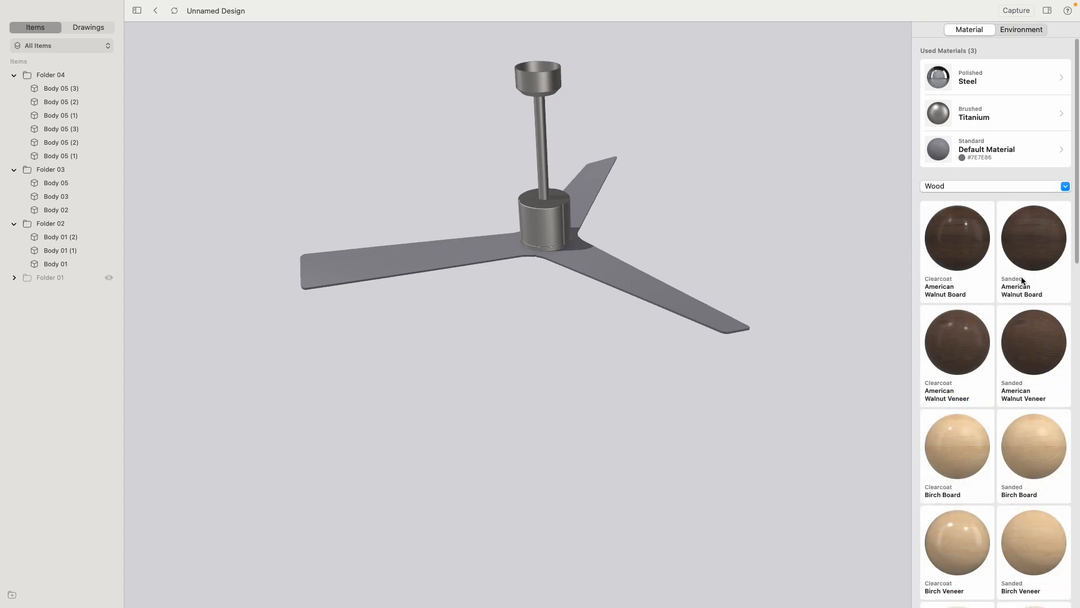
scroll(down, 3)
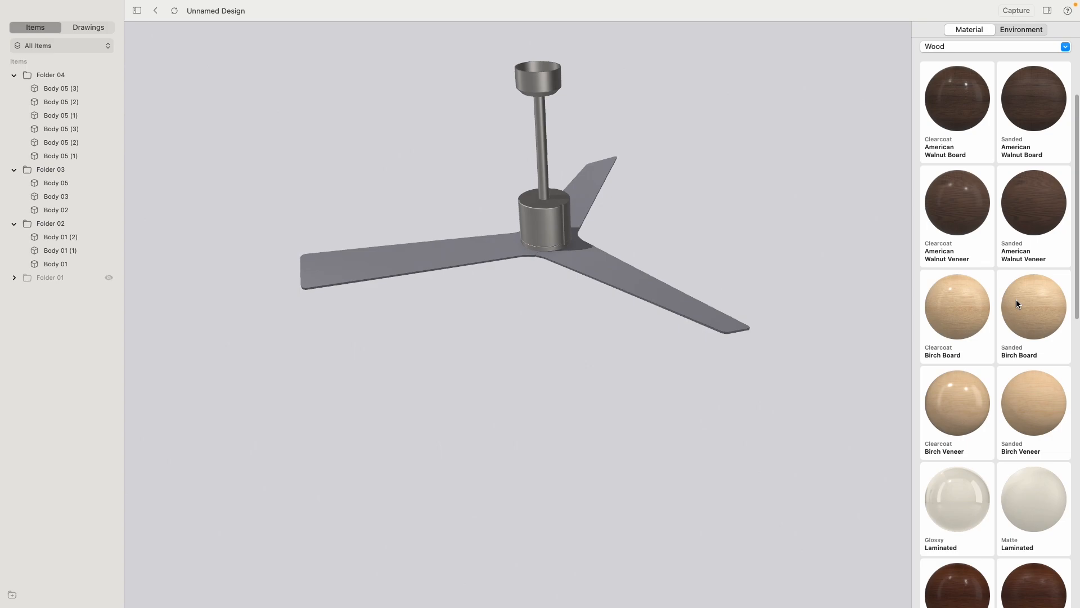
scroll(down, 3)
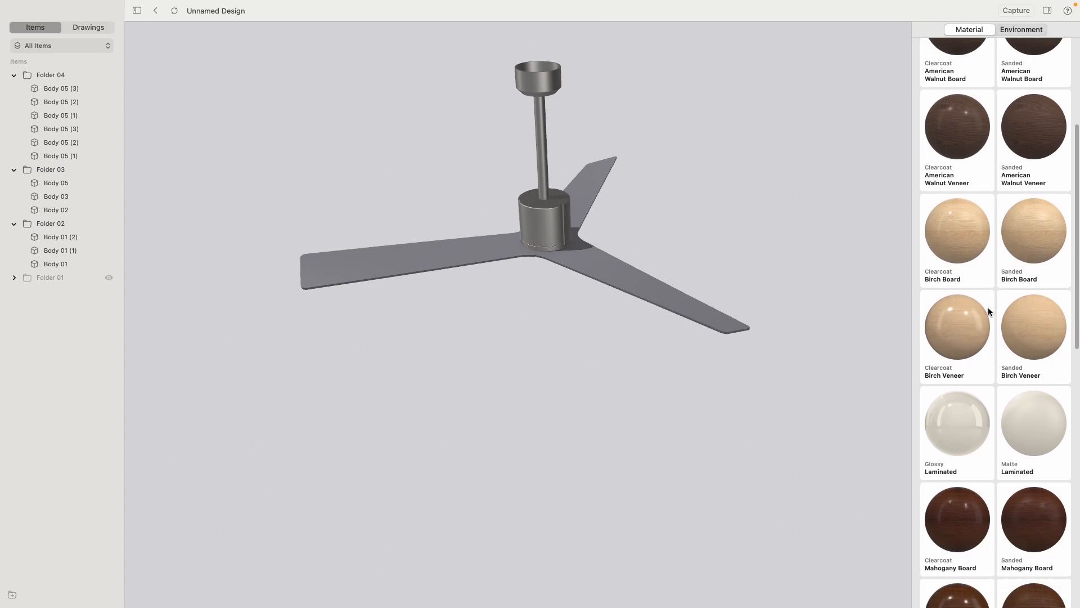
mouse_move(1037, 328)
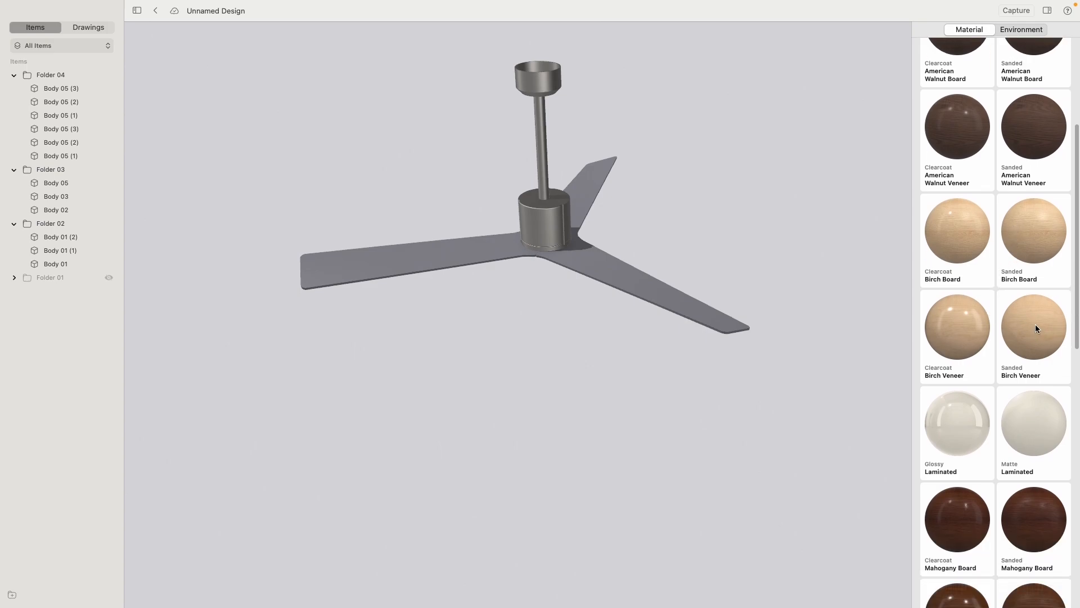
mouse_move(973, 238)
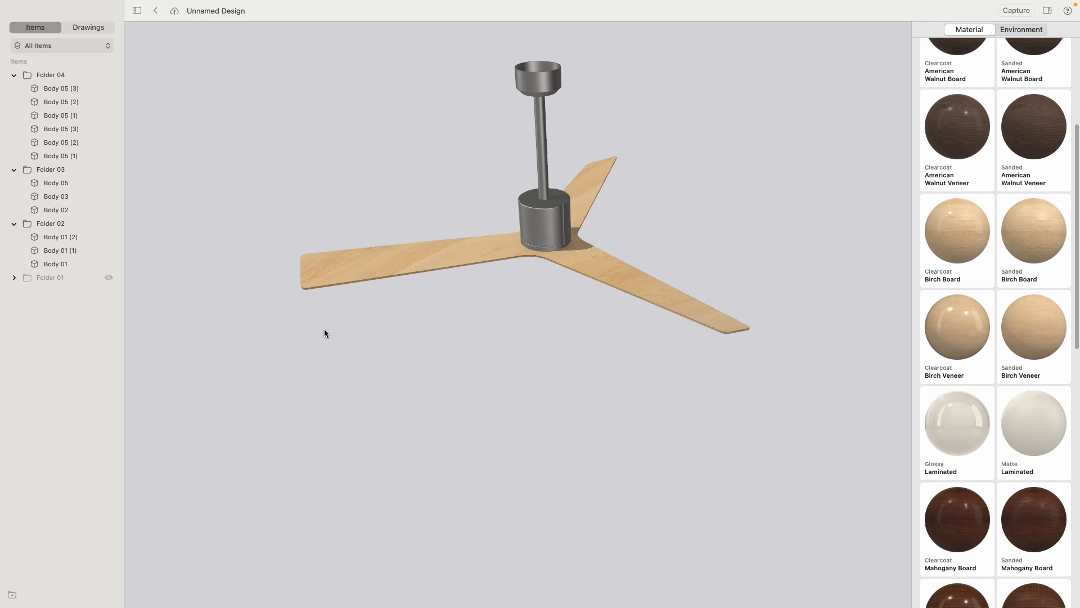
scroll(up, 3)
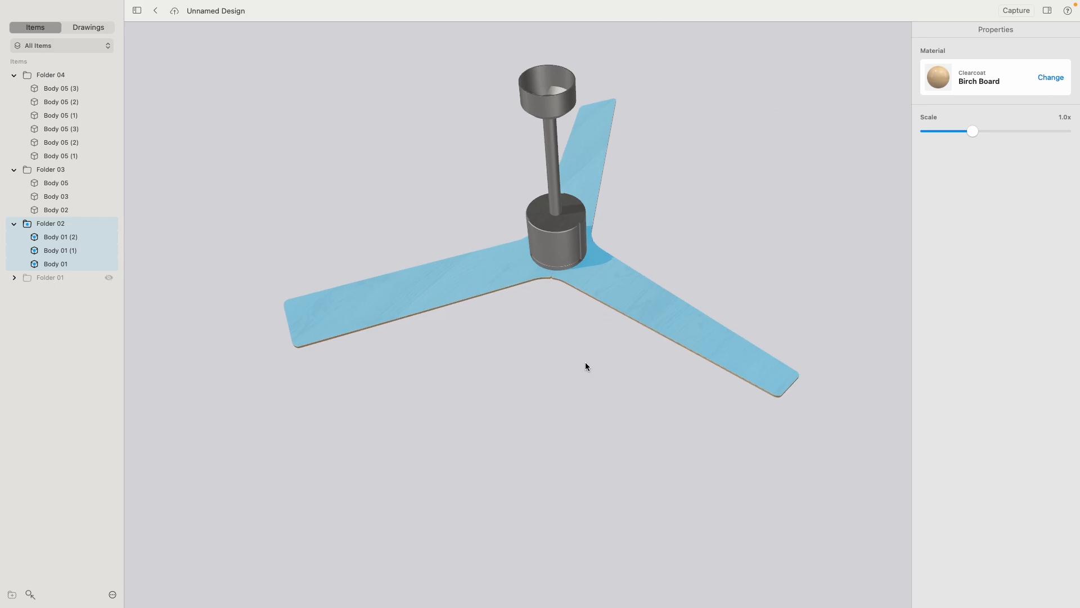
mouse_move(955, 76)
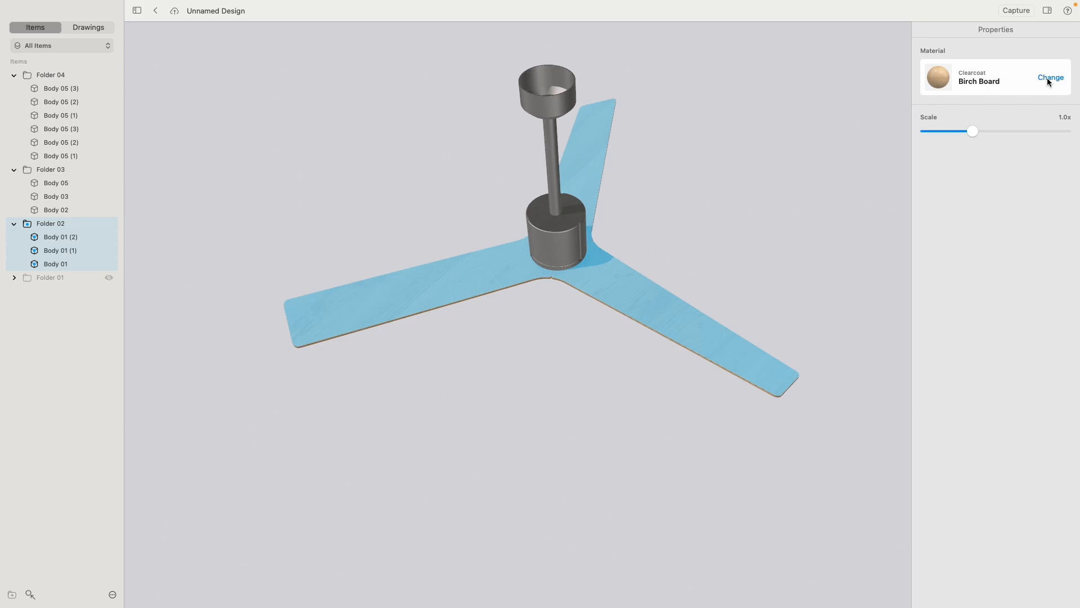
Step: Replace the blades' wood with Glossy Melamine in color E2E2E2
click(1051, 77)
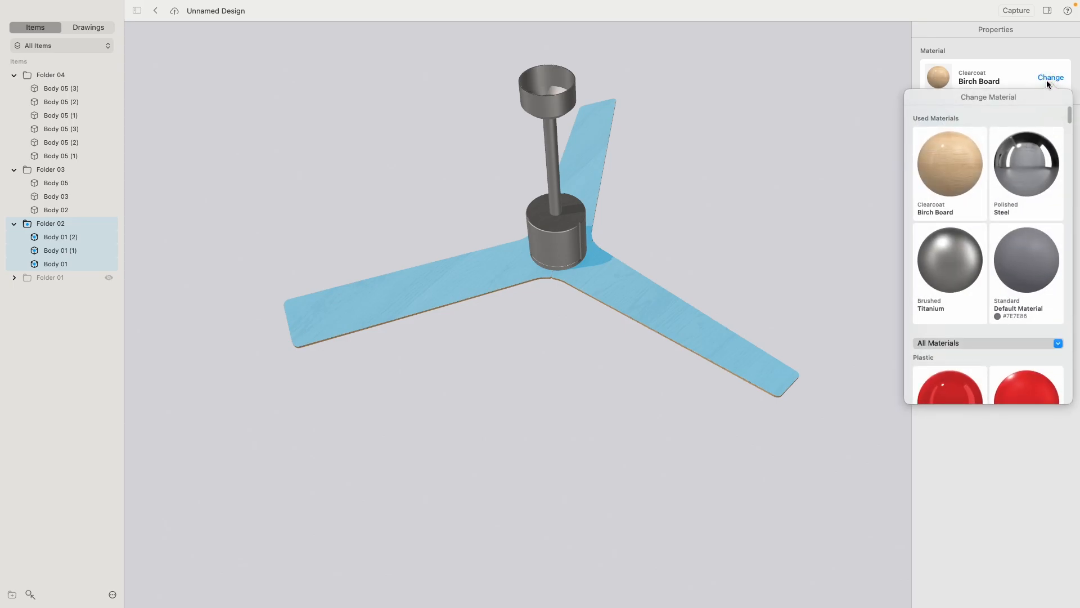
scroll(down, 3)
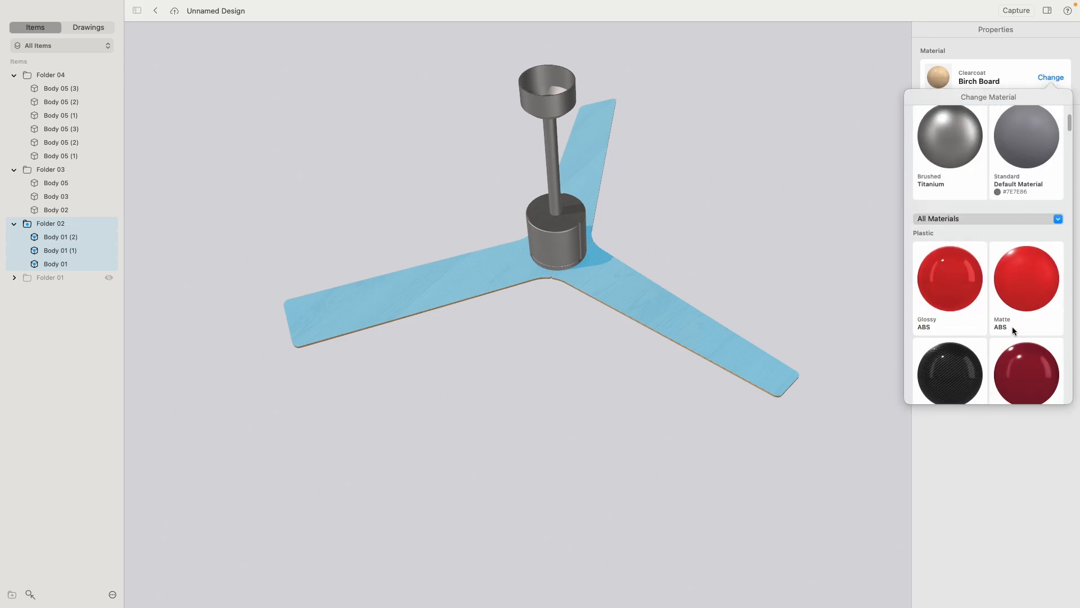
scroll(down, 3)
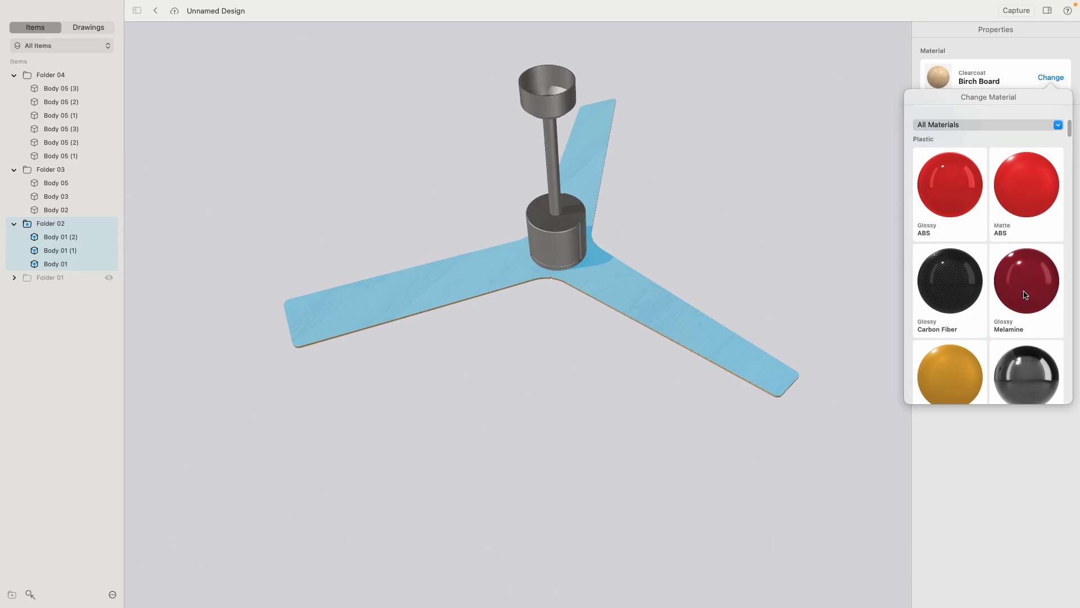
click(1026, 283)
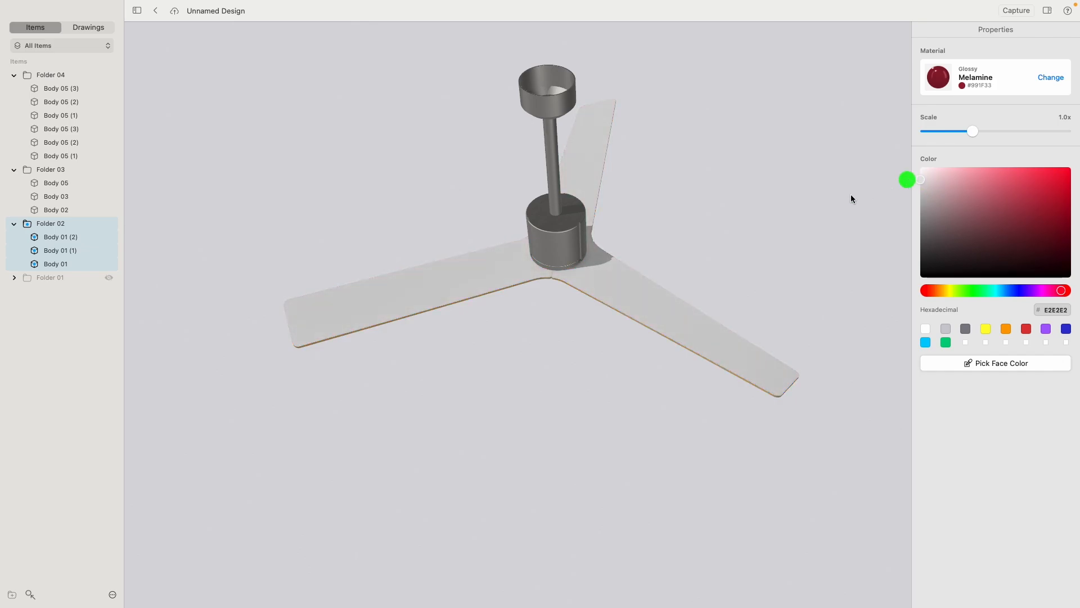
click(1051, 77)
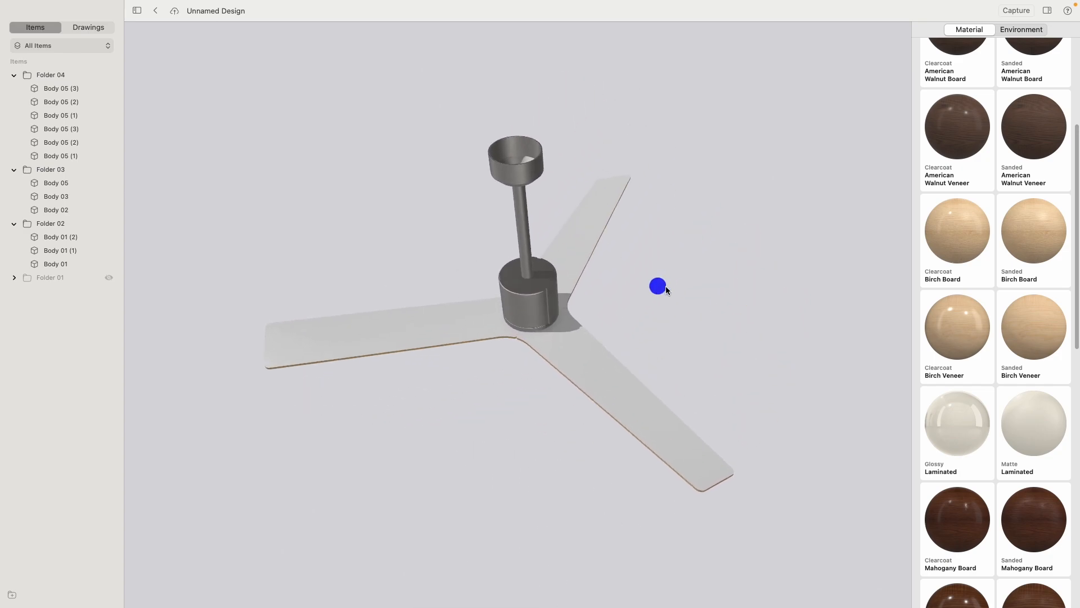
Step: Switch the render environment to Colored Mood and open its background color settings
click(1022, 30)
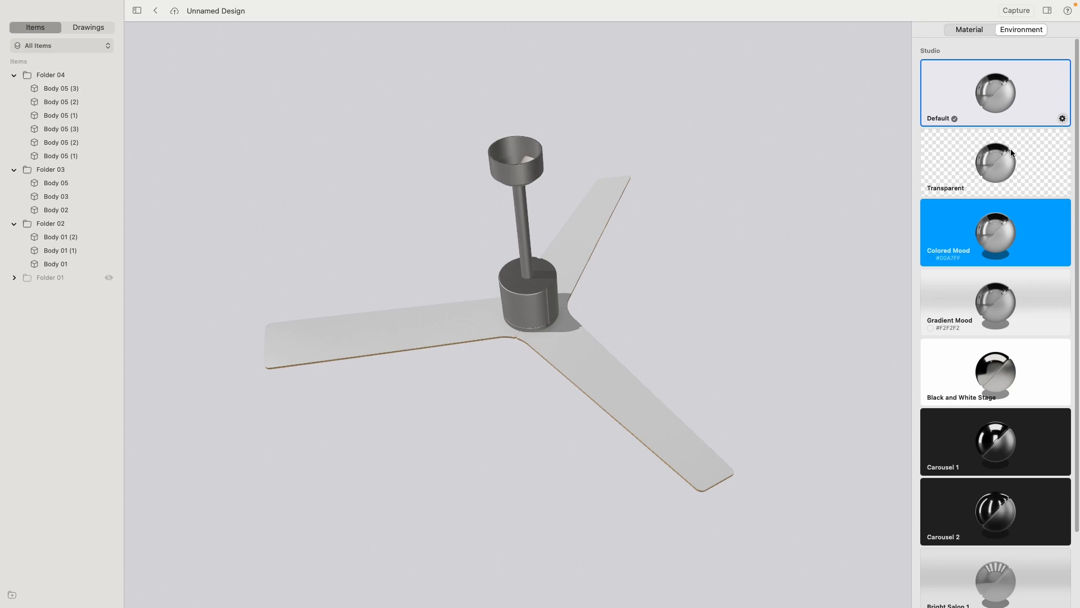
click(994, 232)
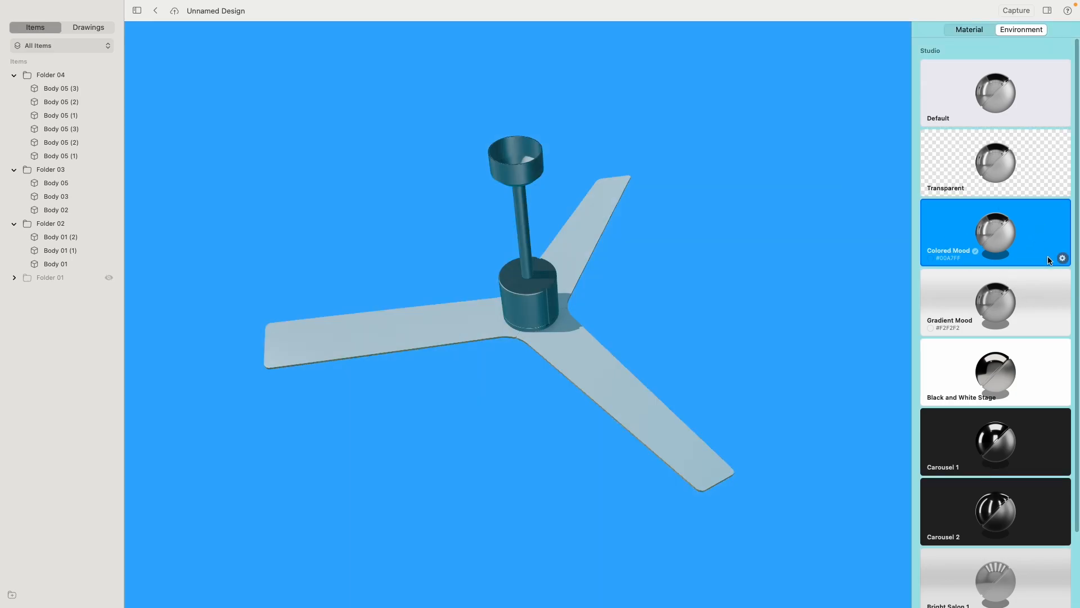
click(1062, 257)
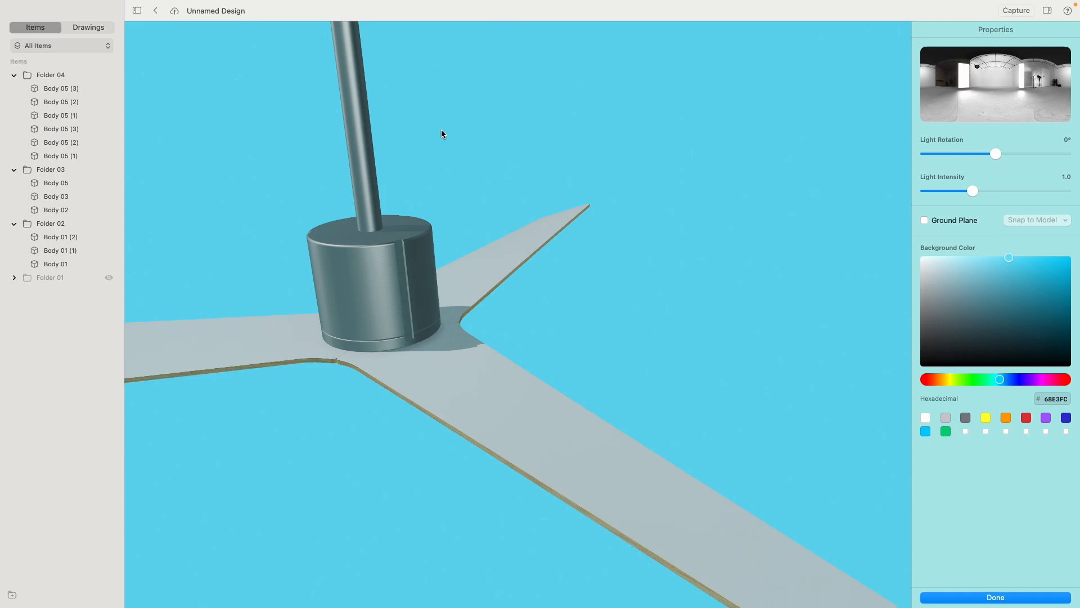
mouse_move(172, 58)
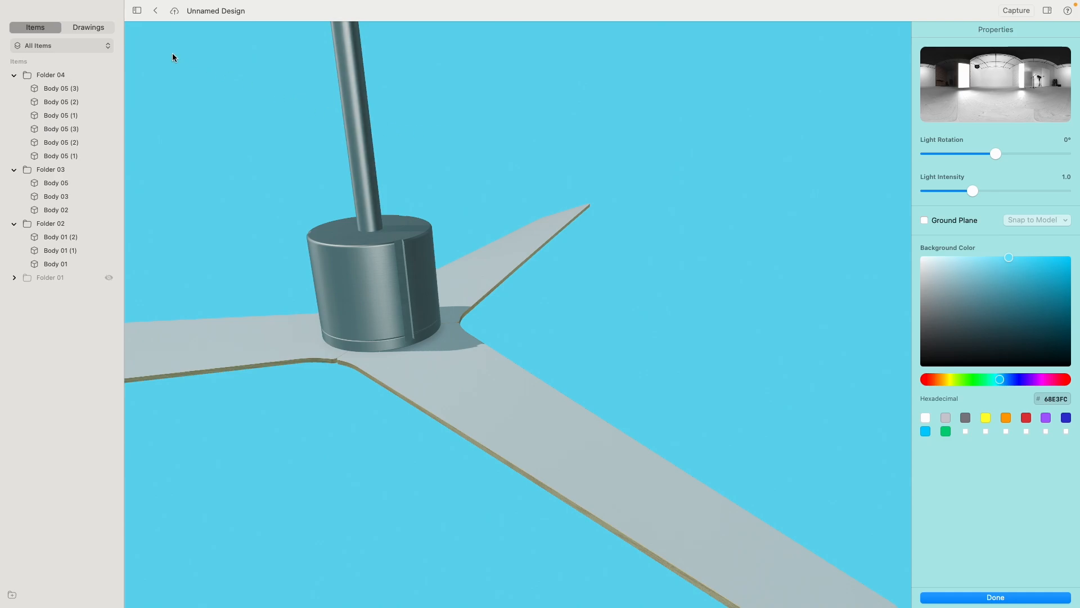